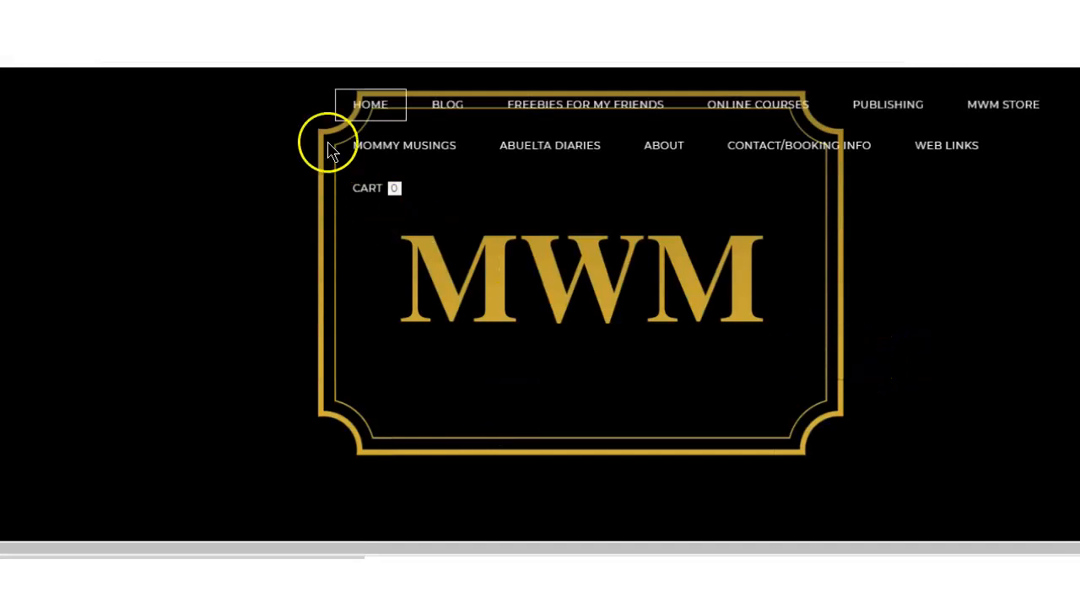
mouse_move(982, 118)
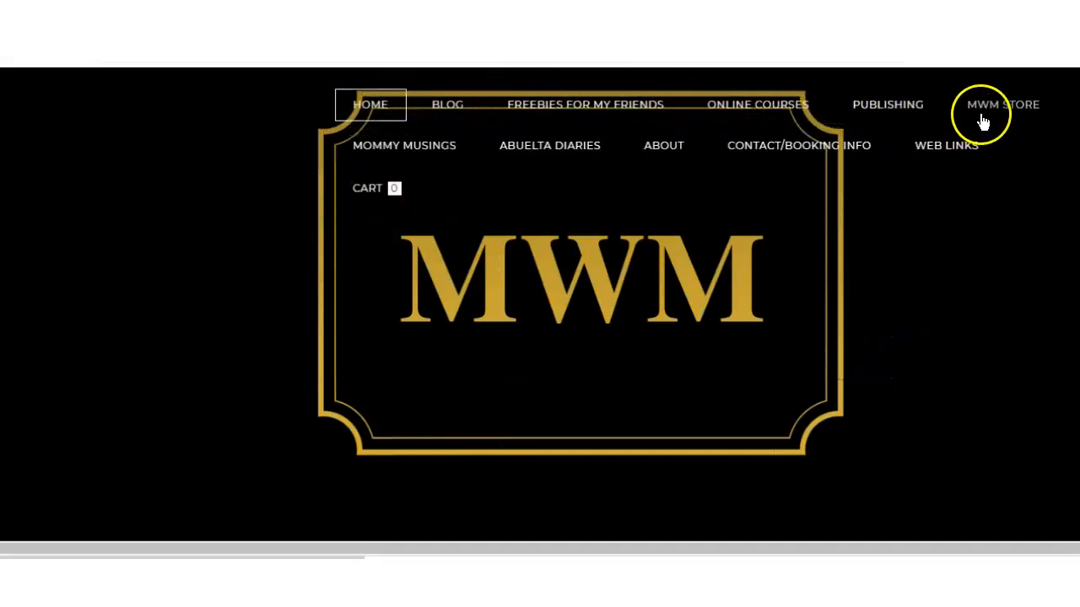
Add a new standard page to the Weebly site and name it 'Web Links'.
scroll(down, 3)
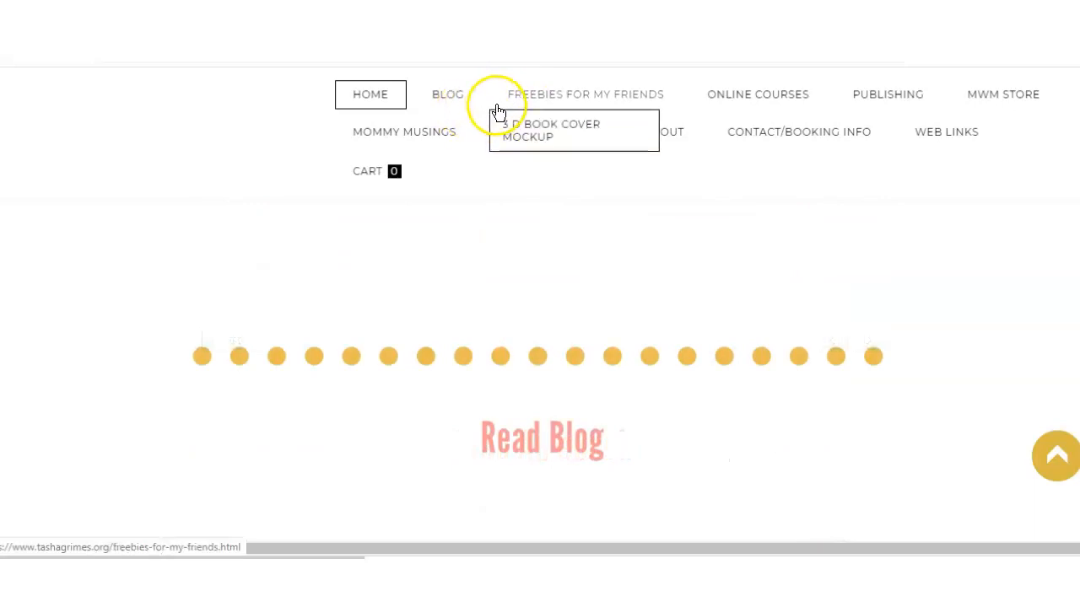
mouse_move(826, 125)
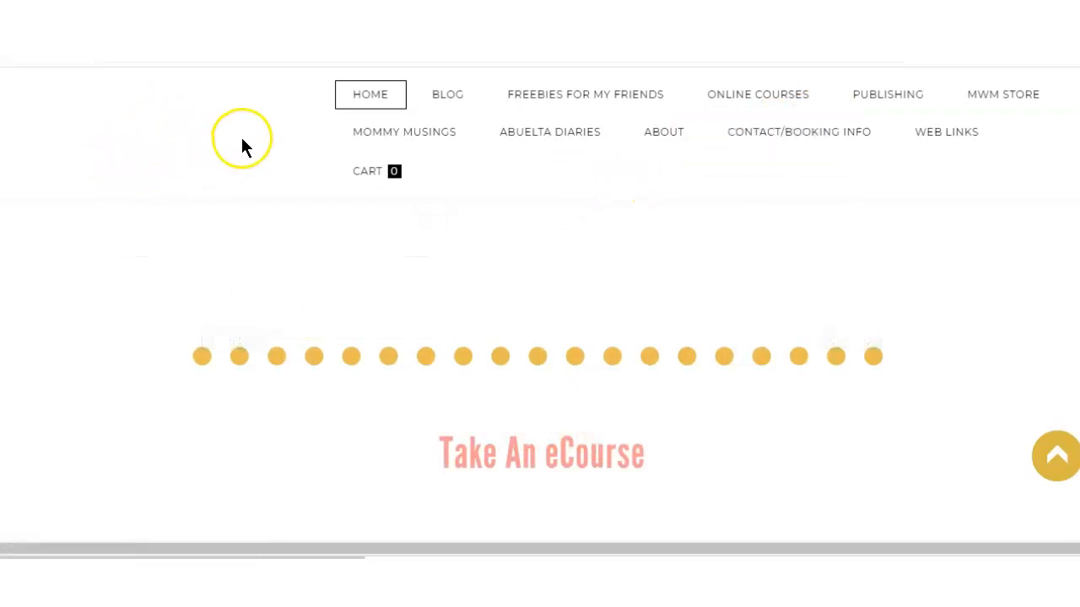
mouse_move(319, 138)
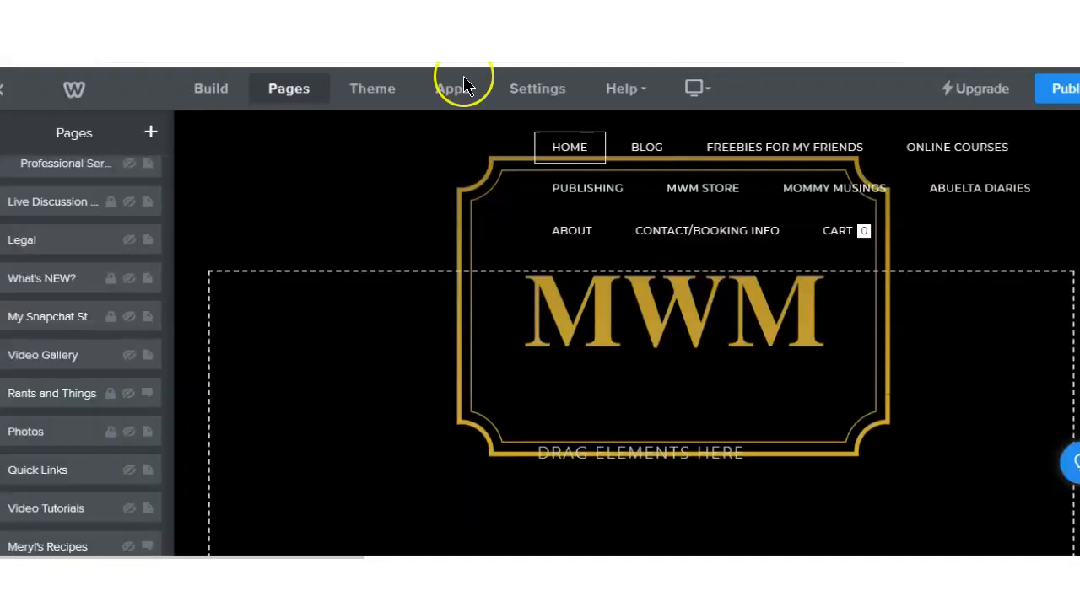
mouse_move(337, 83)
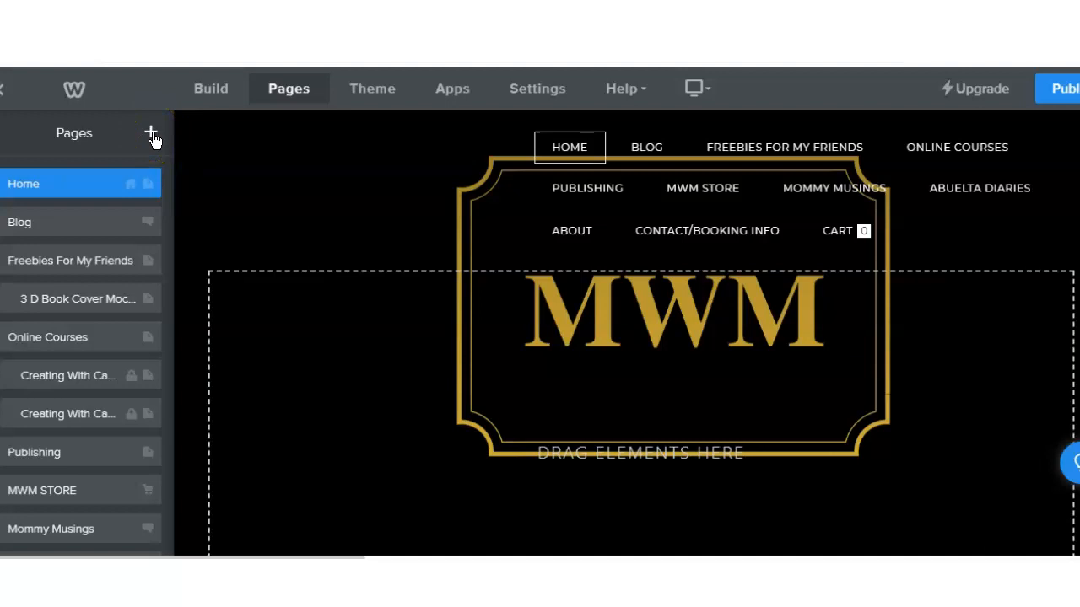
click(152, 131)
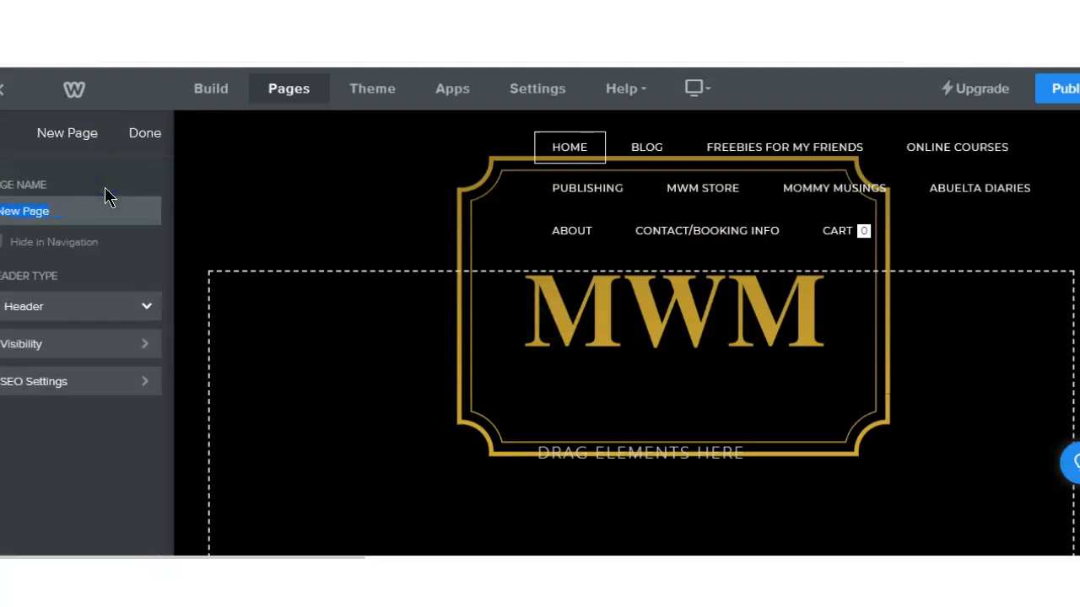
click(80, 211)
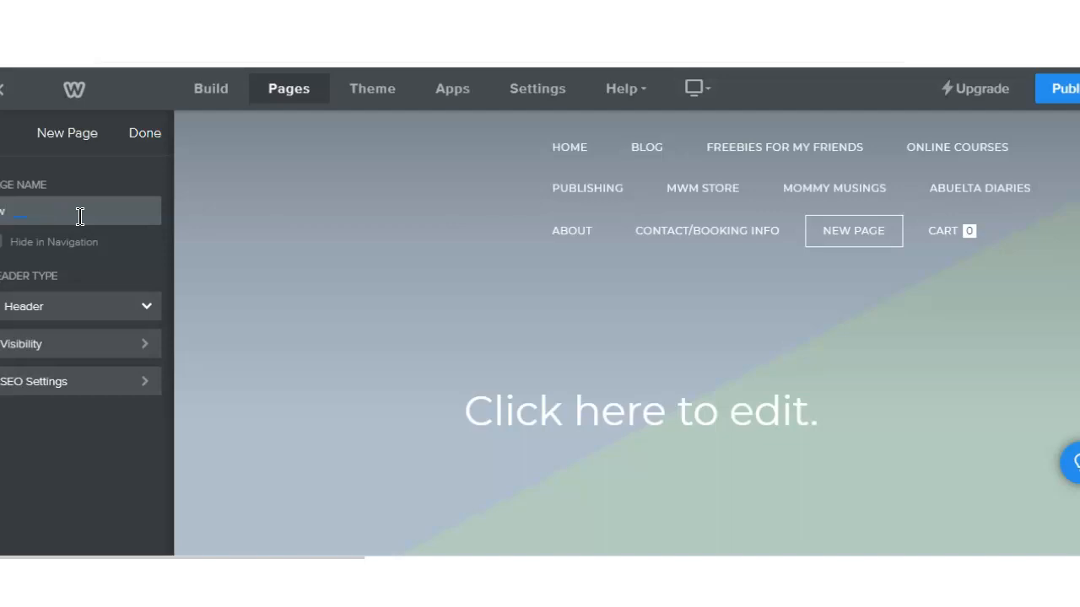
text(Web L)
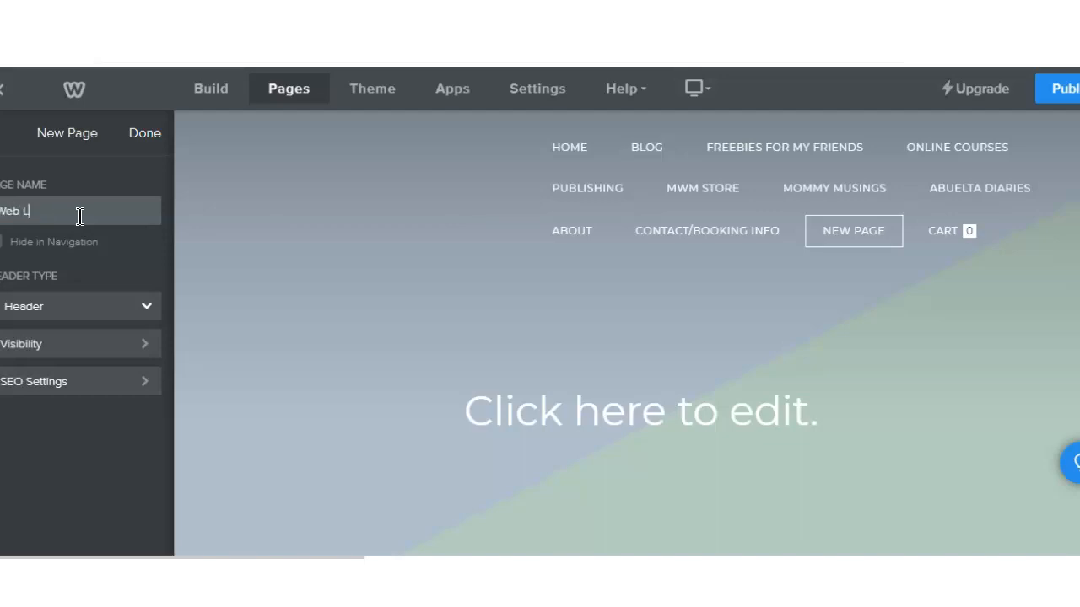
text(ink)
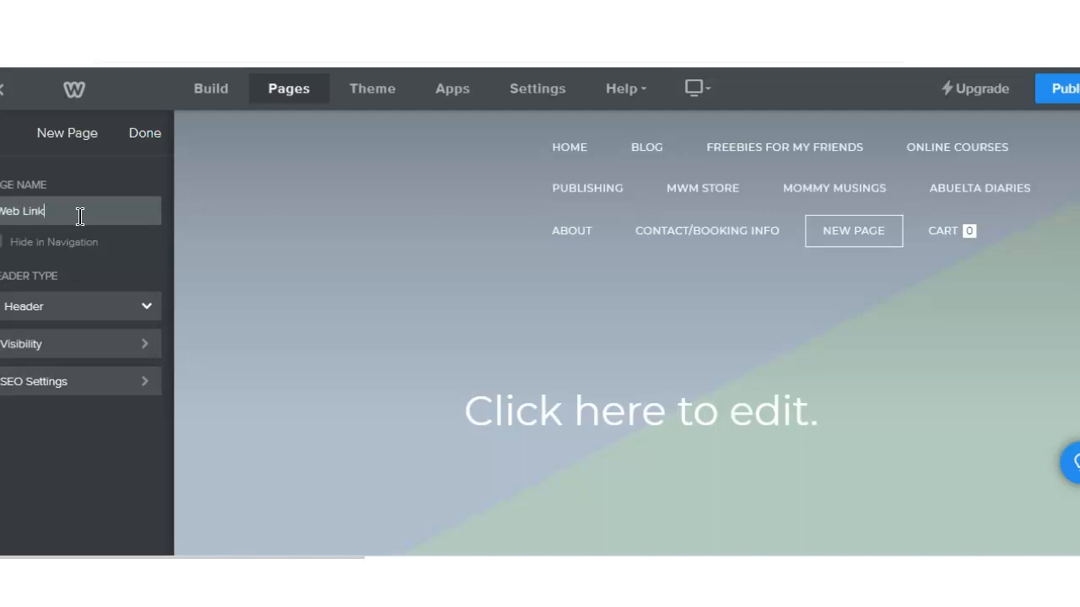
text(s)
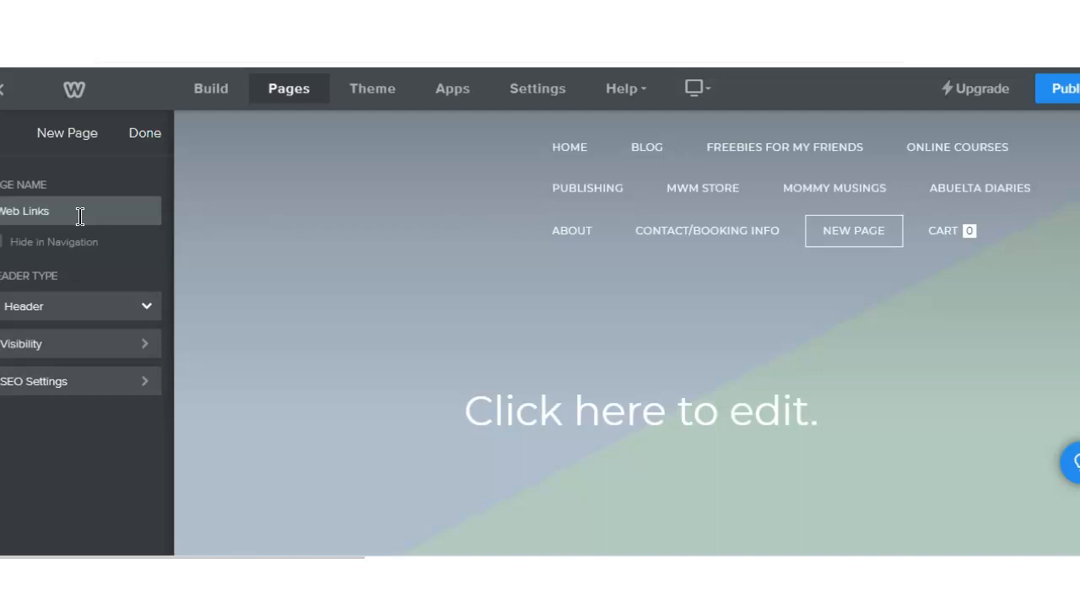
mouse_move(108, 168)
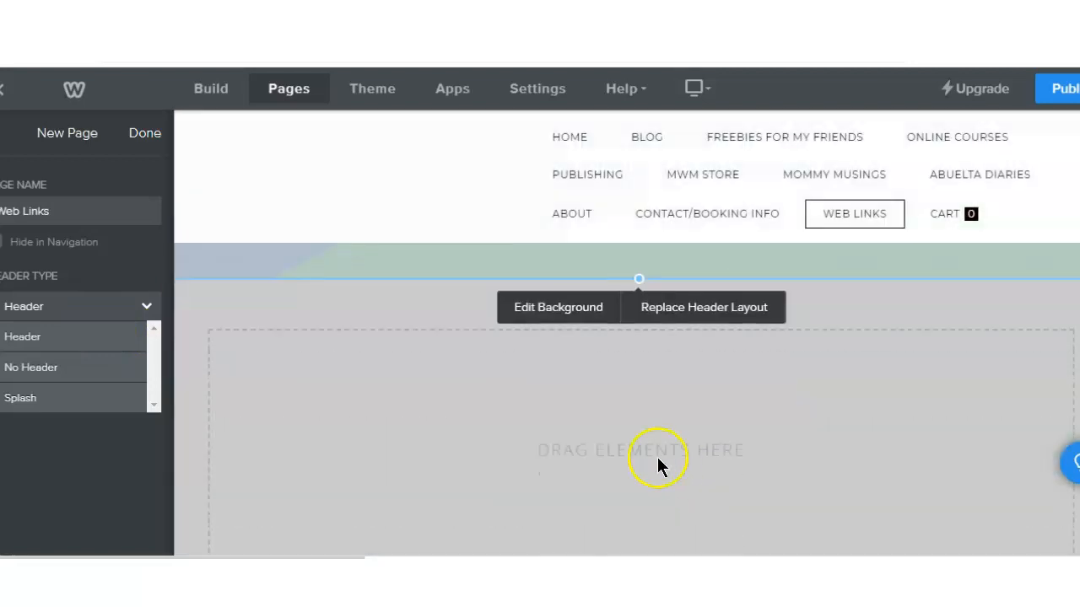
Choose an image for the header background, uploaded from the computer.
click(557, 307)
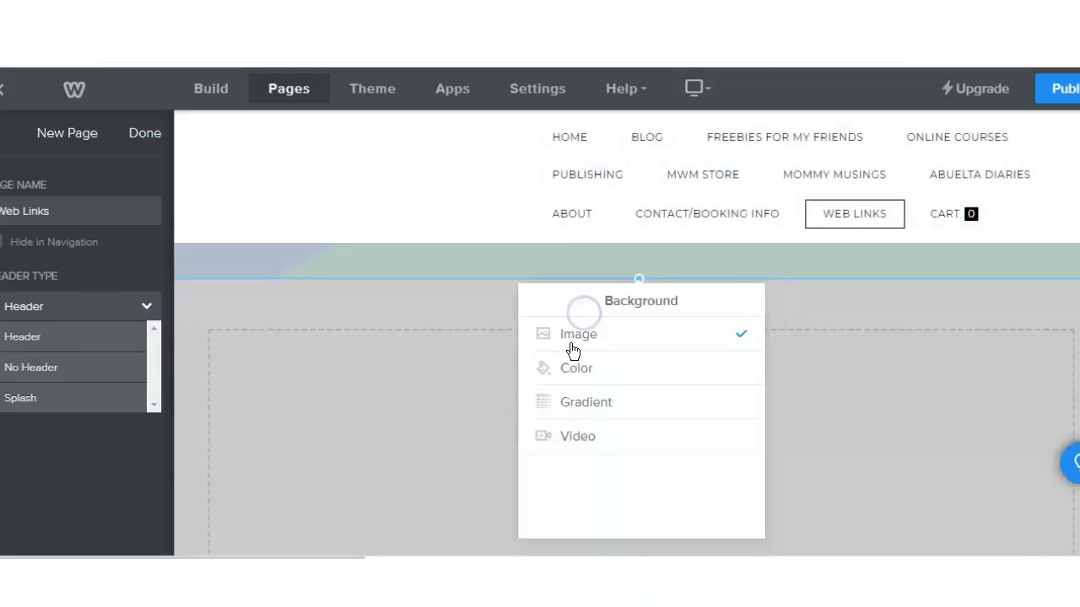
click(577, 334)
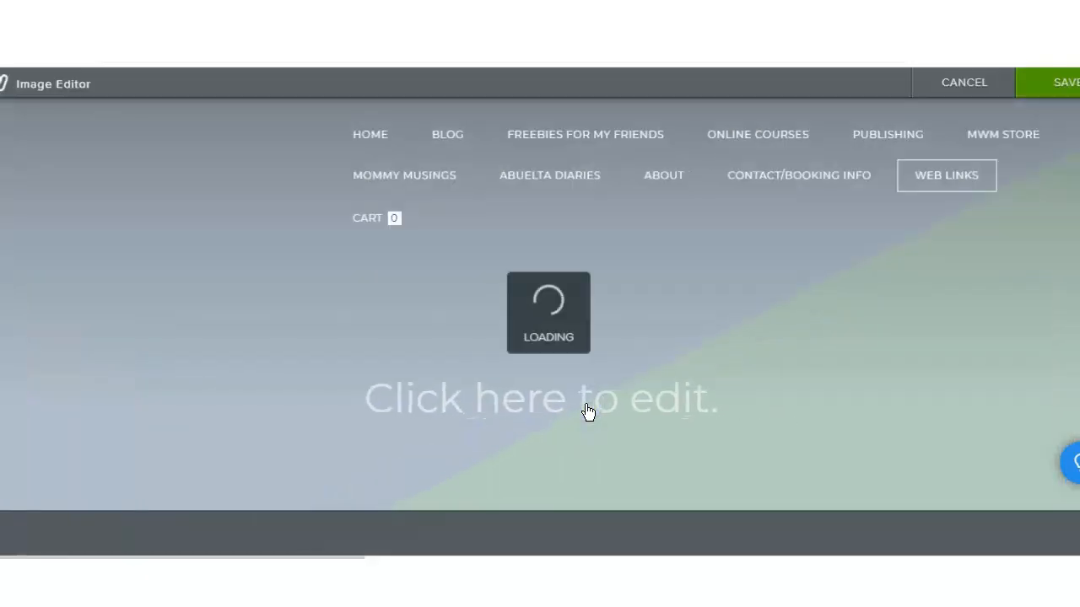
click(540, 399)
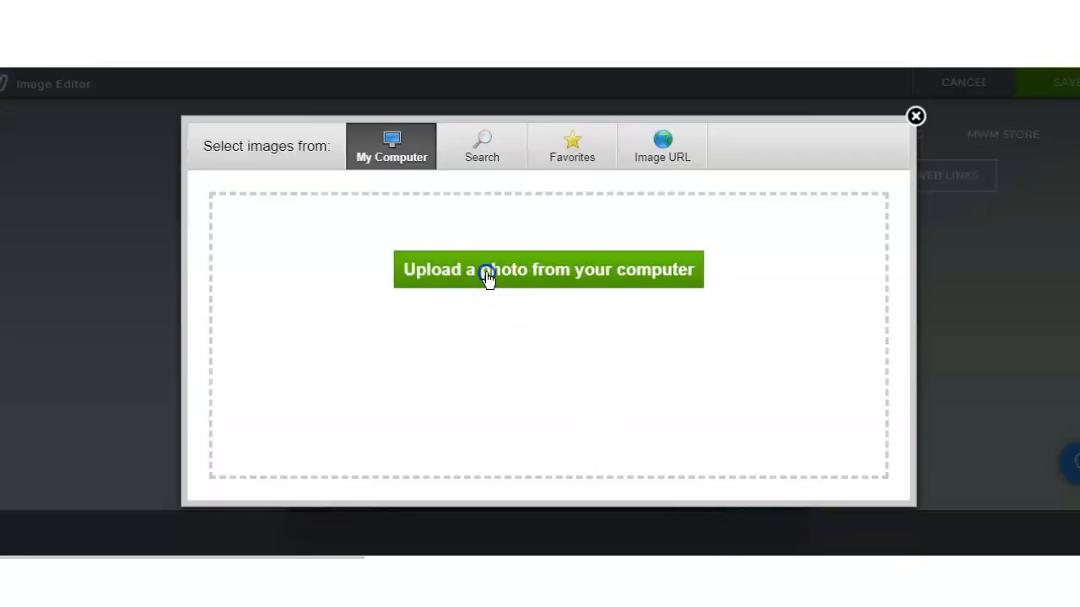
click(547, 269)
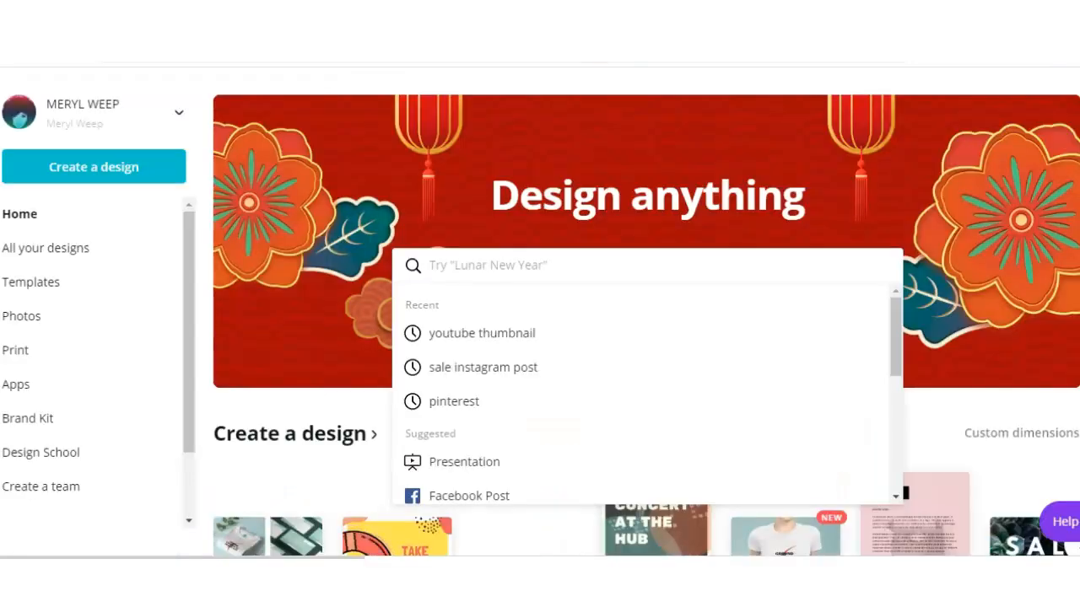
mouse_move(61, 209)
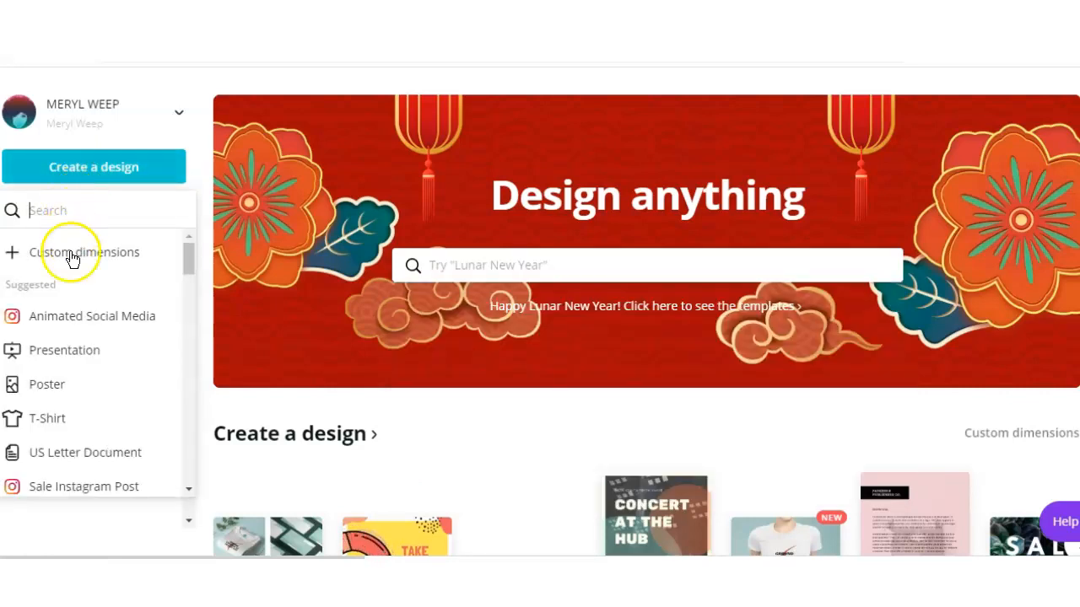
mouse_move(64, 349)
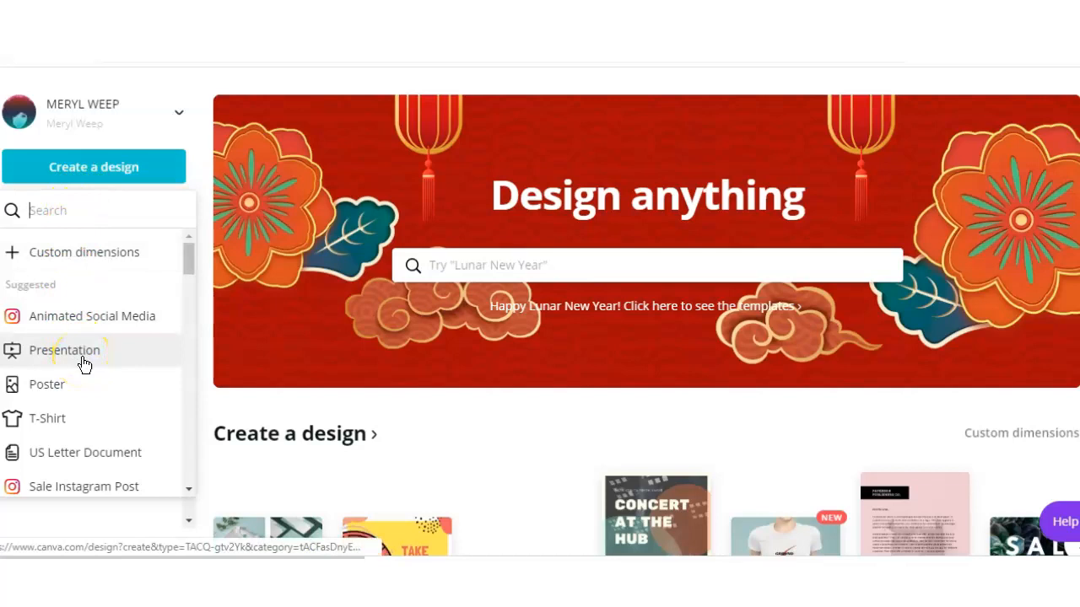
Create a new blank Facebook Cover design from Canva's design list.
scroll(down, 3)
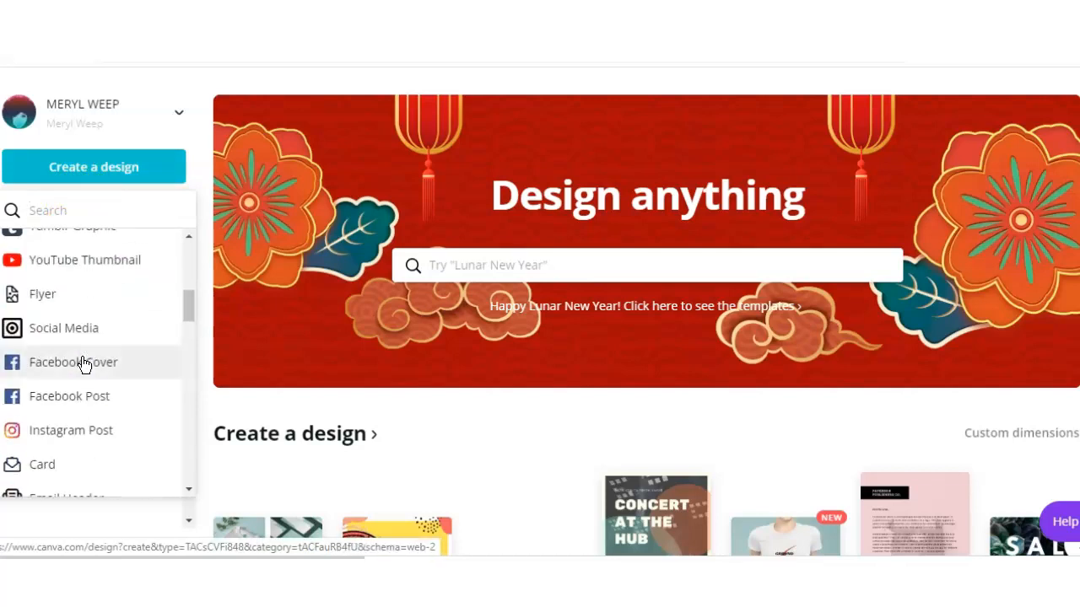
click(84, 372)
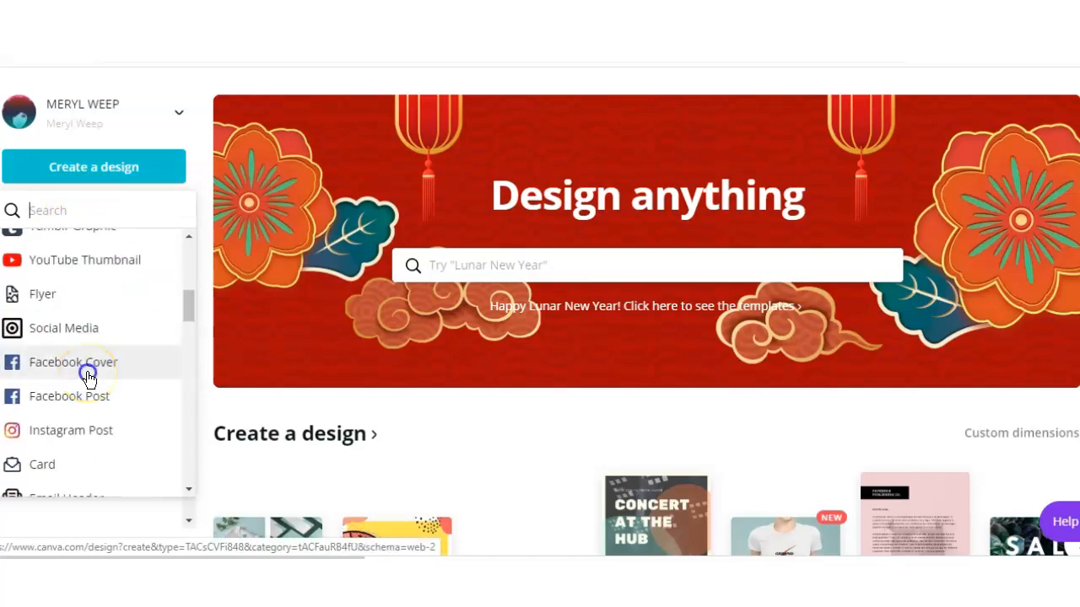
click(74, 361)
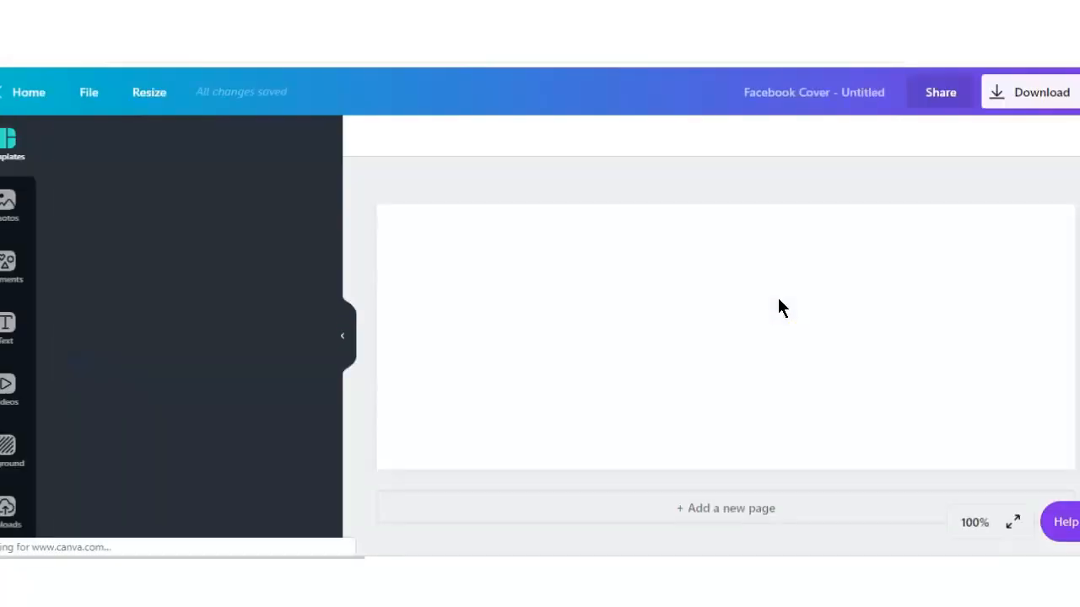
click(14, 143)
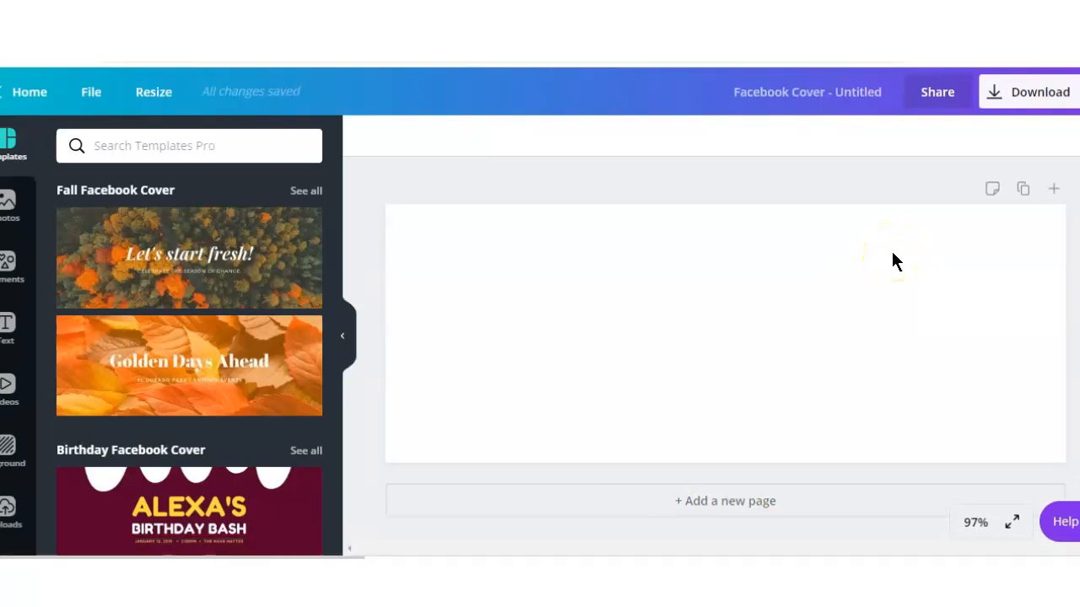
mouse_move(390, 401)
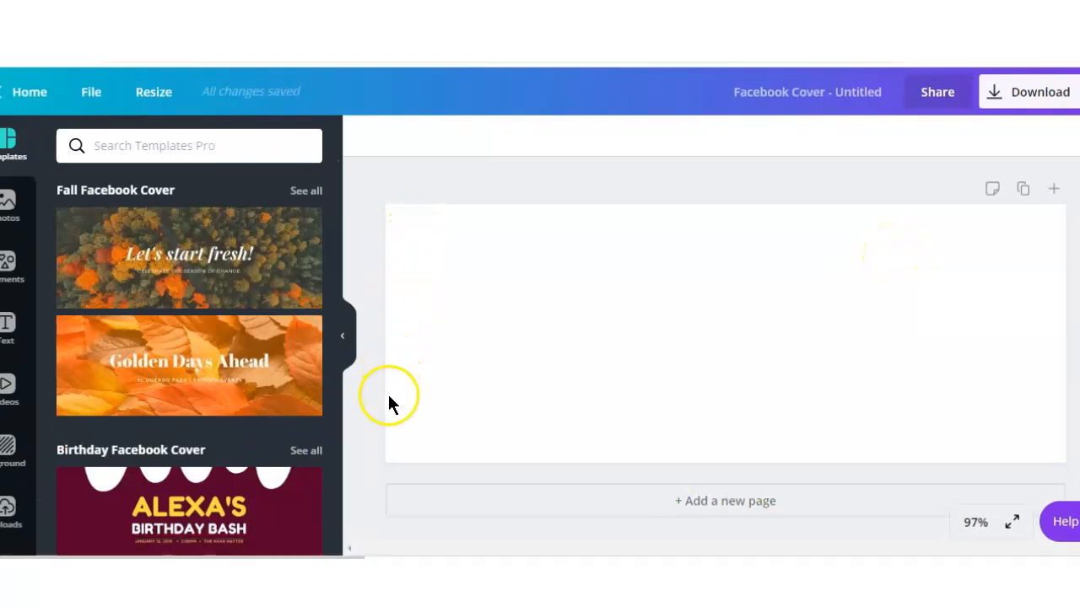
mouse_move(1029, 236)
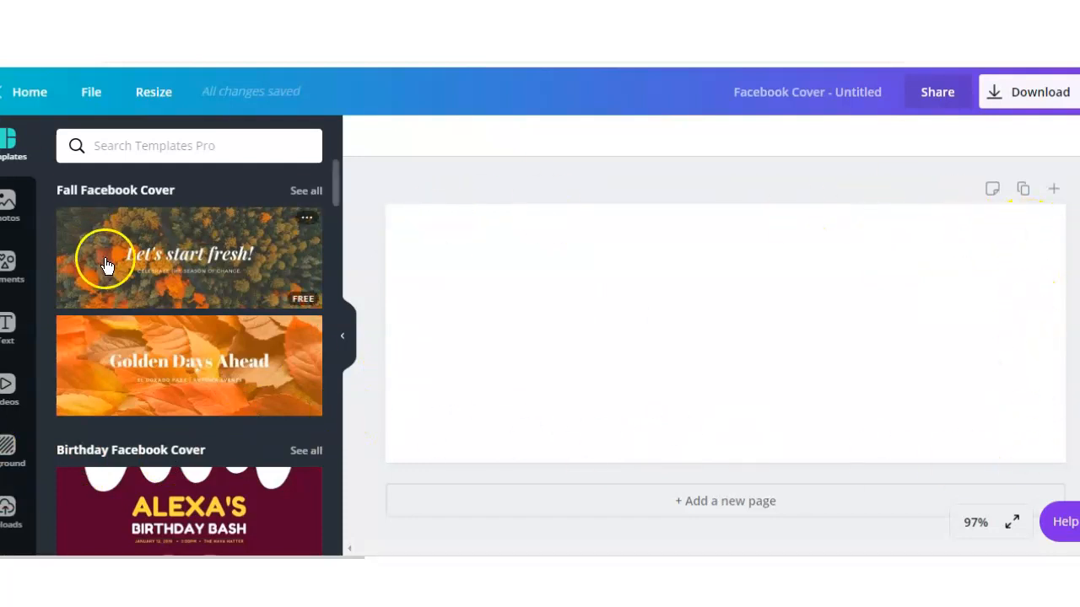
mouse_move(722, 295)
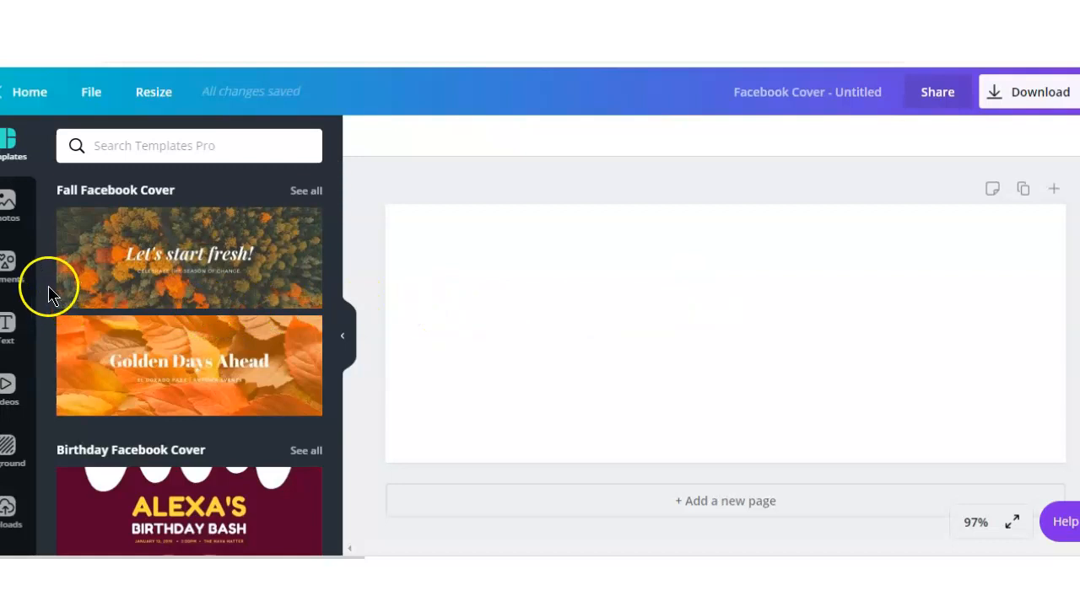
Add the recently used grey rectangle element onto the cover canvas.
click(11, 268)
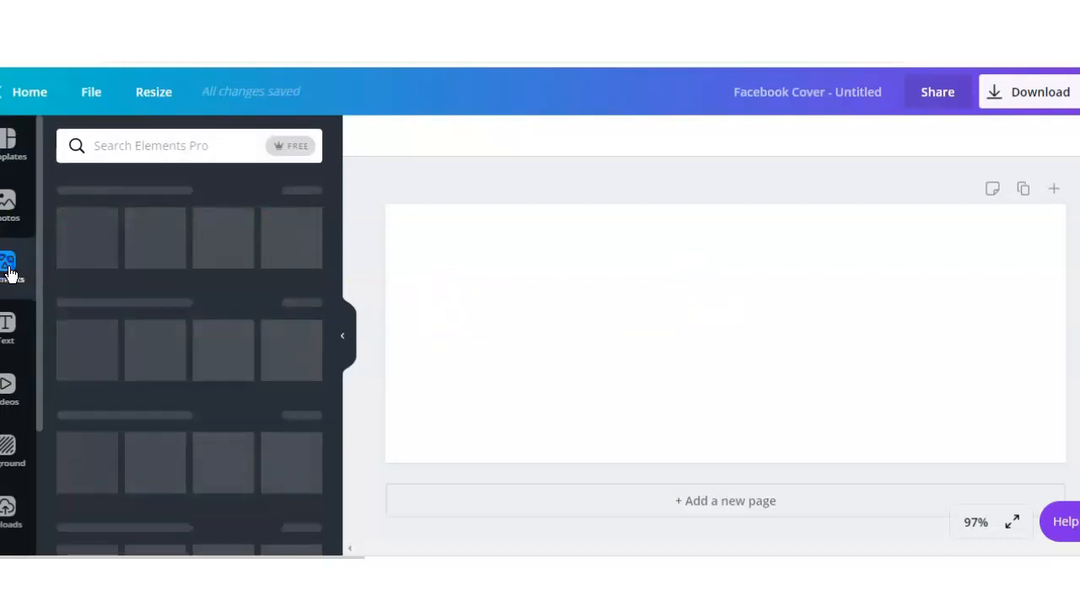
click(10, 266)
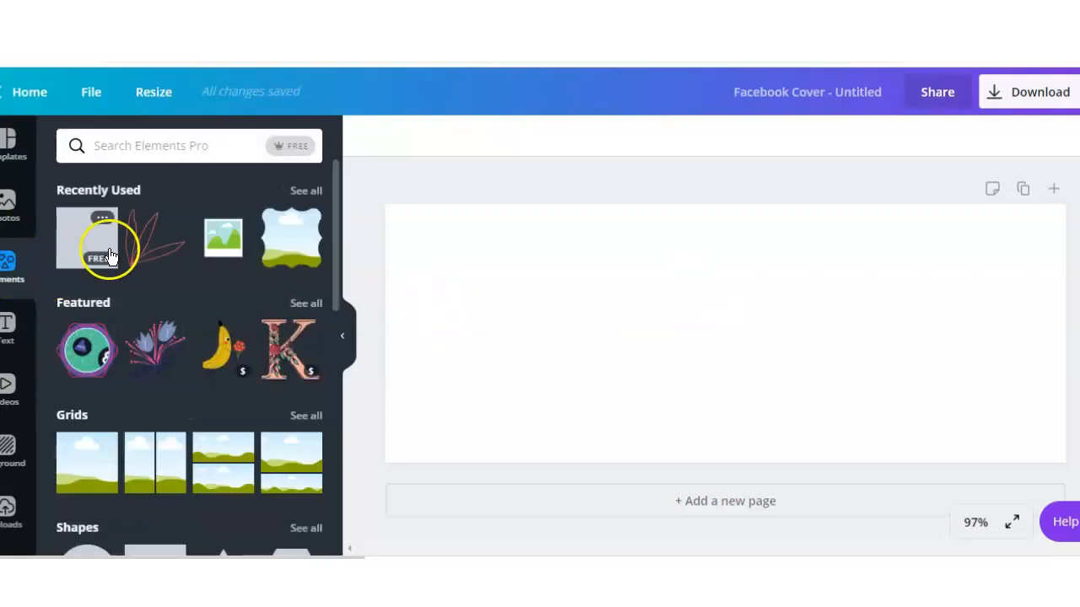
click(88, 236)
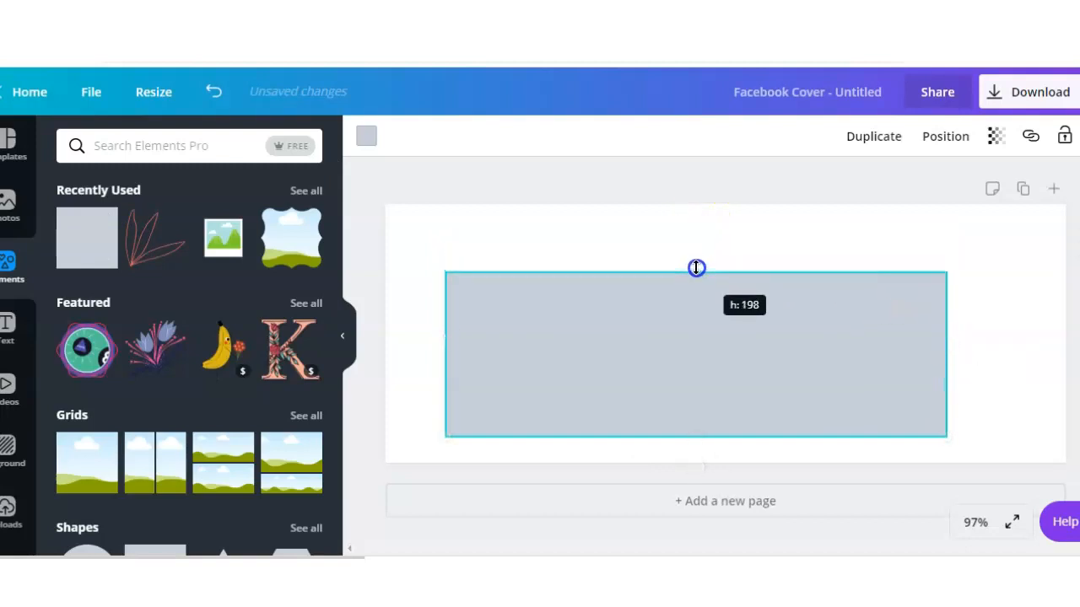
Resize the rectangle into a long thin horizontal bar aligned to the page centre.
drag(695, 268, 695, 307)
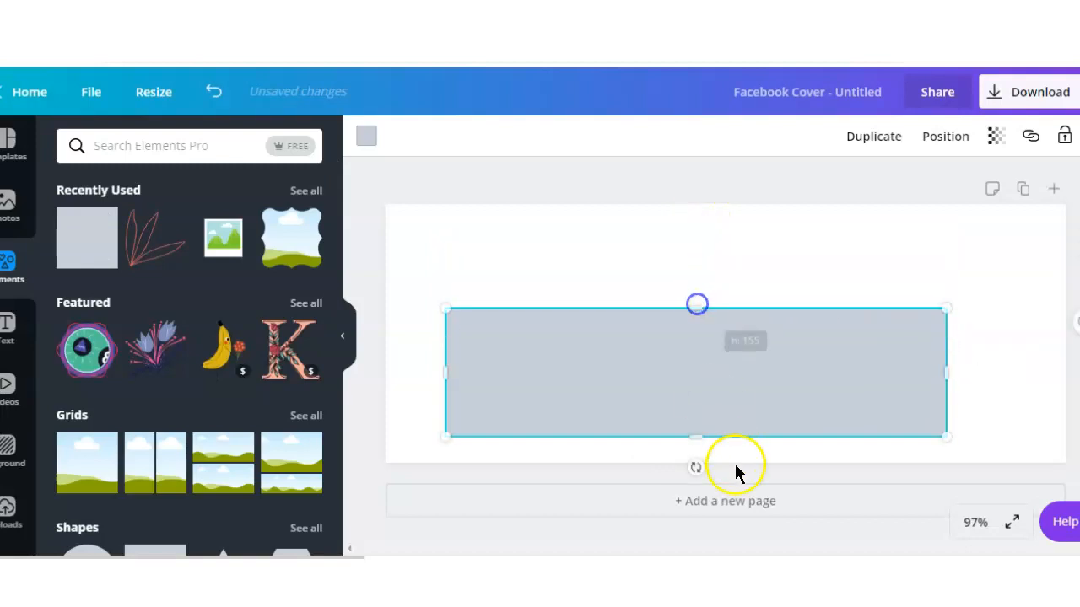
drag(695, 435, 706, 392)
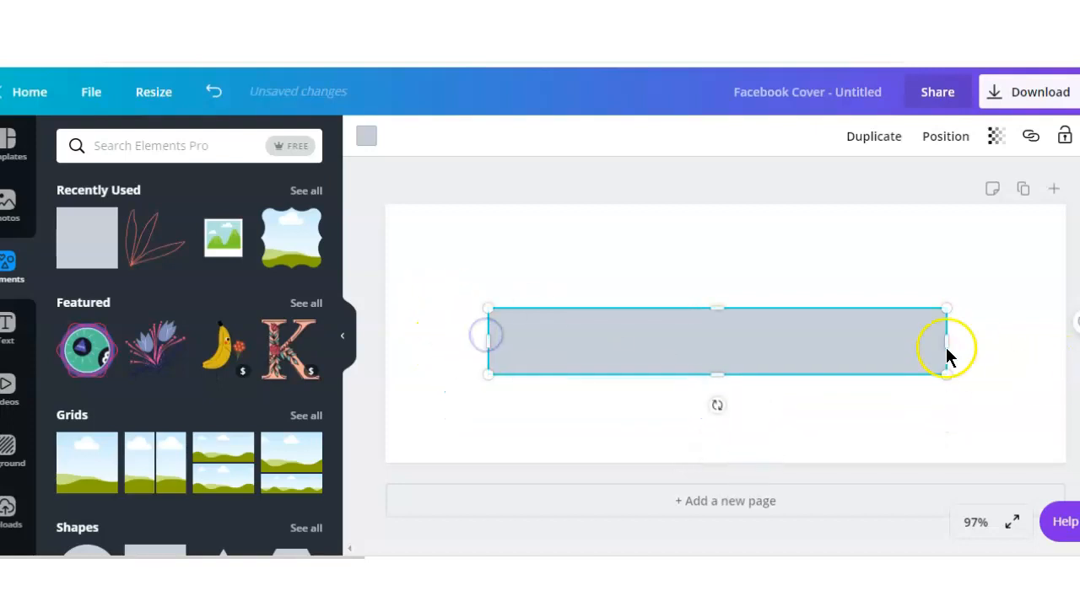
drag(947, 341, 921, 341)
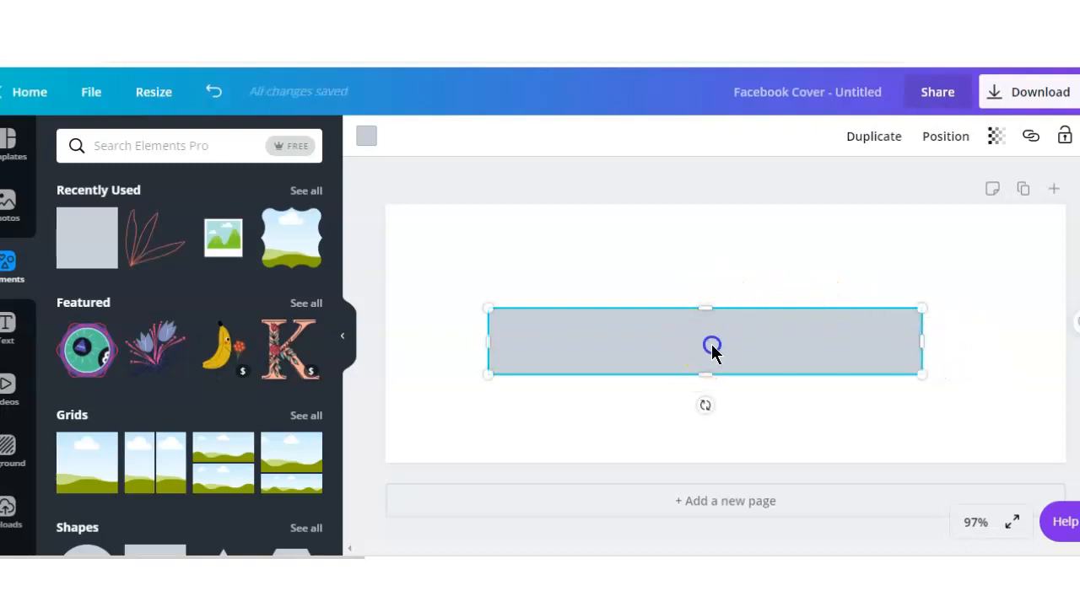
drag(712, 349, 708, 338)
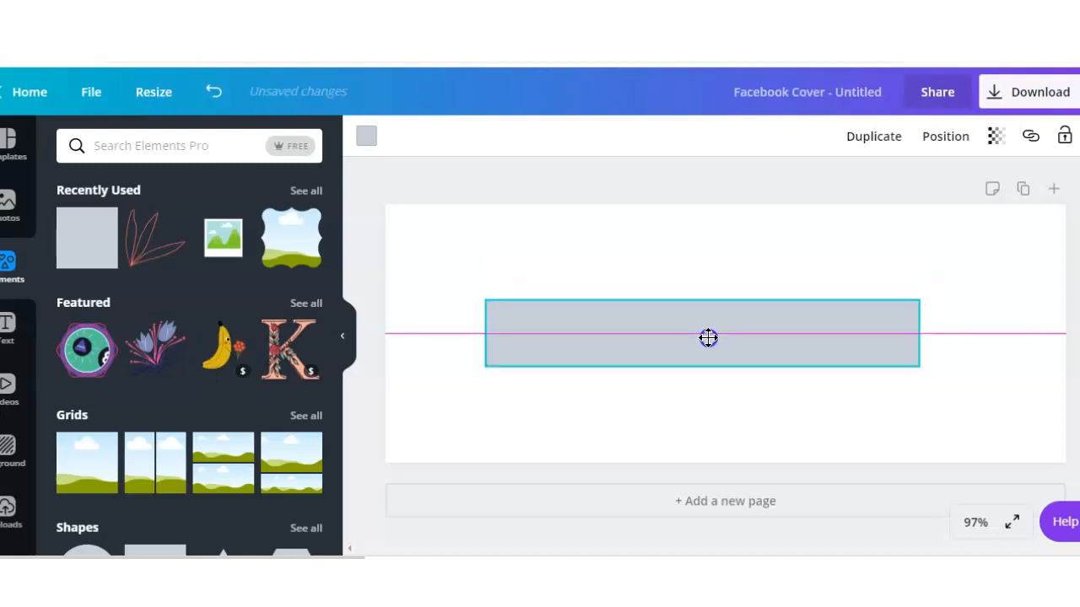
drag(709, 337, 702, 307)
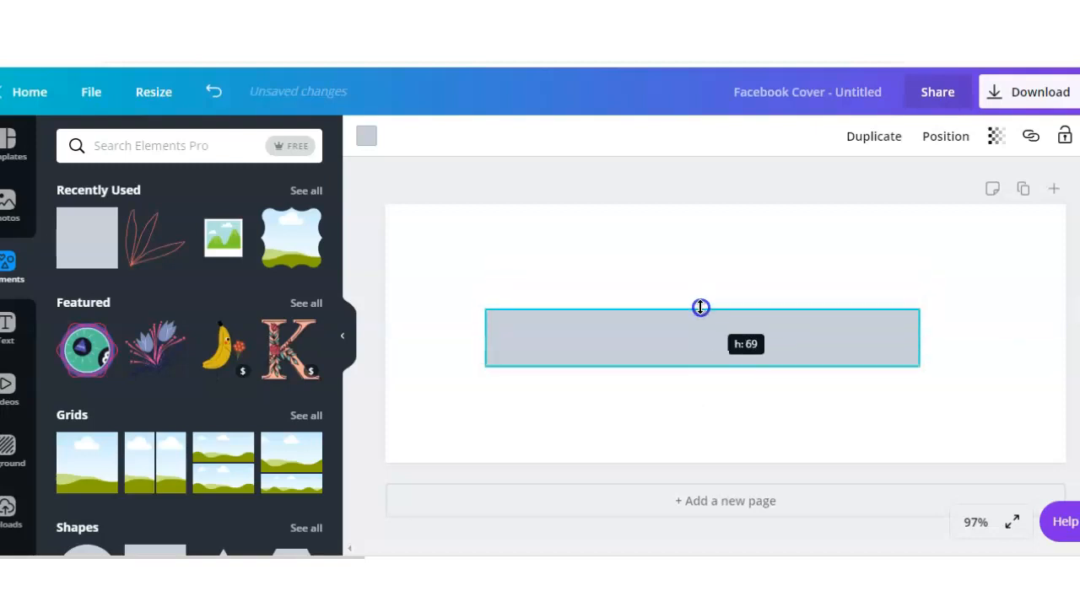
drag(702, 307, 705, 351)
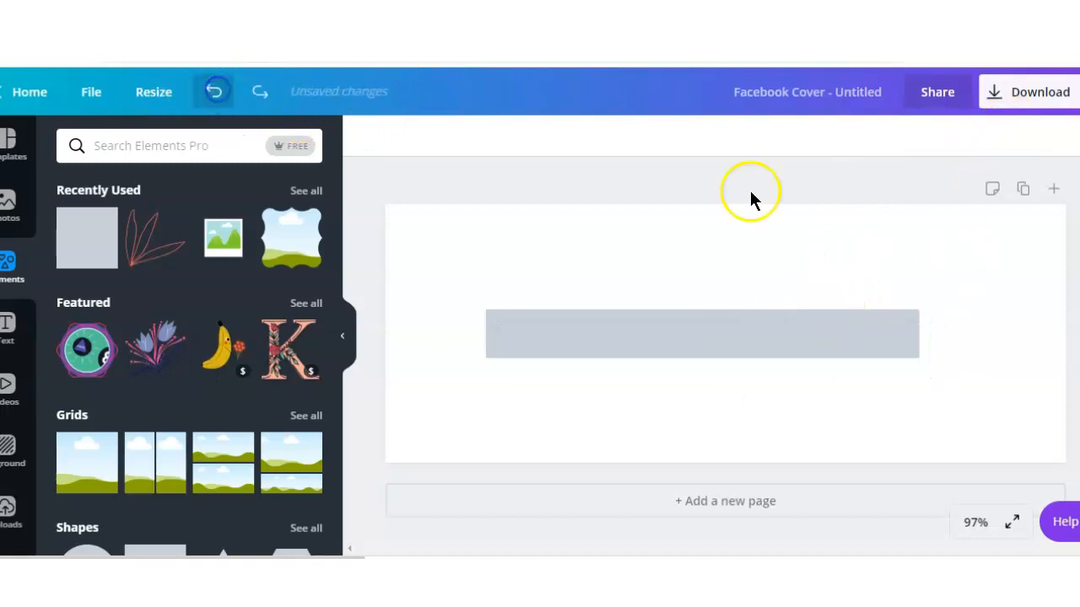
Fill the selected bar with the gold brand colour.
click(701, 334)
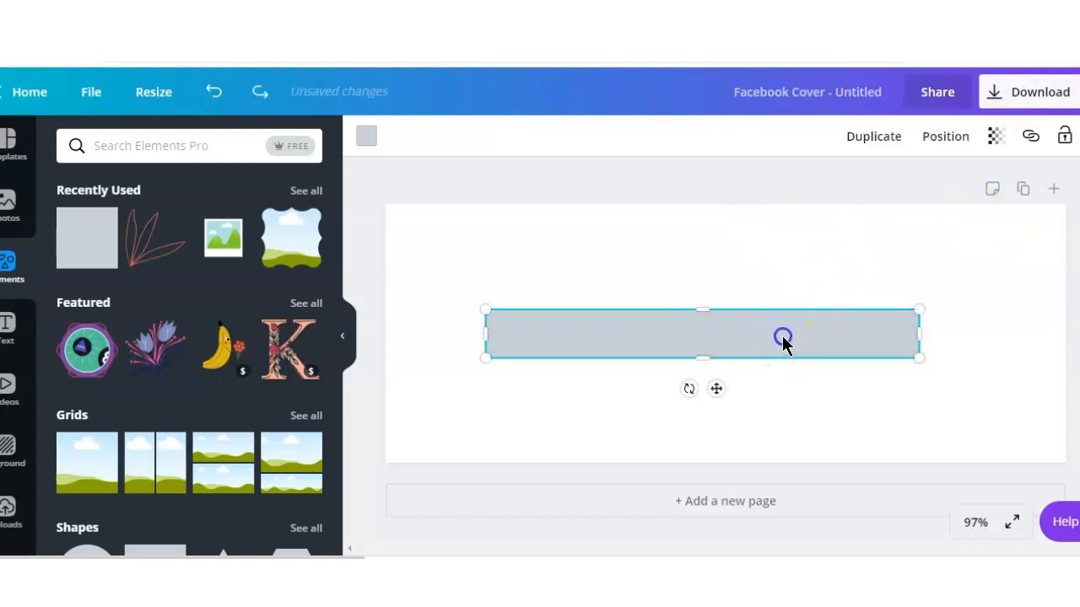
click(995, 135)
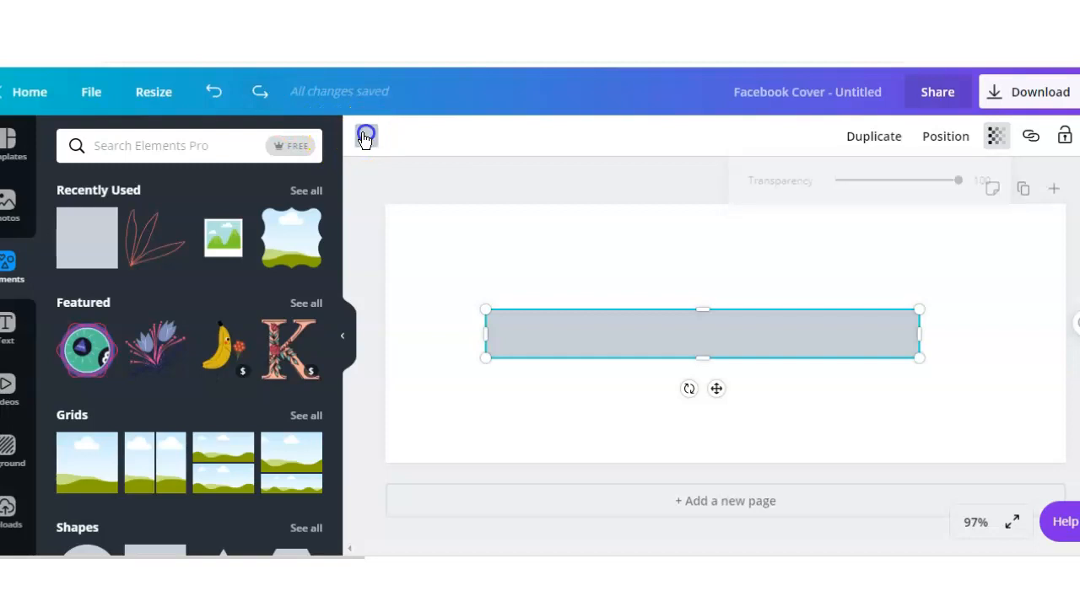
click(364, 135)
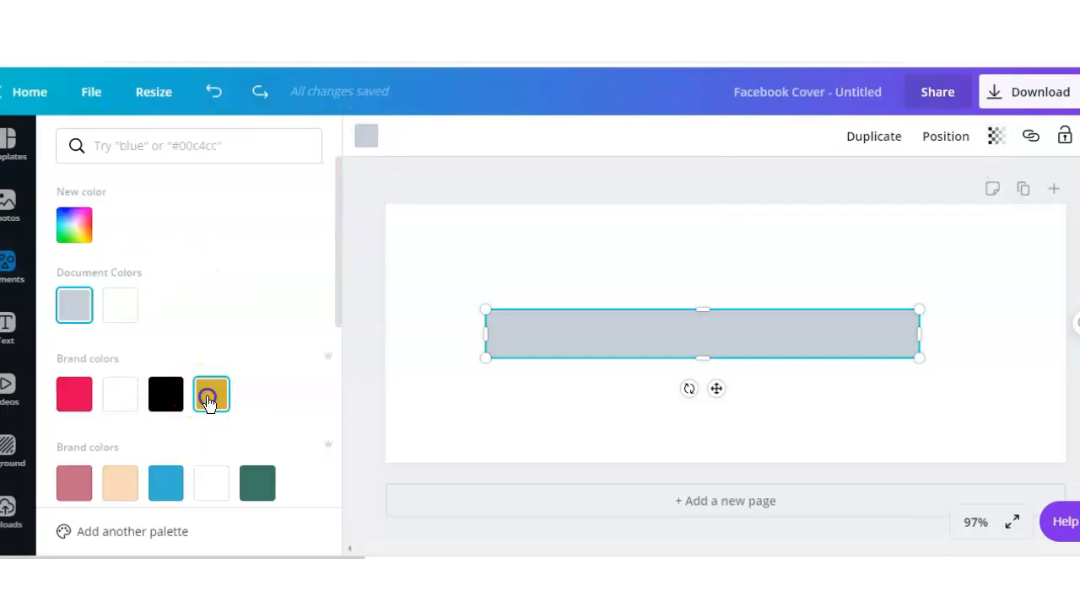
click(211, 395)
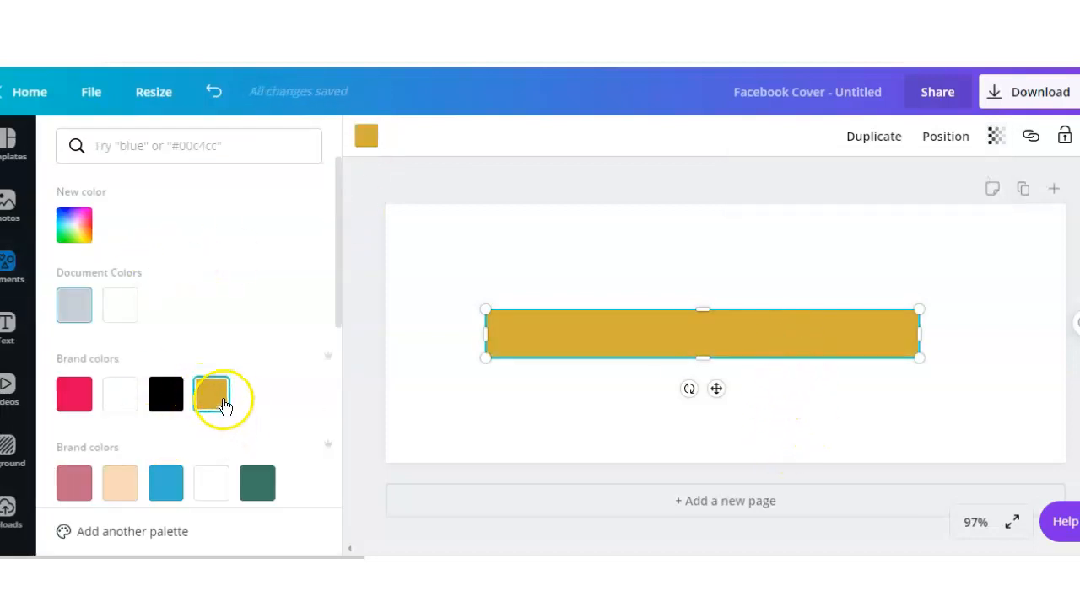
Lower the gold bar's transparency to 85 so it is slightly see-through.
click(996, 135)
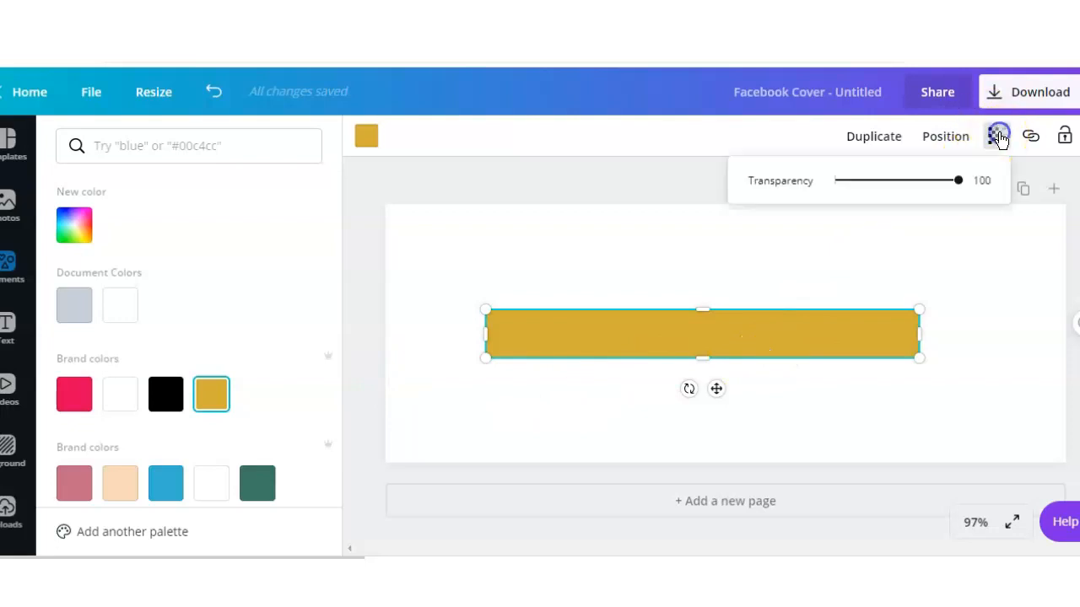
drag(958, 179, 942, 179)
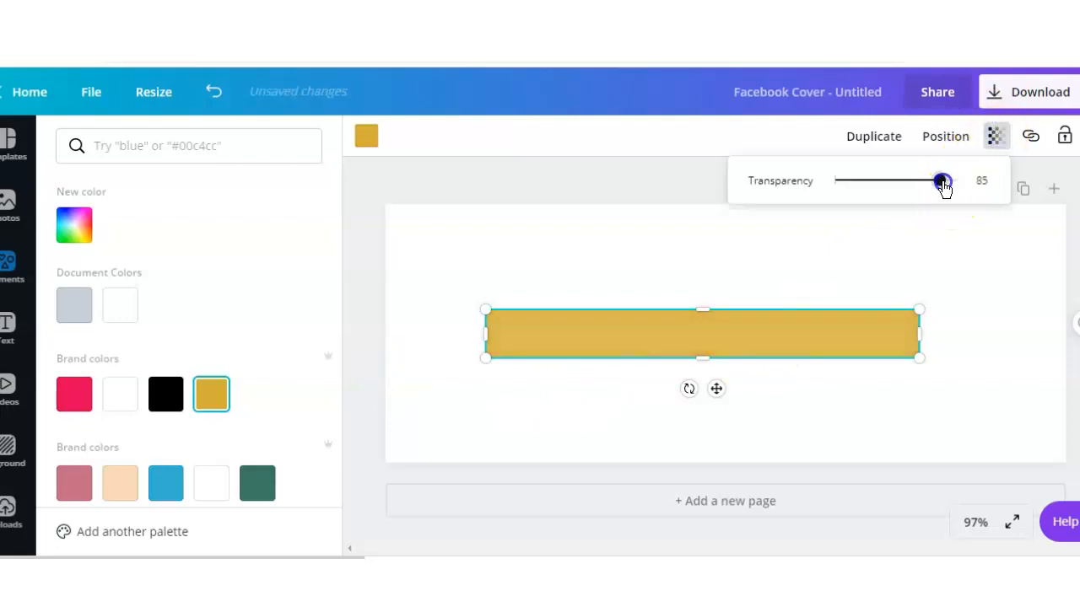
drag(941, 180, 942, 180)
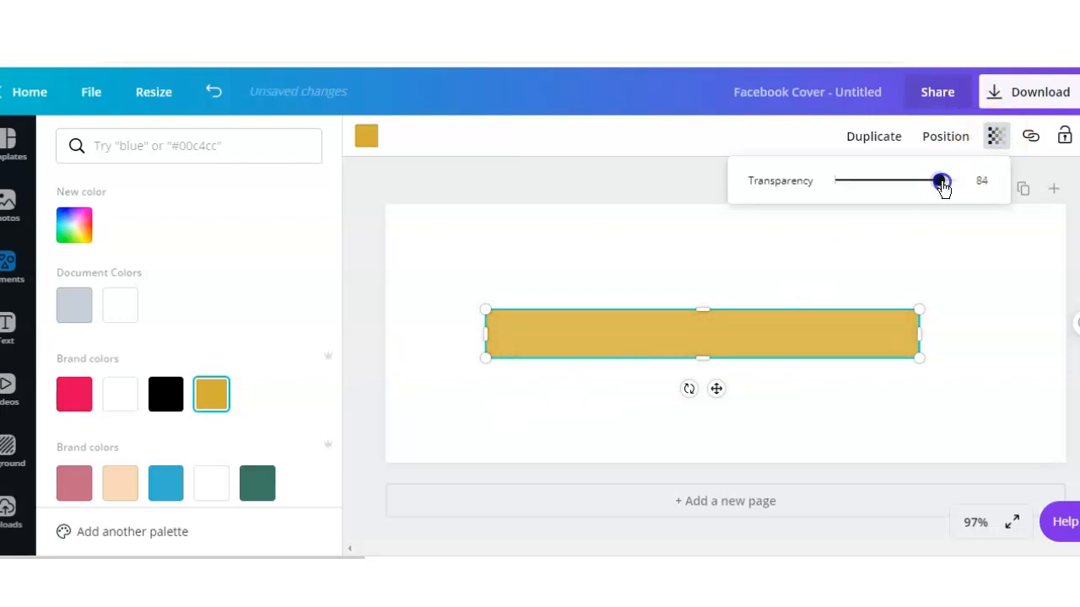
drag(938, 181, 945, 180)
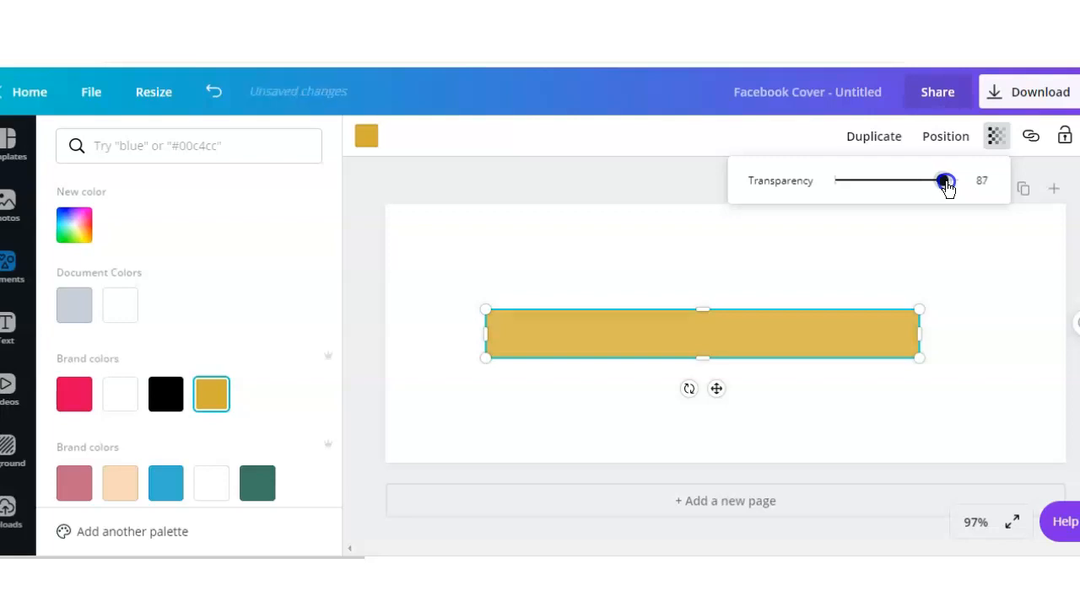
drag(945, 182, 941, 183)
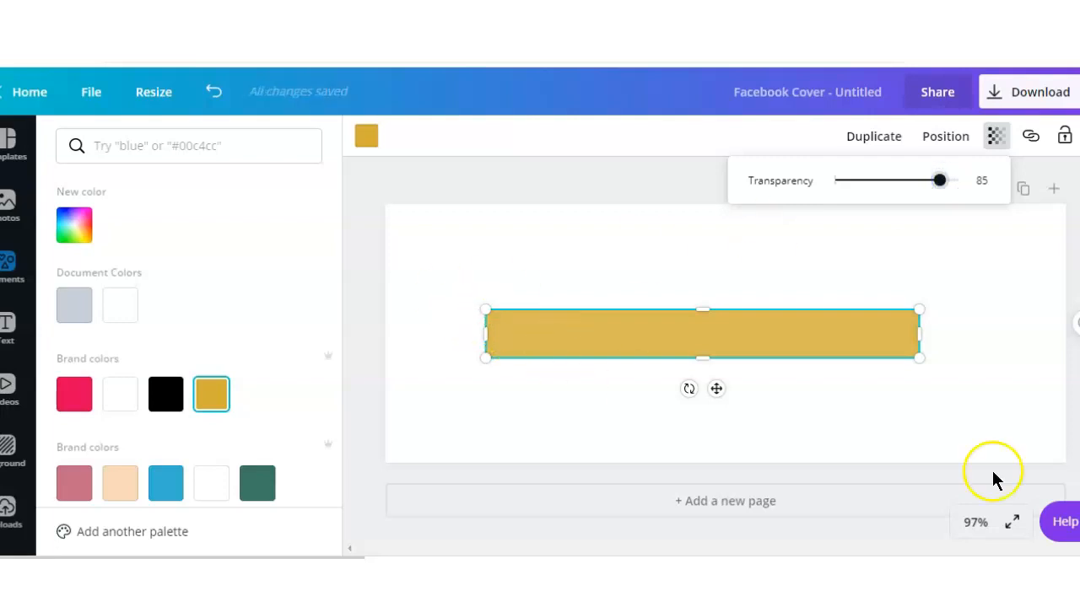
mouse_move(8, 329)
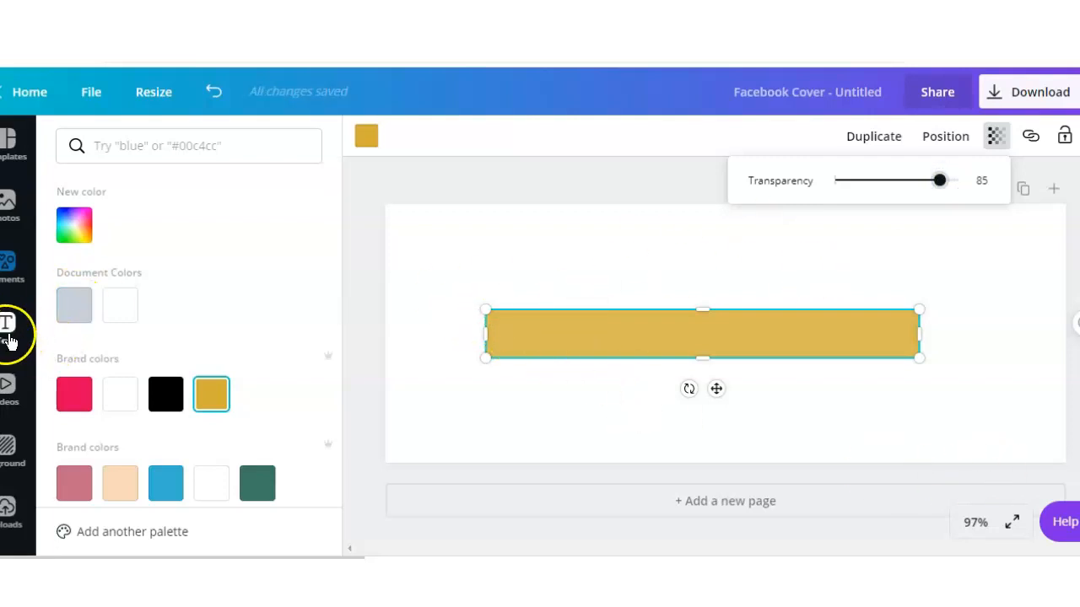
Add a heading text box reading FREEBIES to the page.
click(9, 327)
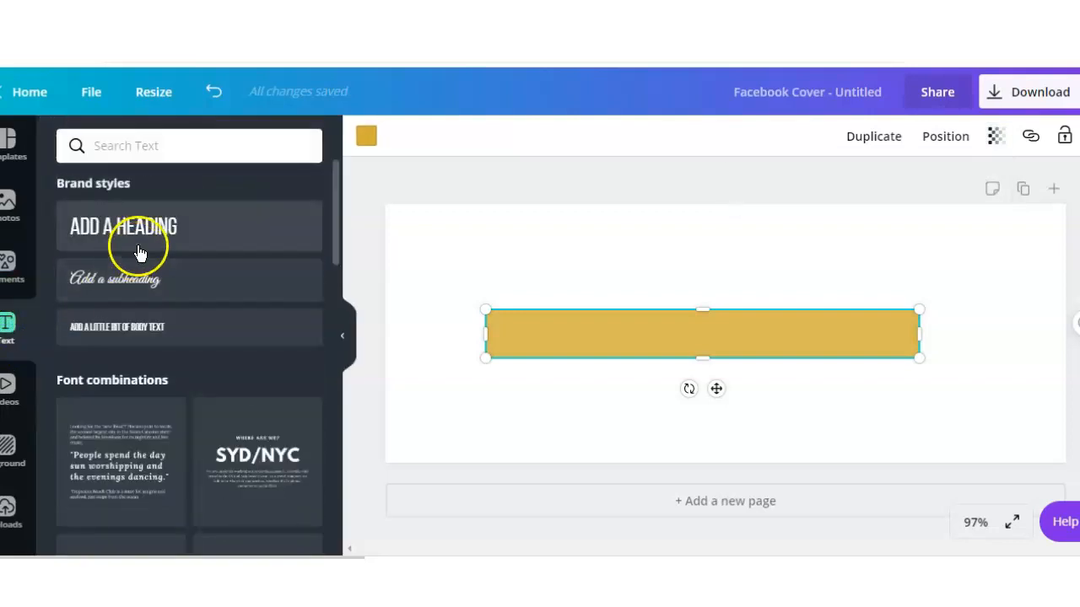
mouse_move(151, 233)
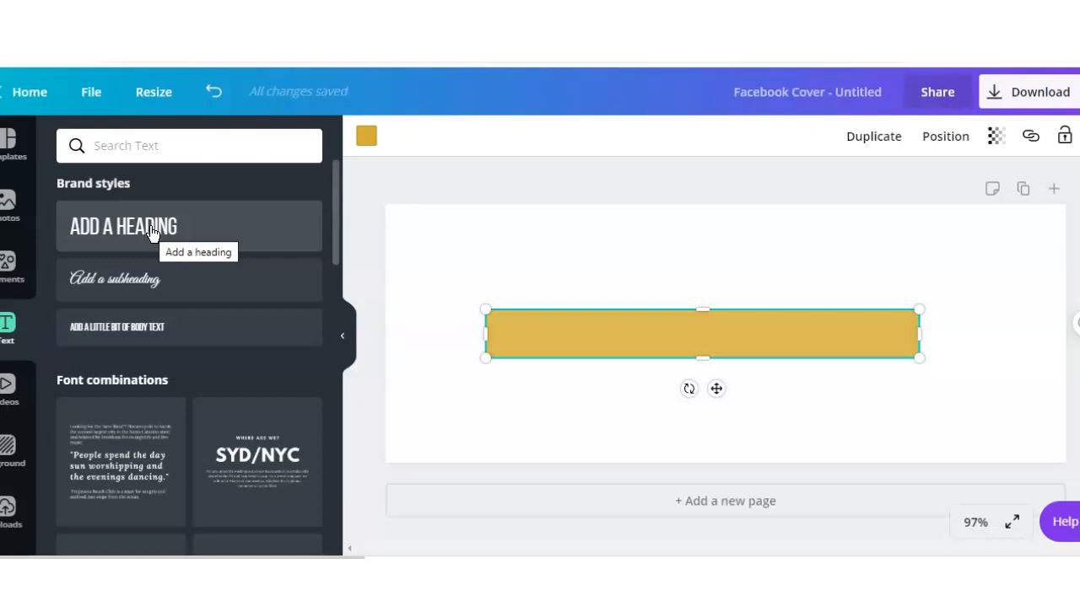
click(123, 226)
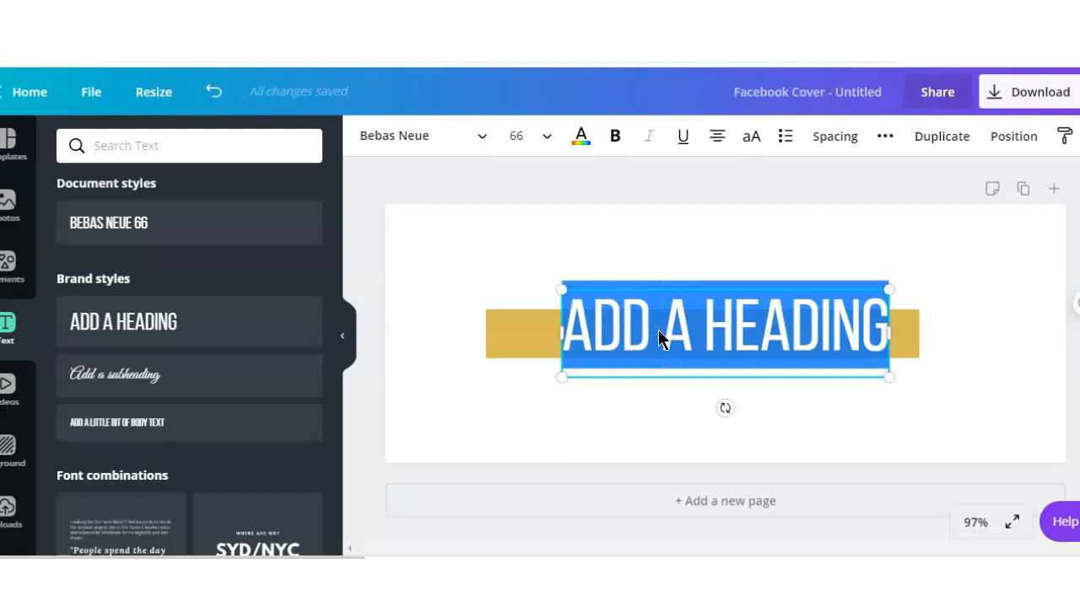
text(FREEBIES)
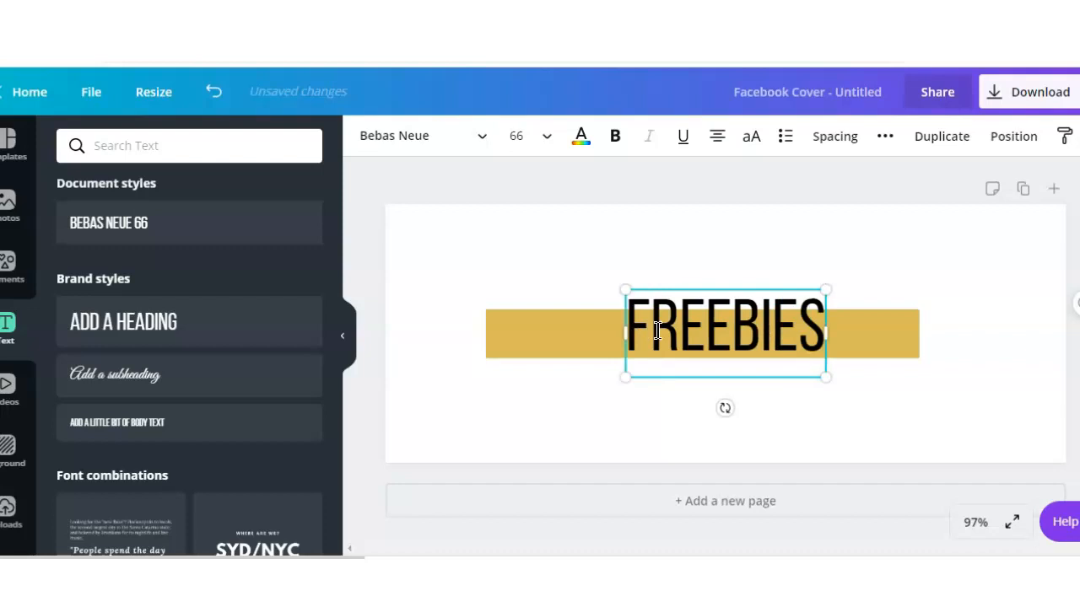
Shrink FREEBIES to fit inside the gold bar and make its text white.
drag(624, 290, 658, 310)
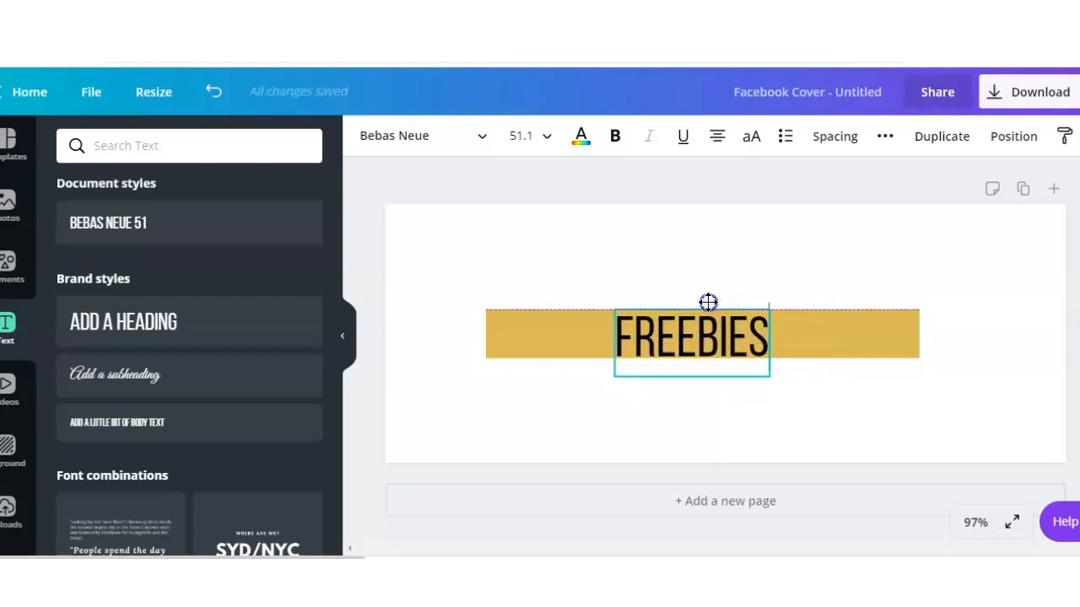
drag(769, 304, 769, 347)
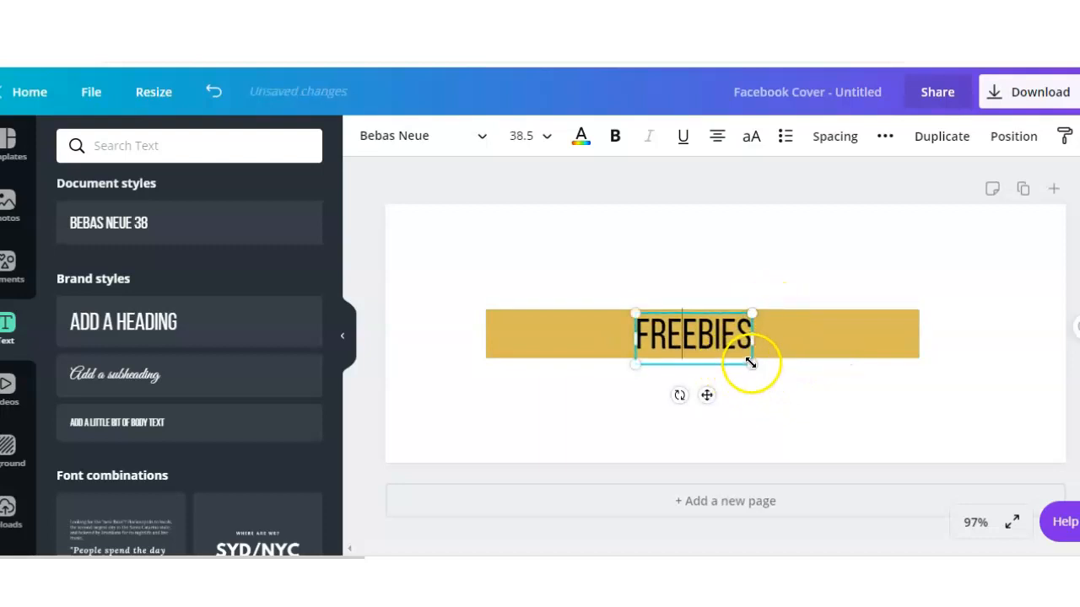
drag(751, 363, 746, 344)
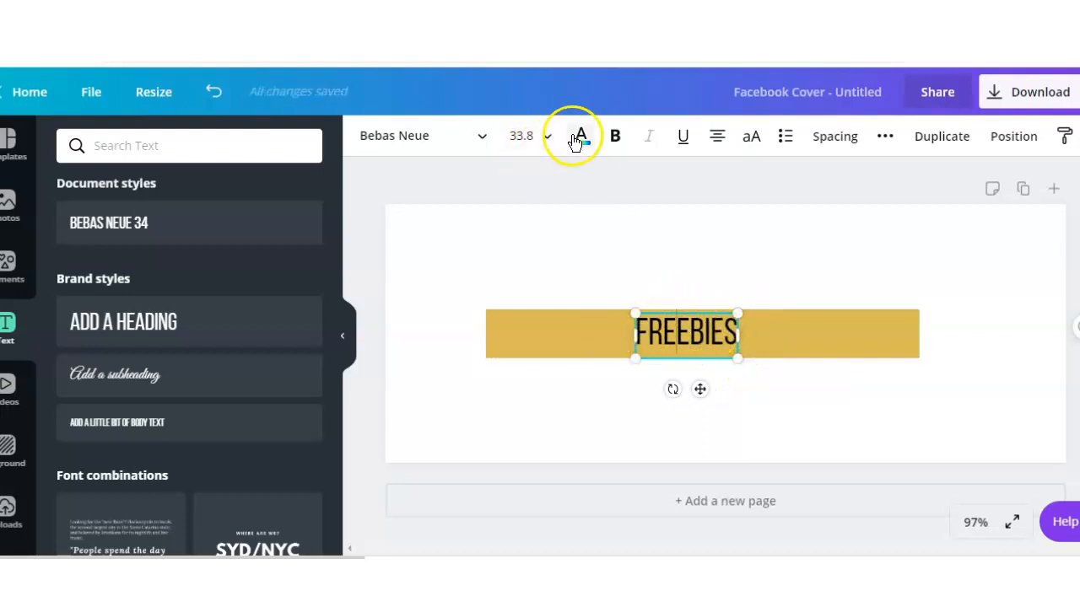
click(580, 135)
text(freebies)
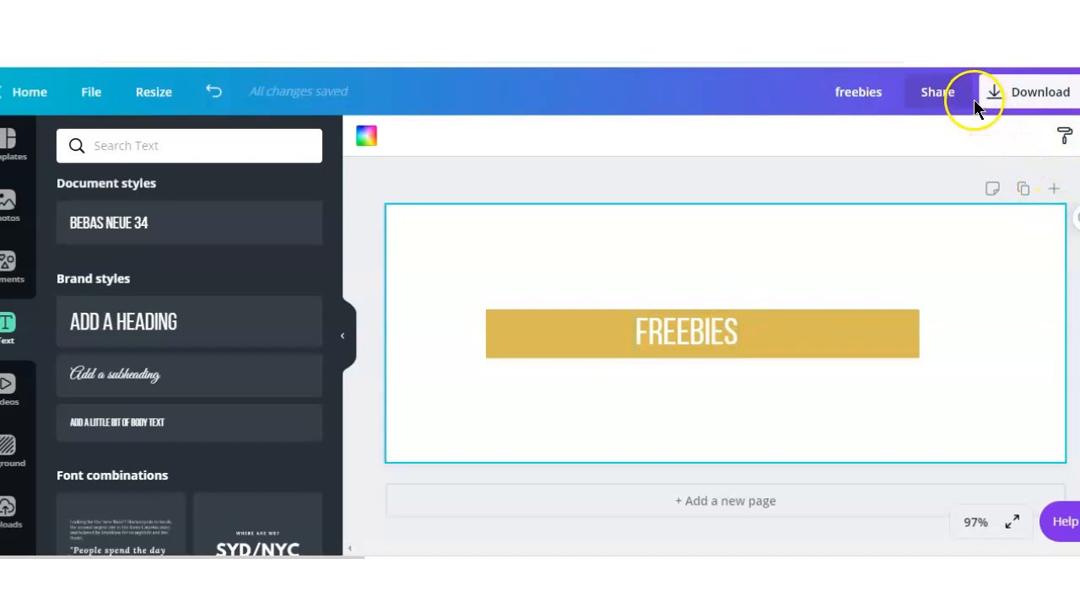
mouse_move(1022, 189)
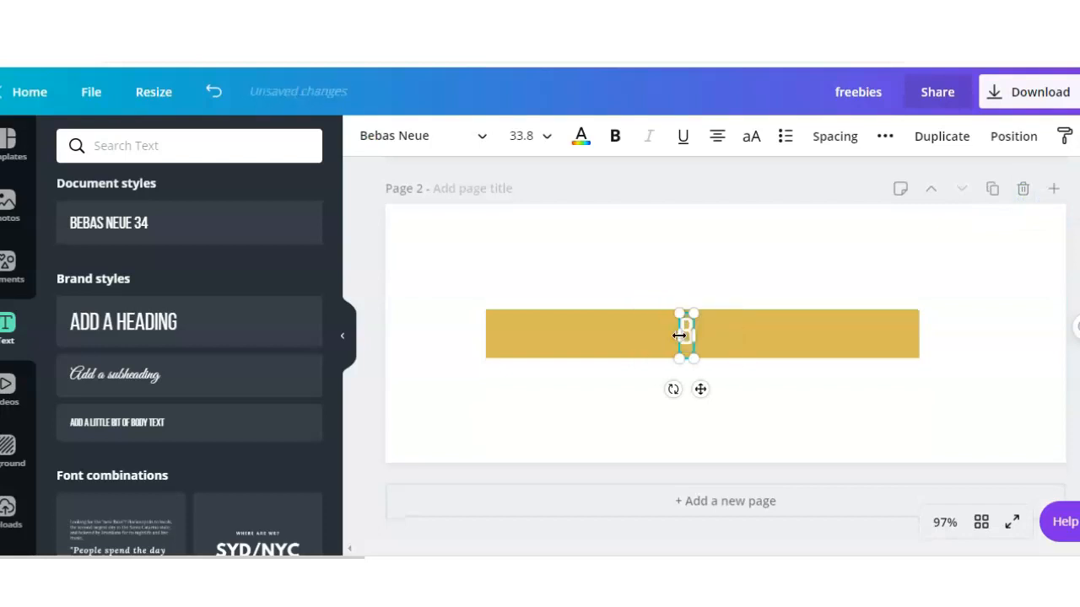
Copy the banner page and relabel copies BLOG and Abuelita Diaries Blog variants.
text(LOG)
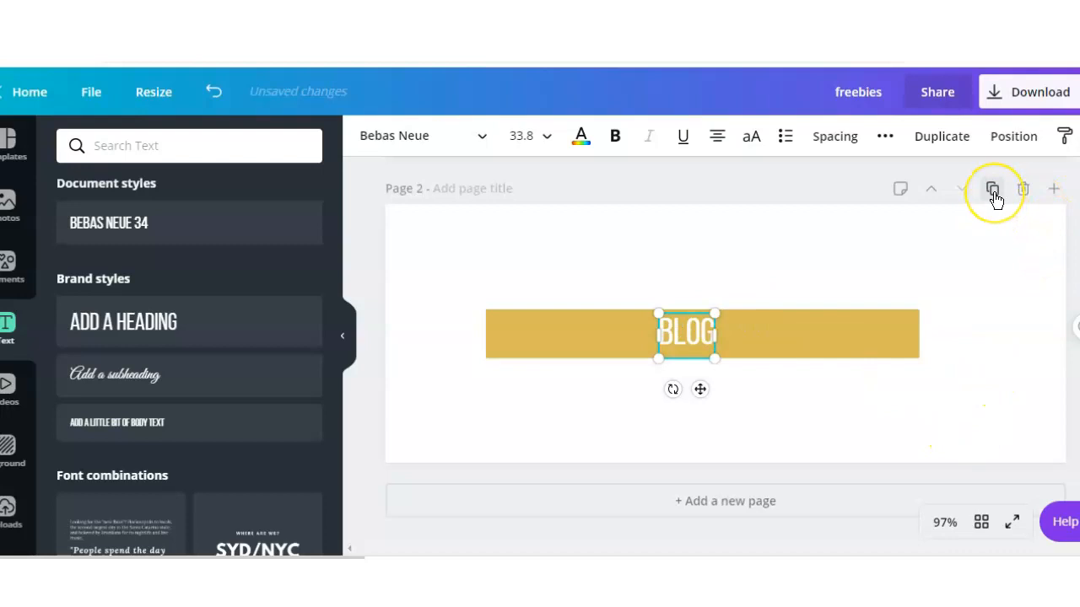
click(993, 189)
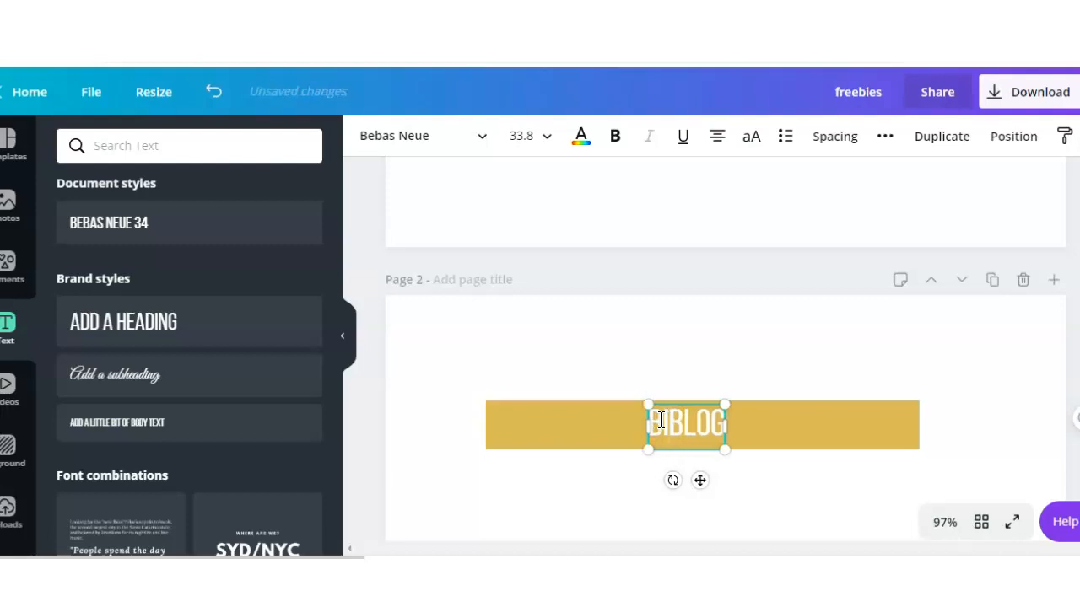
text(BIZBU)
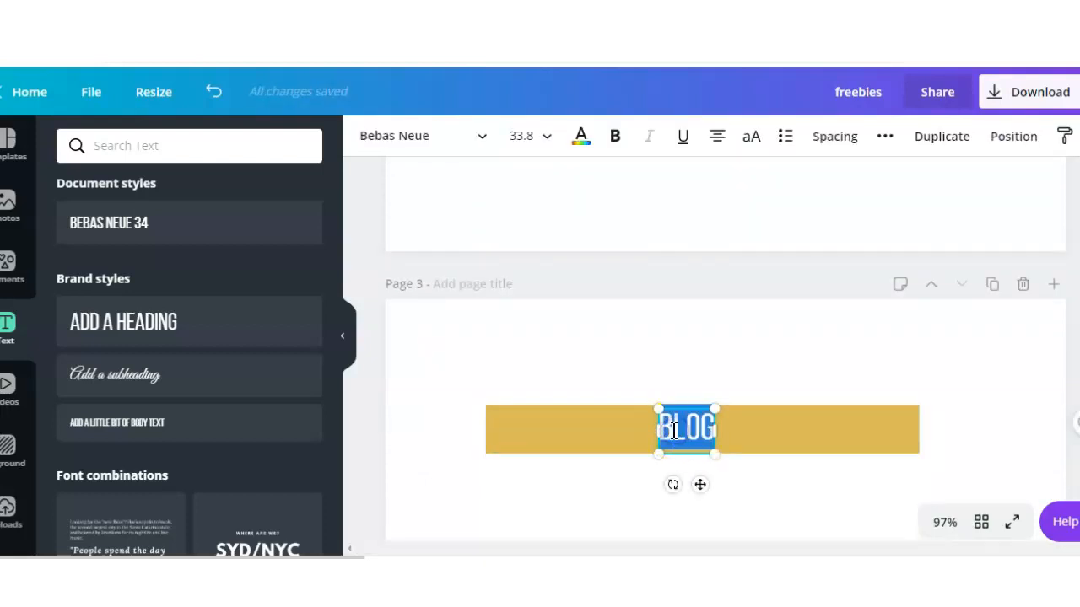
text(MOMMY MUSINGS)
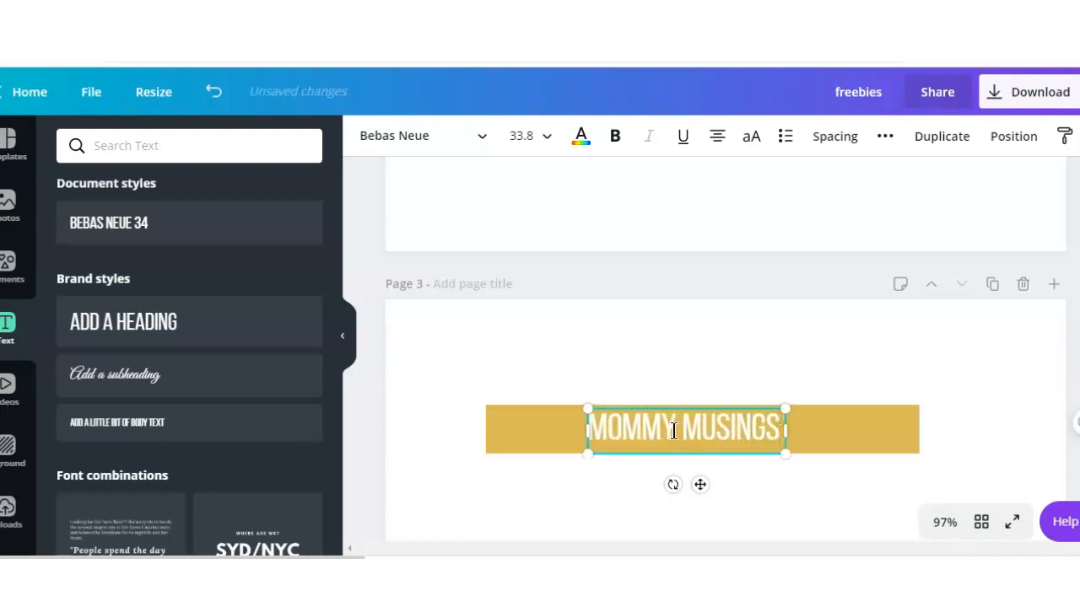
text(BLOG)
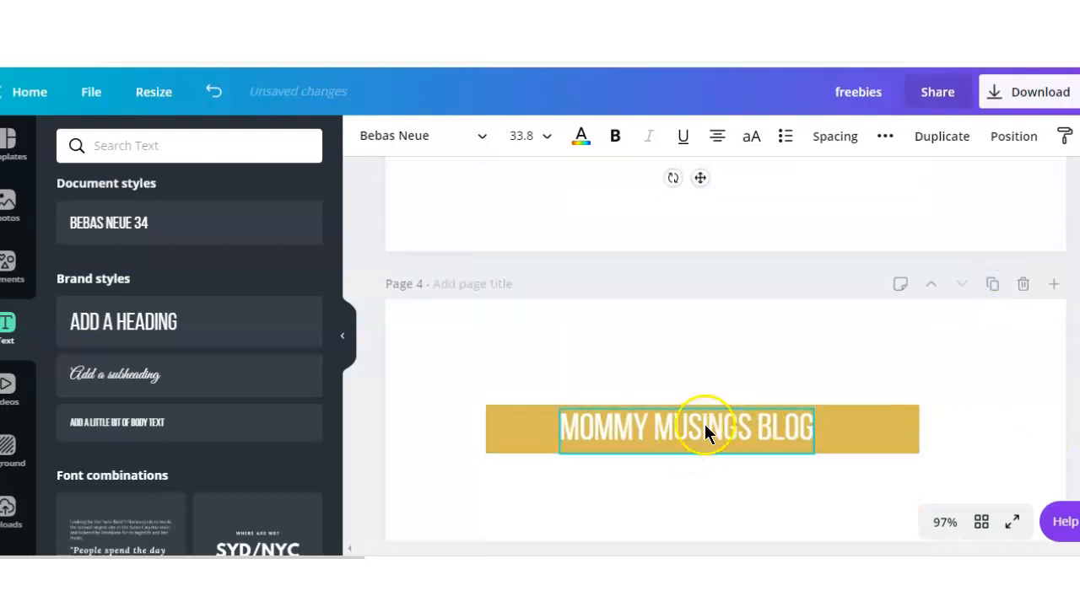
double_click(684, 429)
text(ABUELITA DIARIES)
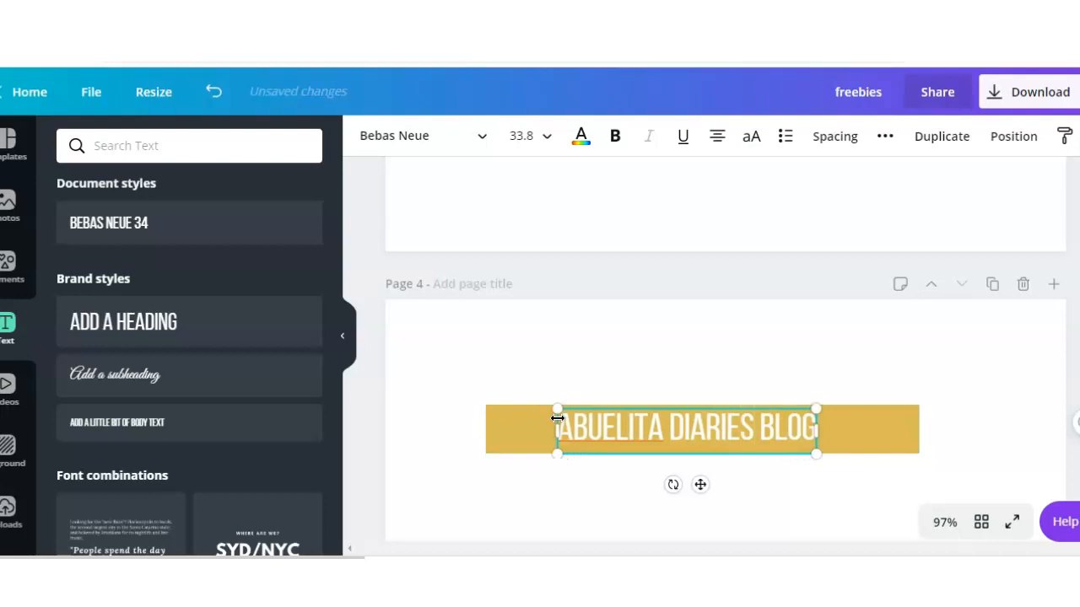
mouse_move(992, 283)
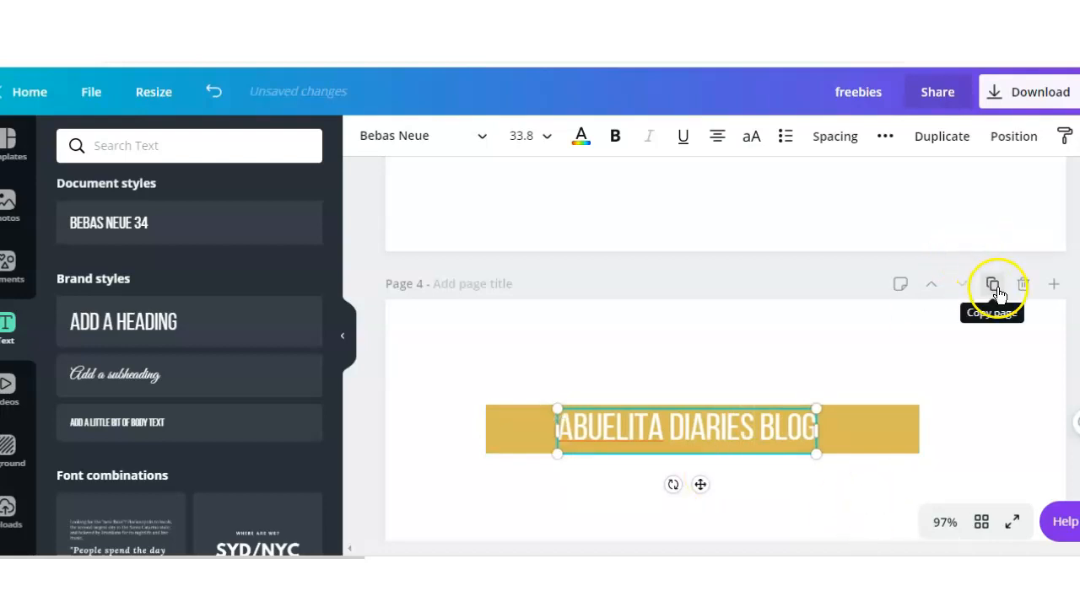
Duplicate again and relabel the new banner pages BOOKS and ONLINE COURSES.
click(992, 283)
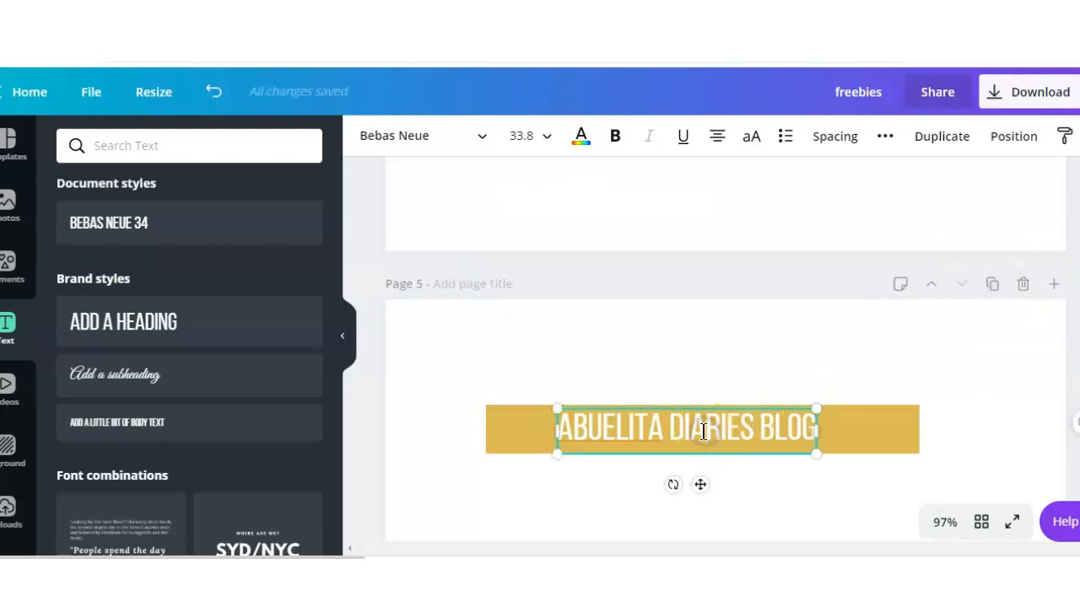
triple_click(685, 429)
text(E)
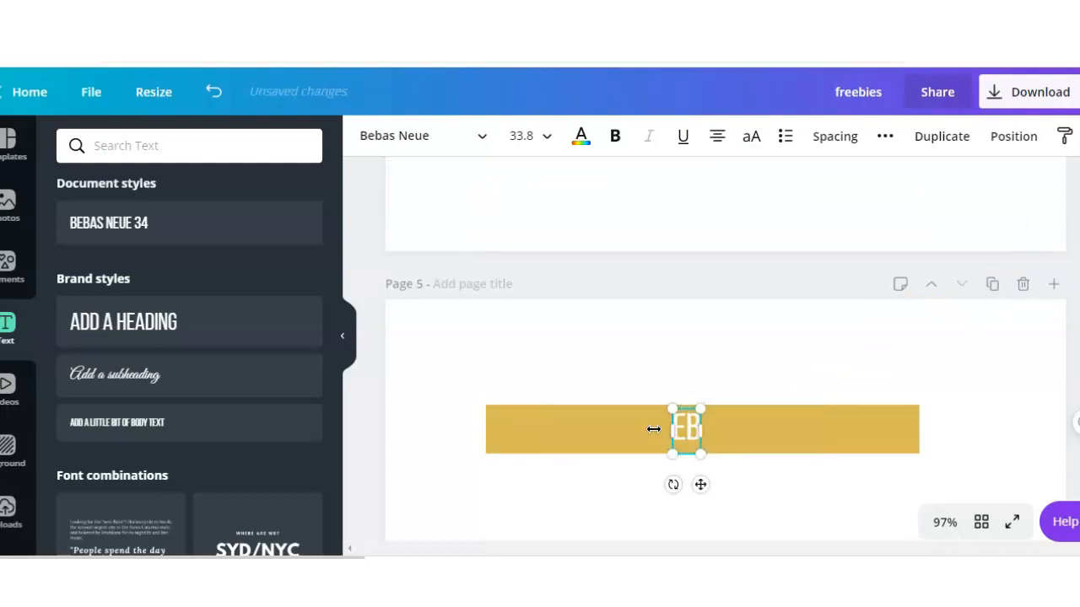
text(BOOKS)
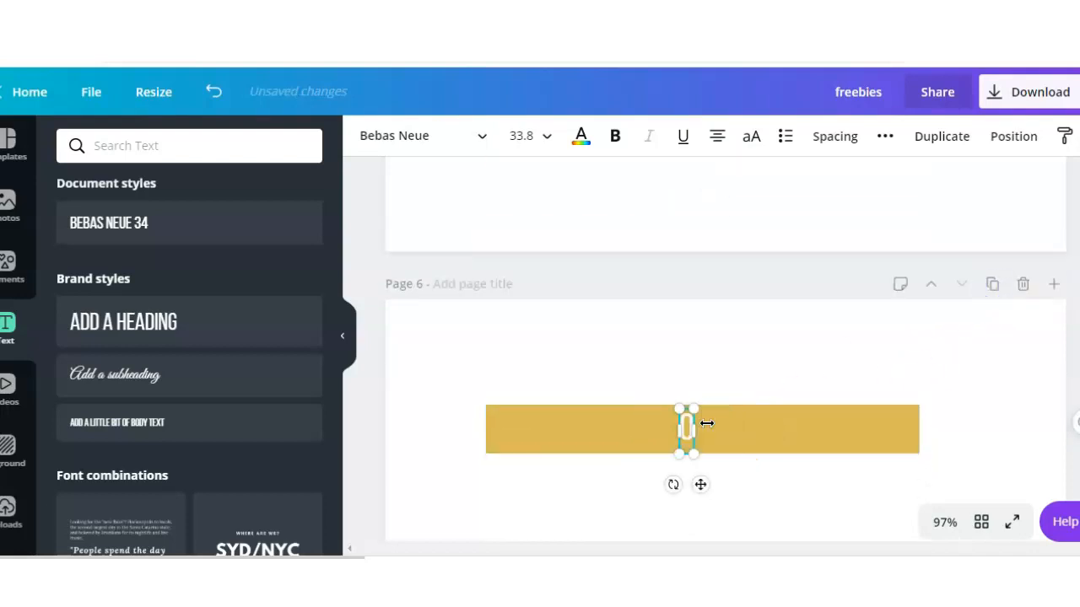
text(ONLINE)
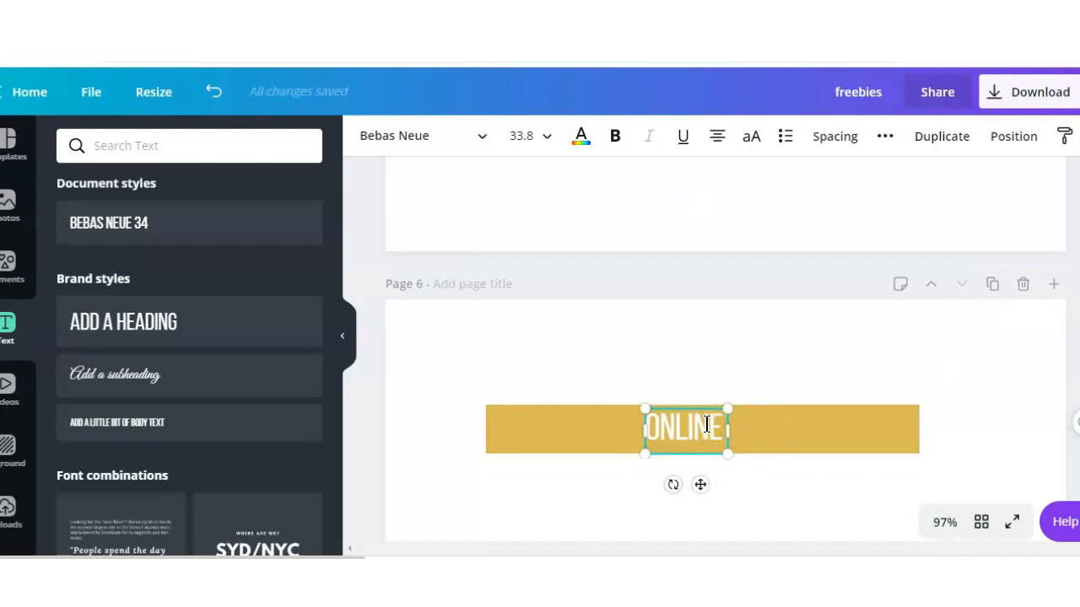
text(COURSE)
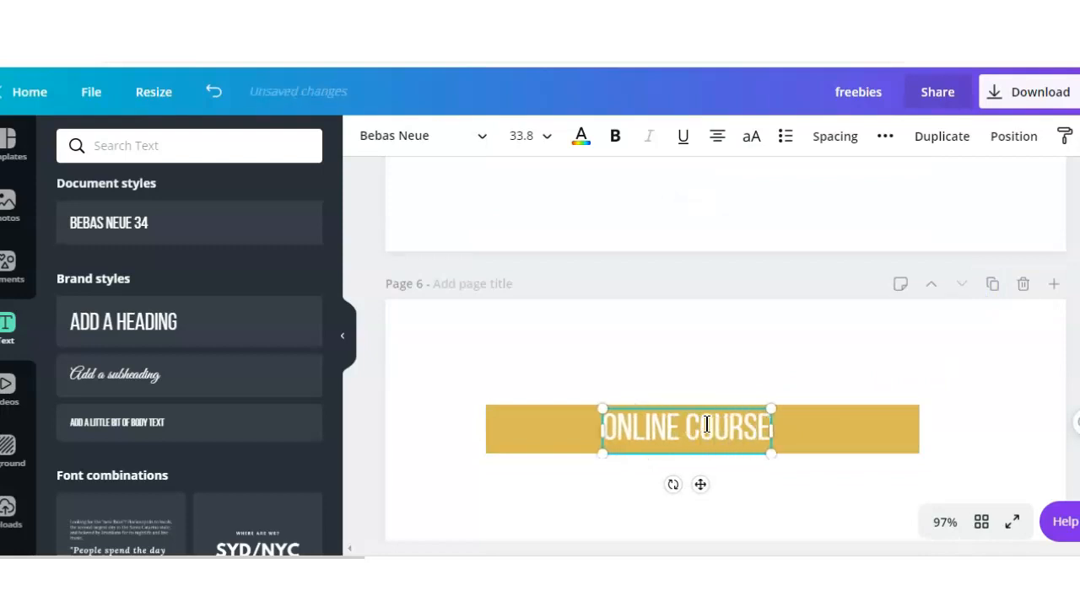
text(s)
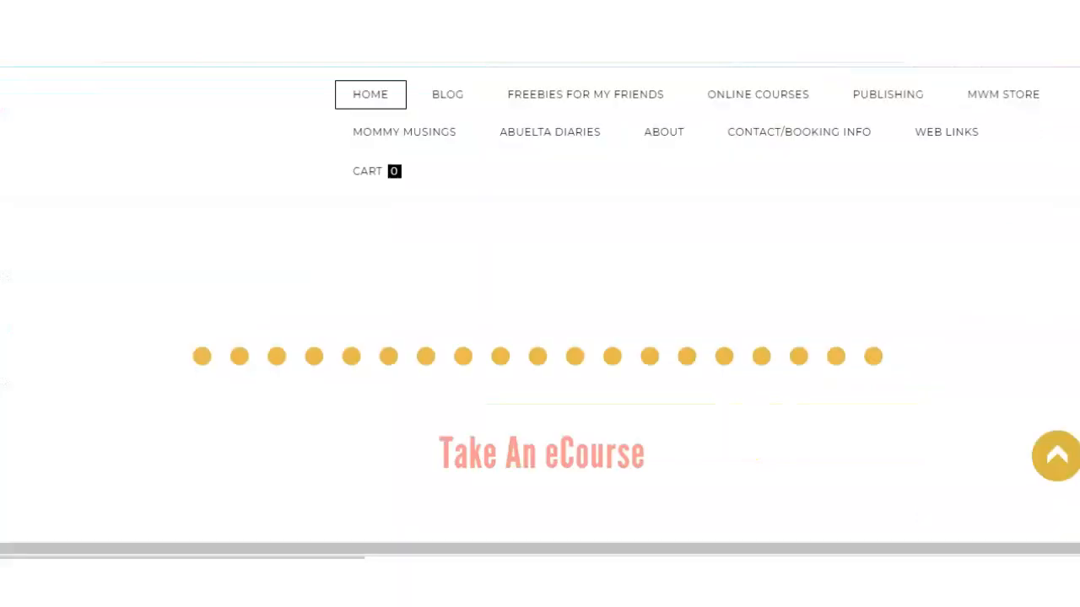
mouse_move(758, 94)
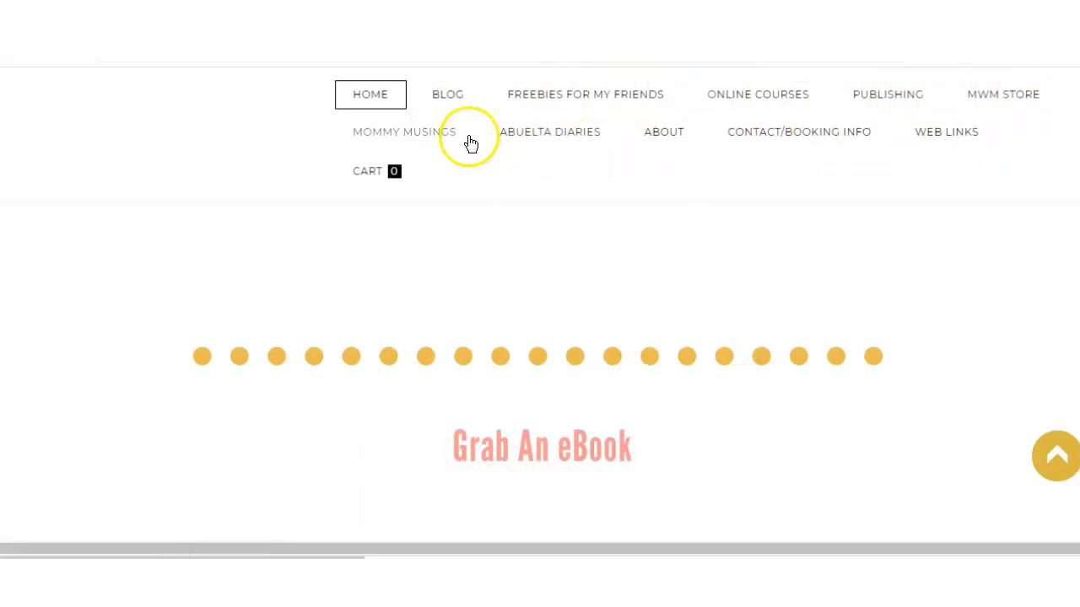
mouse_move(476, 101)
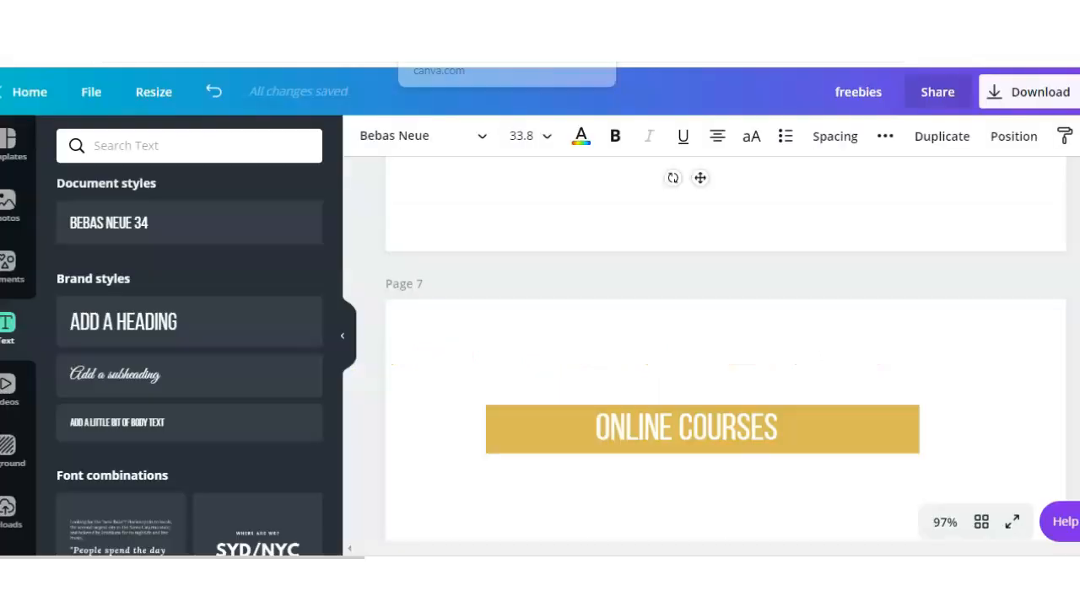
Label the page 7 banner PUBLISHING and select the page 8 banner shape.
scroll(down, 3)
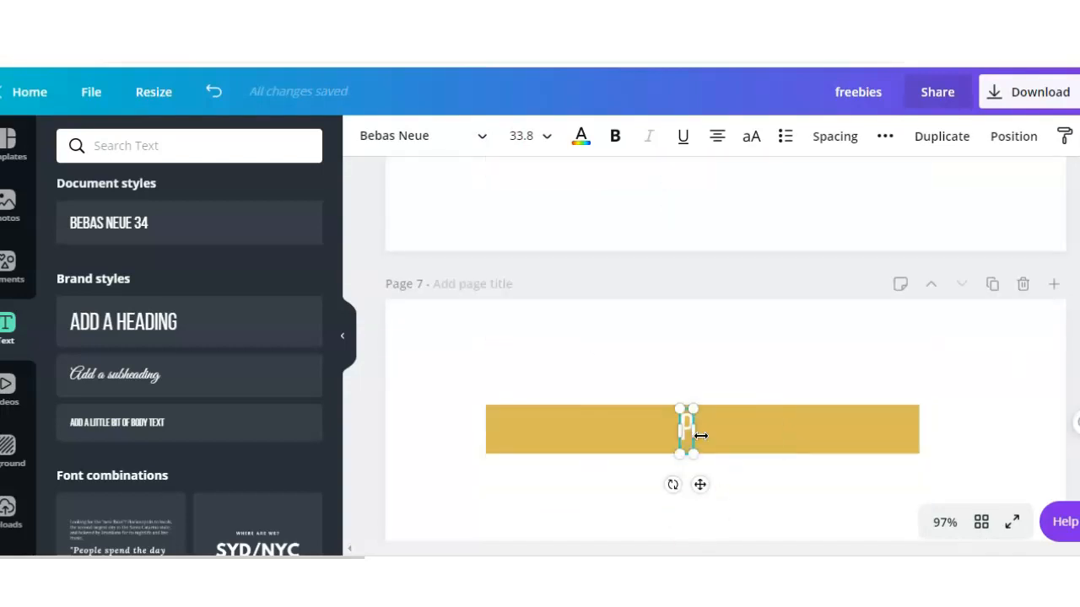
text(PUBLISH)
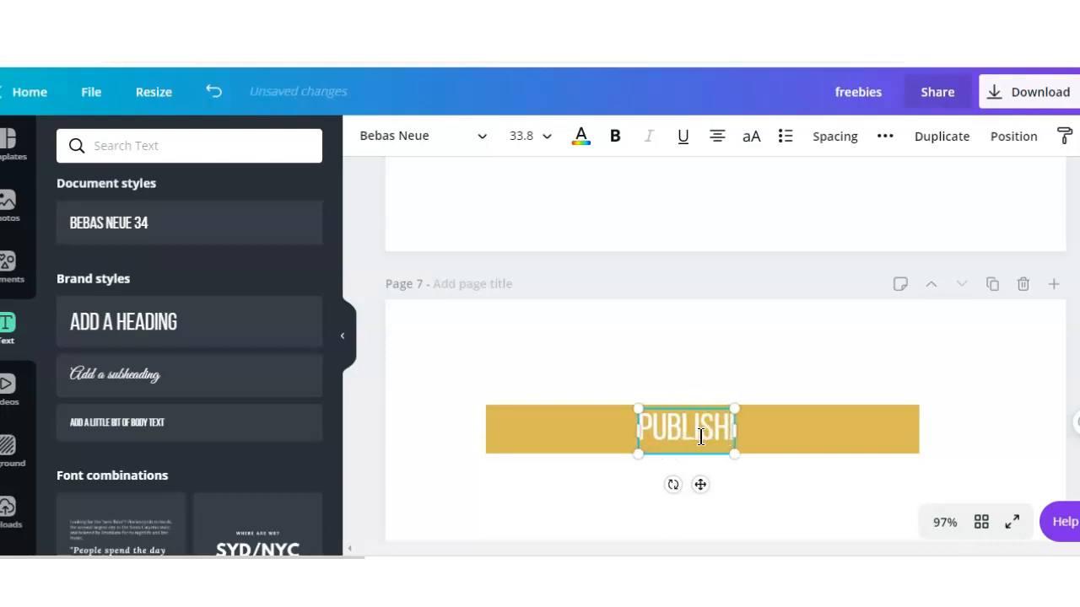
text(ING)
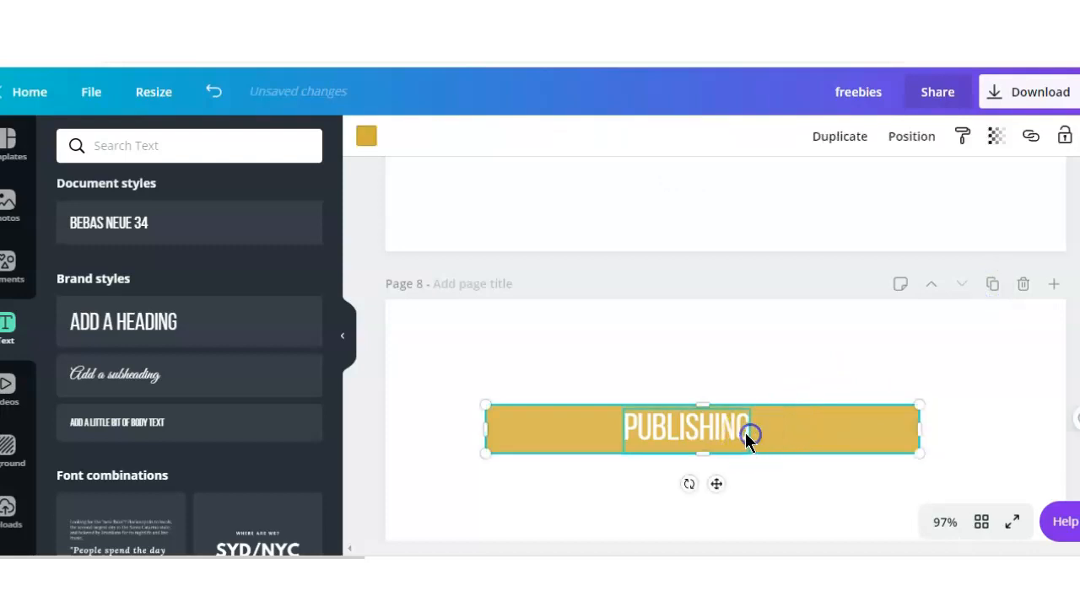
double_click(685, 429)
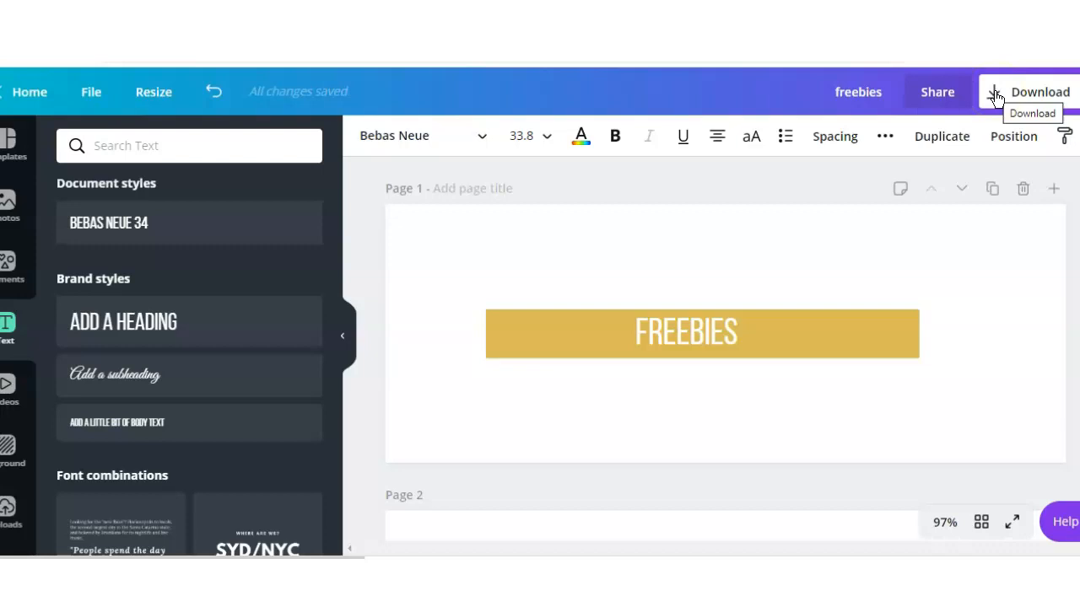
Download all eight pages as PNG images with transparent background.
click(1039, 92)
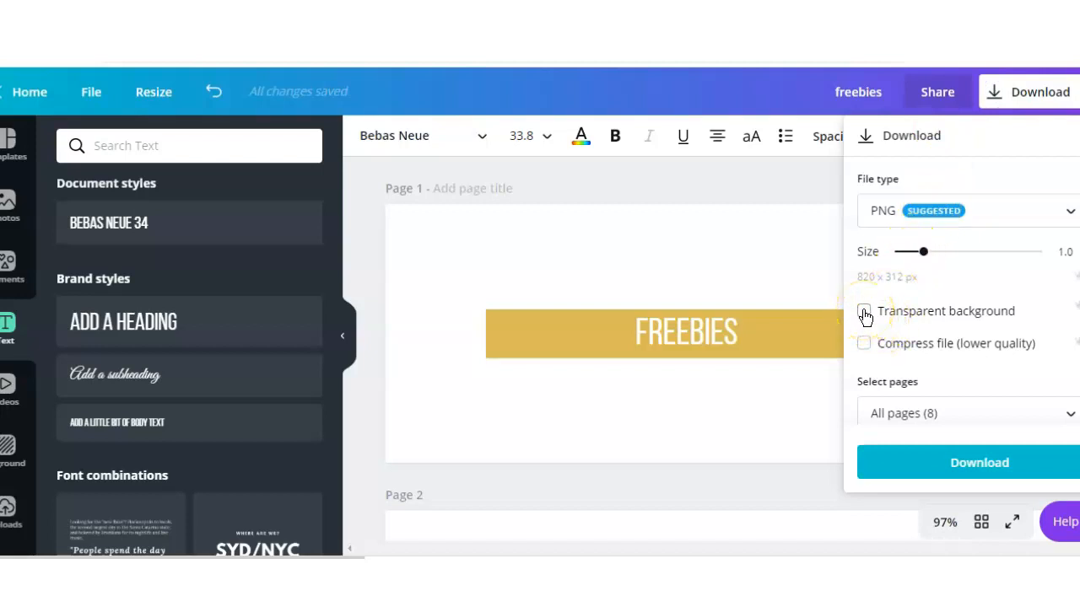
click(863, 311)
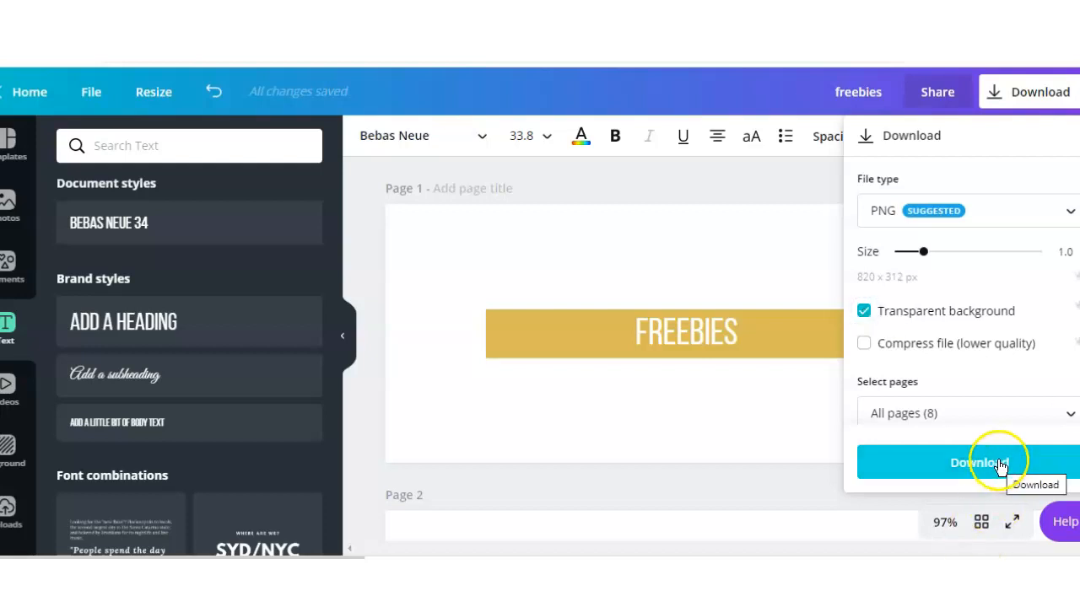
click(968, 462)
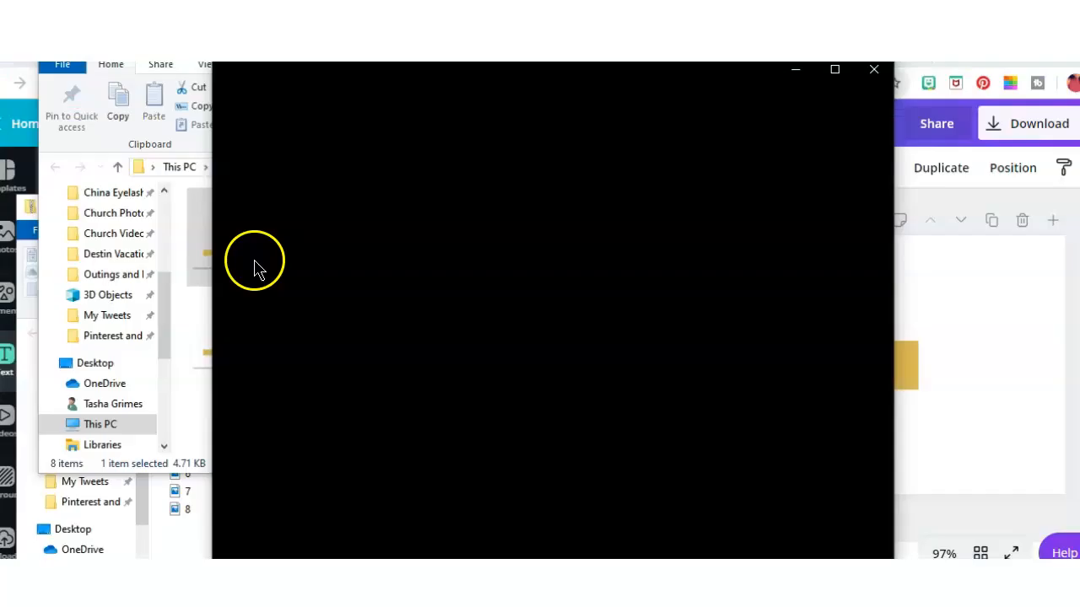
mouse_move(245, 290)
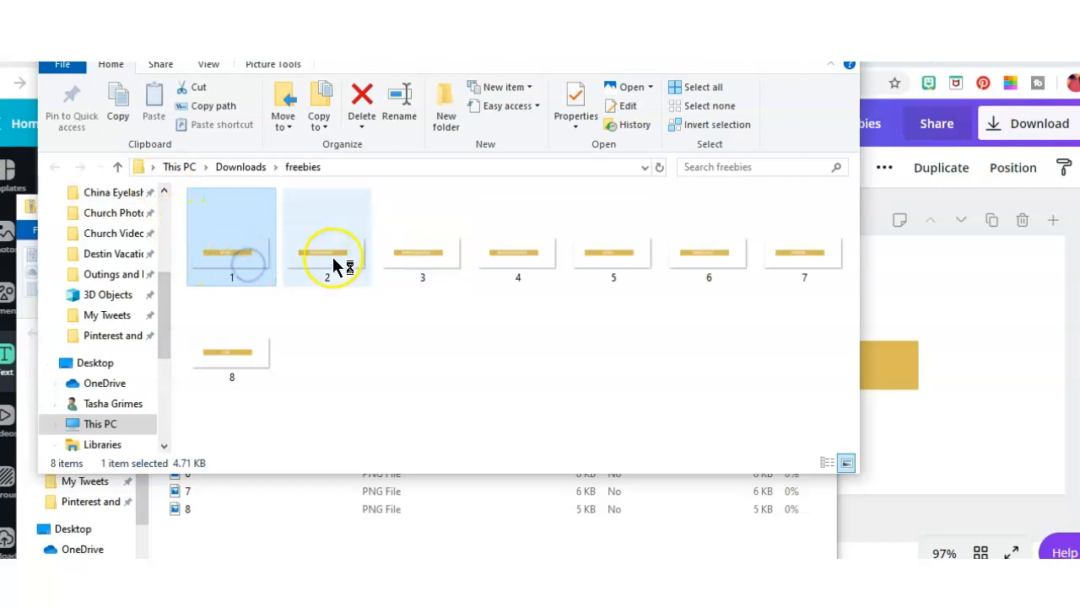
mouse_move(329, 257)
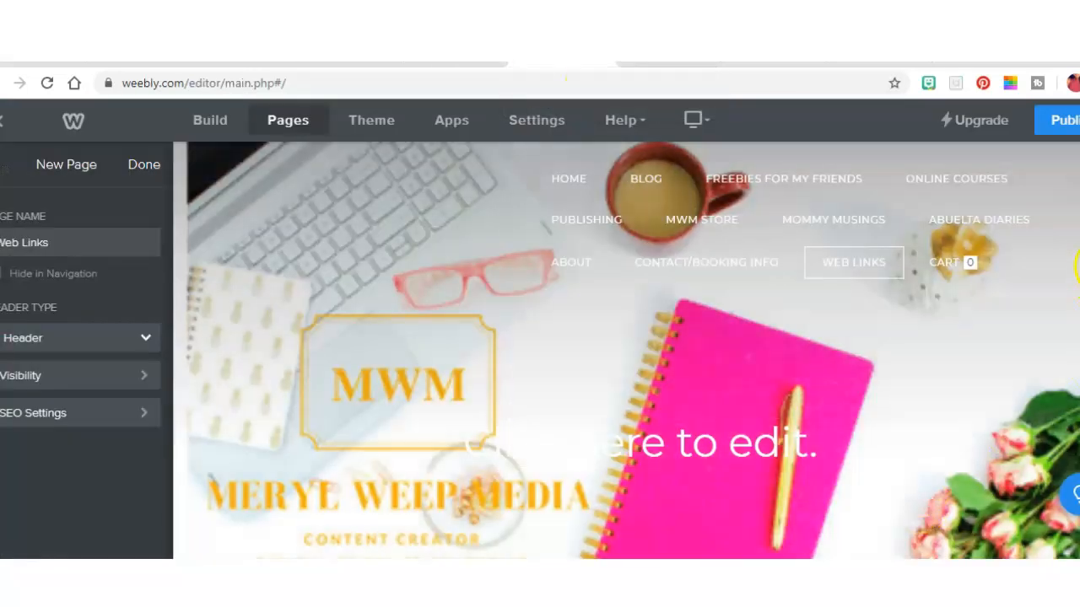
Switch to the Build panel to add an image element to the Web Links page.
scroll(down, 3)
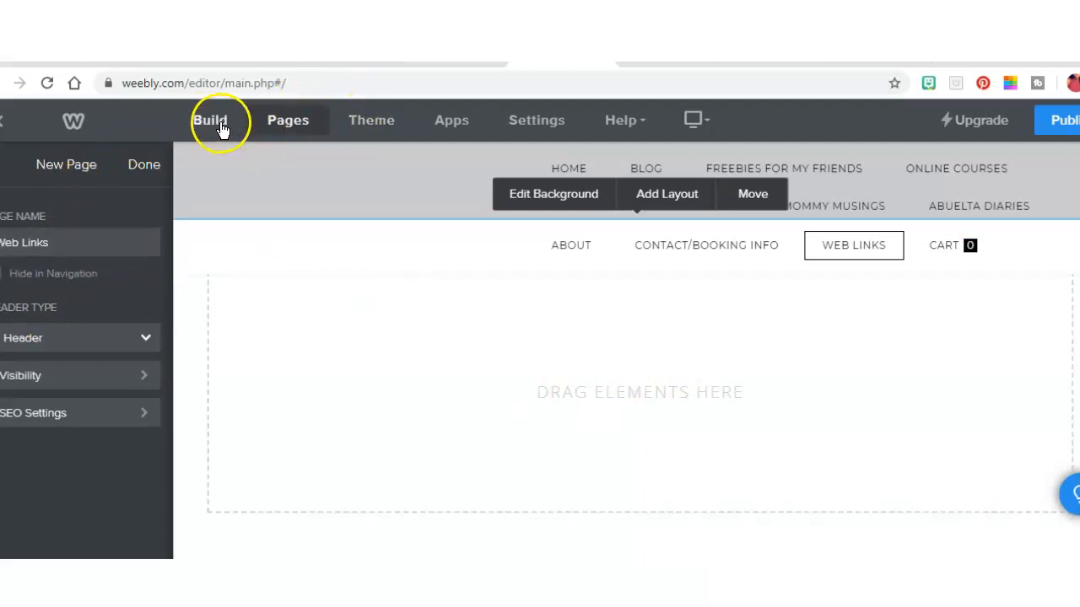
click(209, 120)
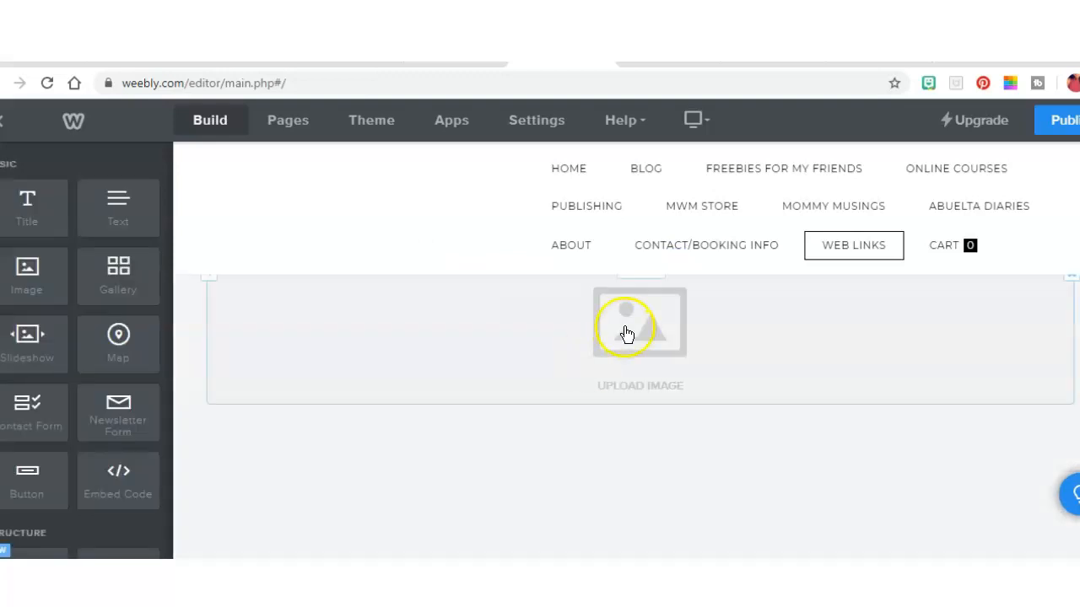
Upload image 1, the gold FREEBIES button, from the freebies folder into the new image block.
click(639, 324)
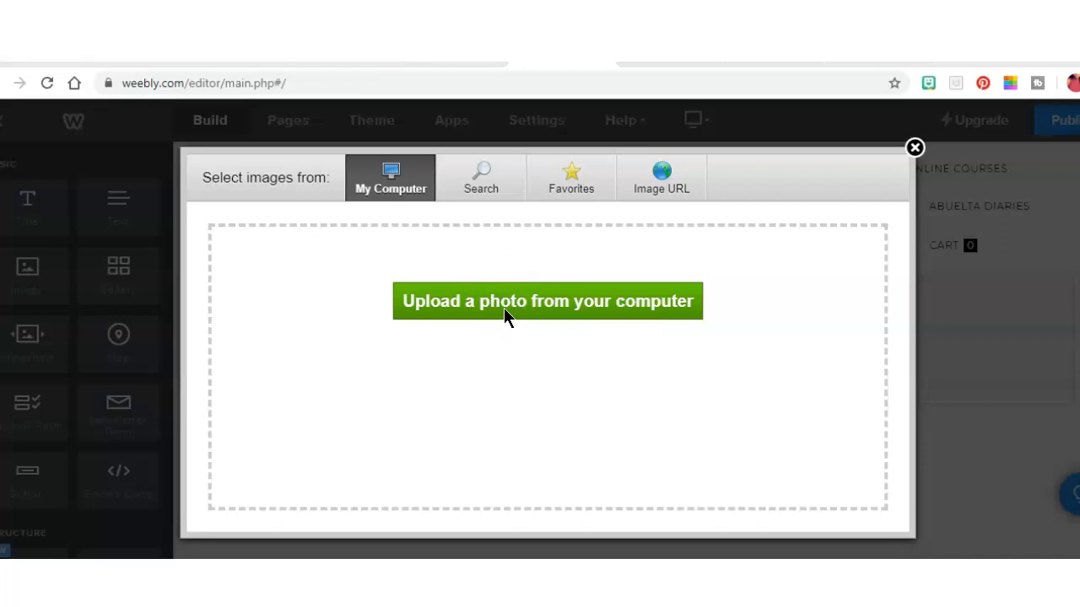
click(546, 300)
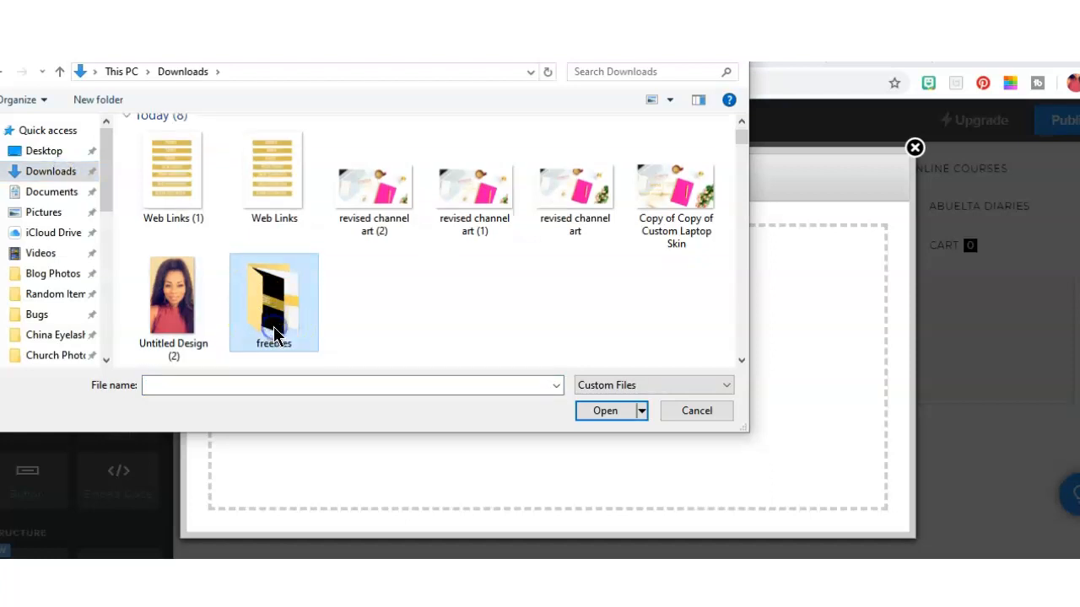
double_click(273, 302)
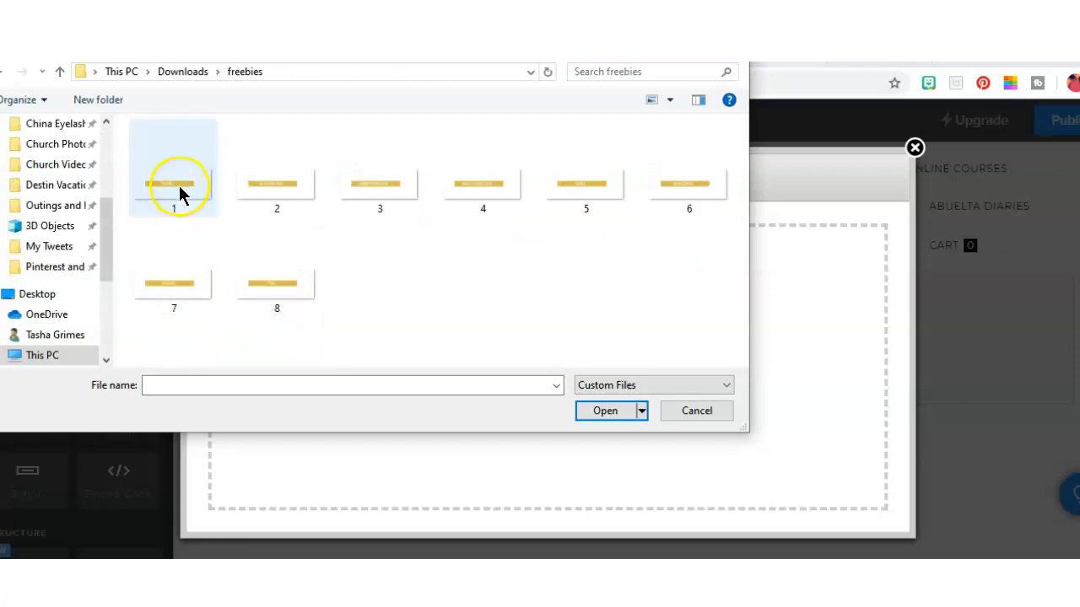
click(604, 411)
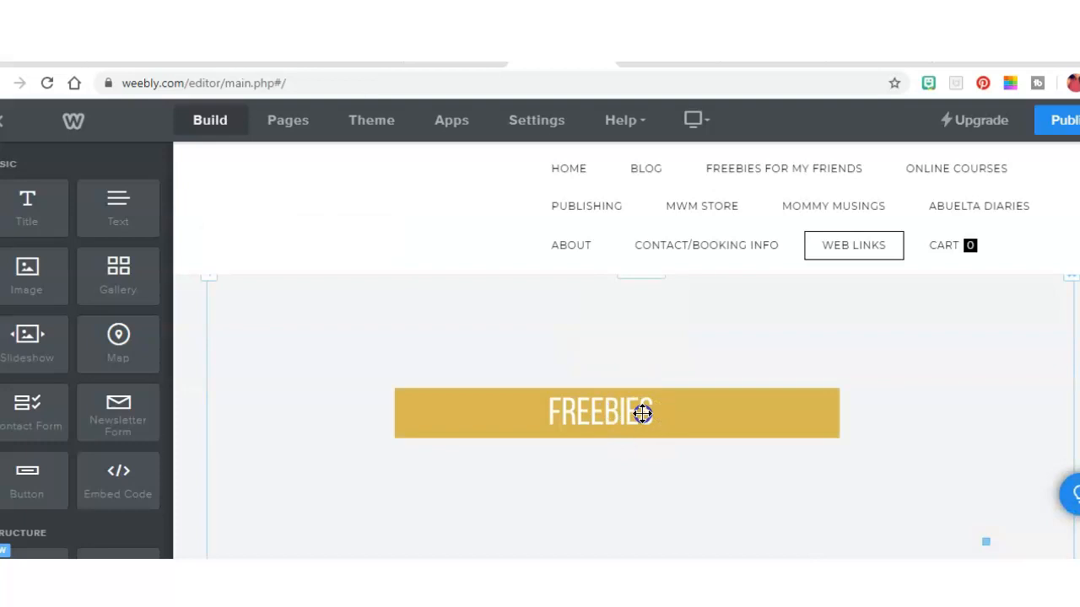
Set the FREEBIES image's link type to Website URL.
click(600, 412)
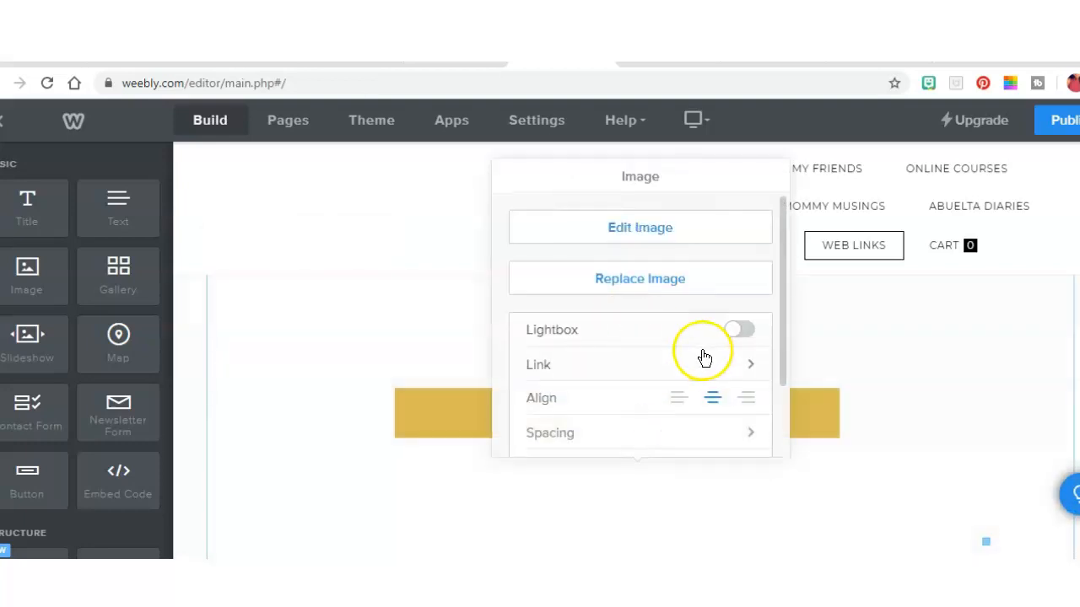
mouse_move(665, 338)
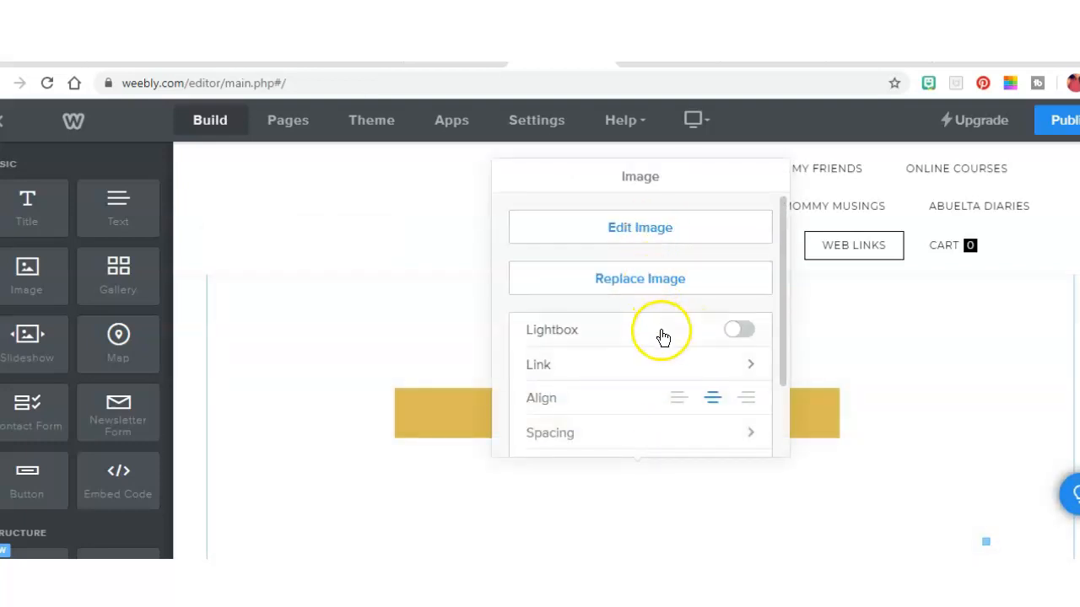
click(538, 365)
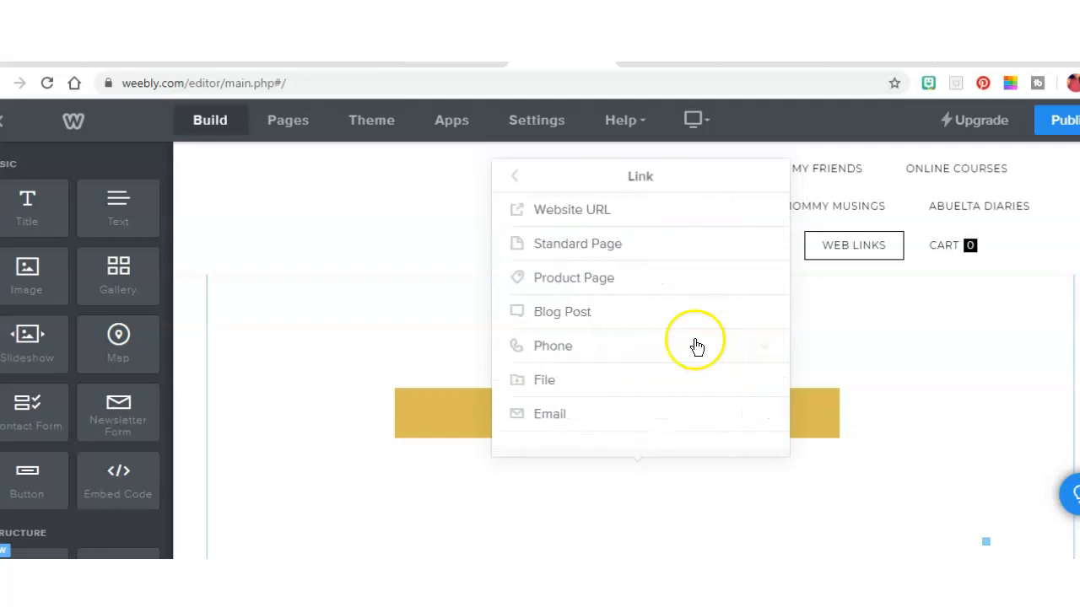
click(572, 209)
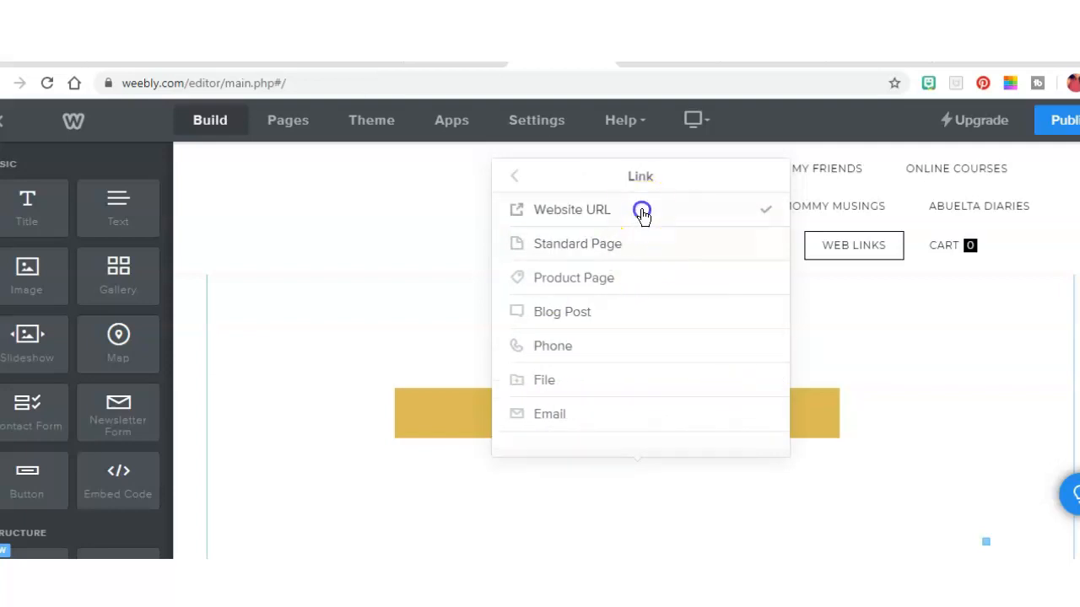
click(570, 209)
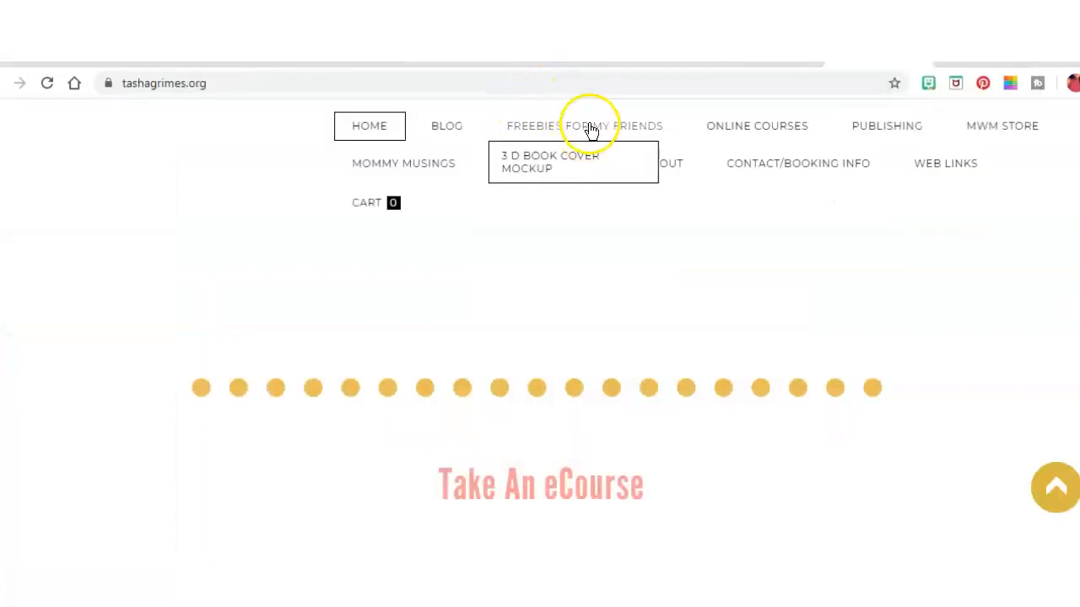
Copy the live Freebies For My Friends page address from the address bar.
click(587, 124)
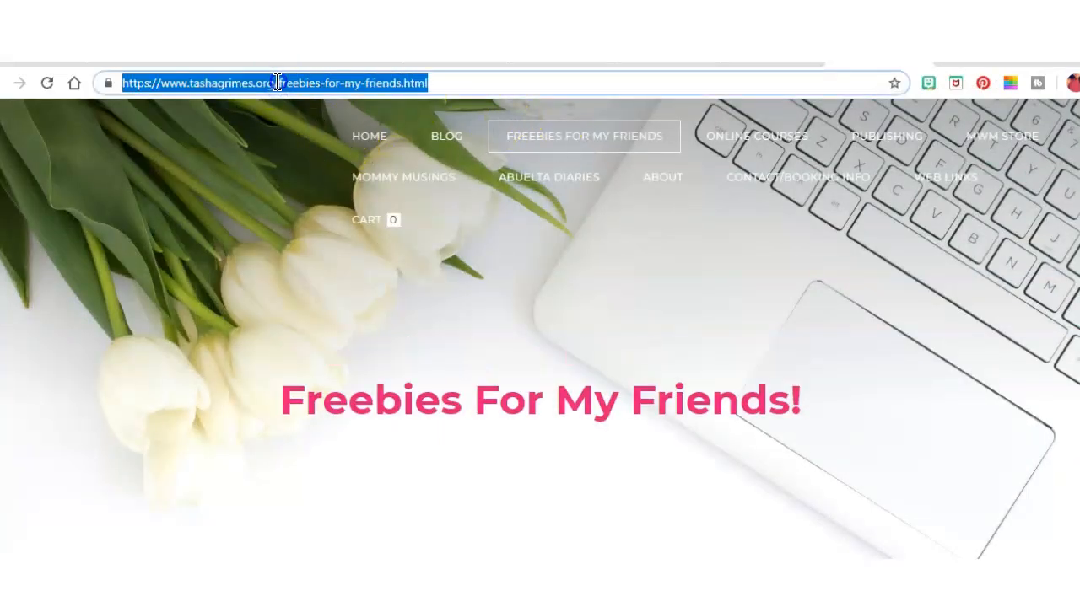
right_click(278, 83)
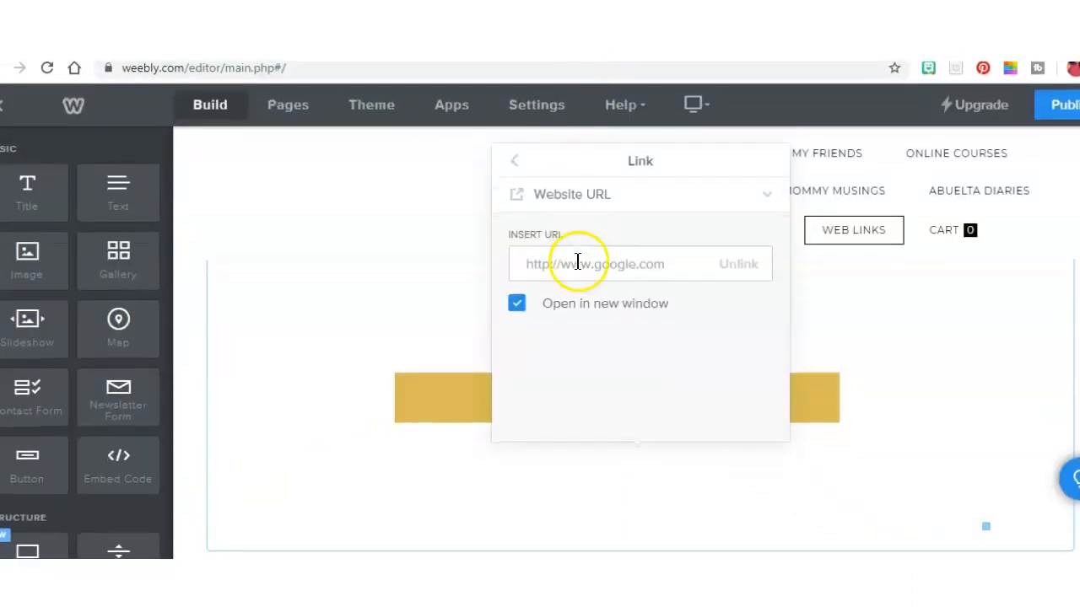
Paste the tashagrimes.org Freebies page address as the FREEBIES image link, opening in a new window.
right_click(577, 263)
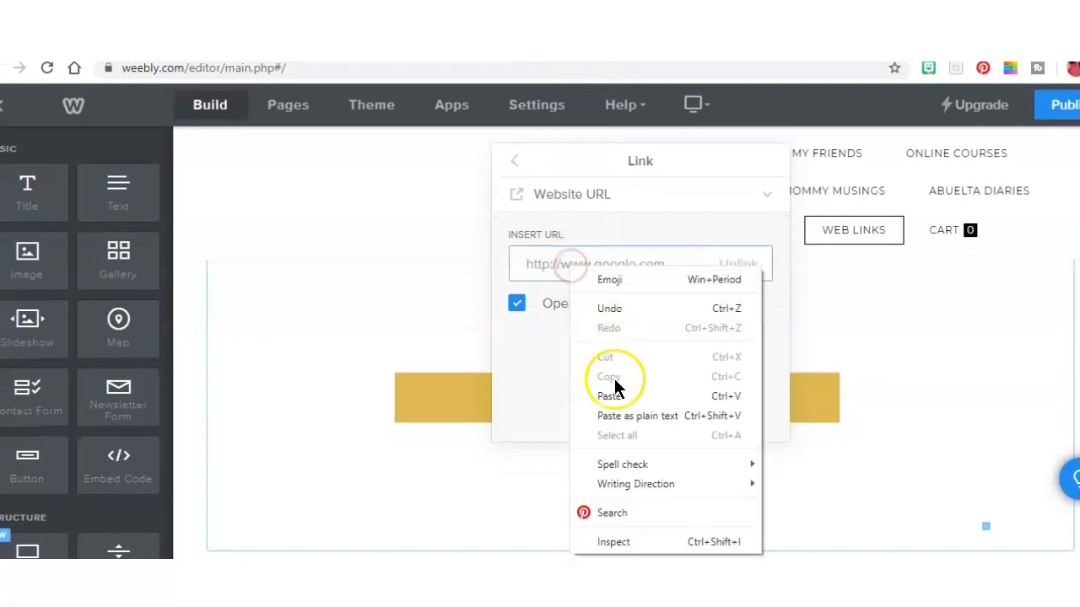
click(607, 395)
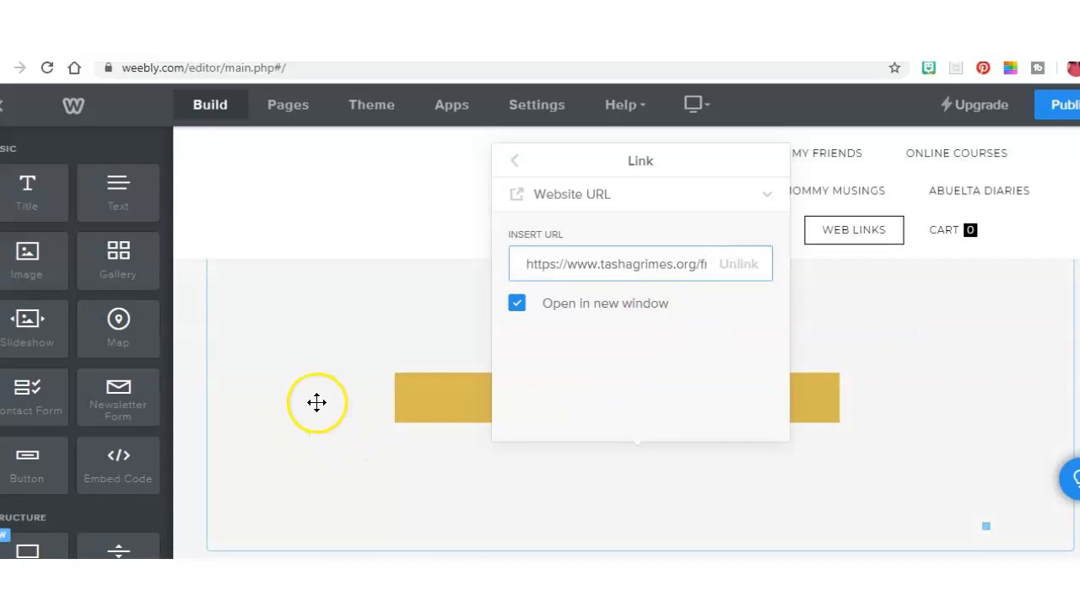
mouse_move(296, 447)
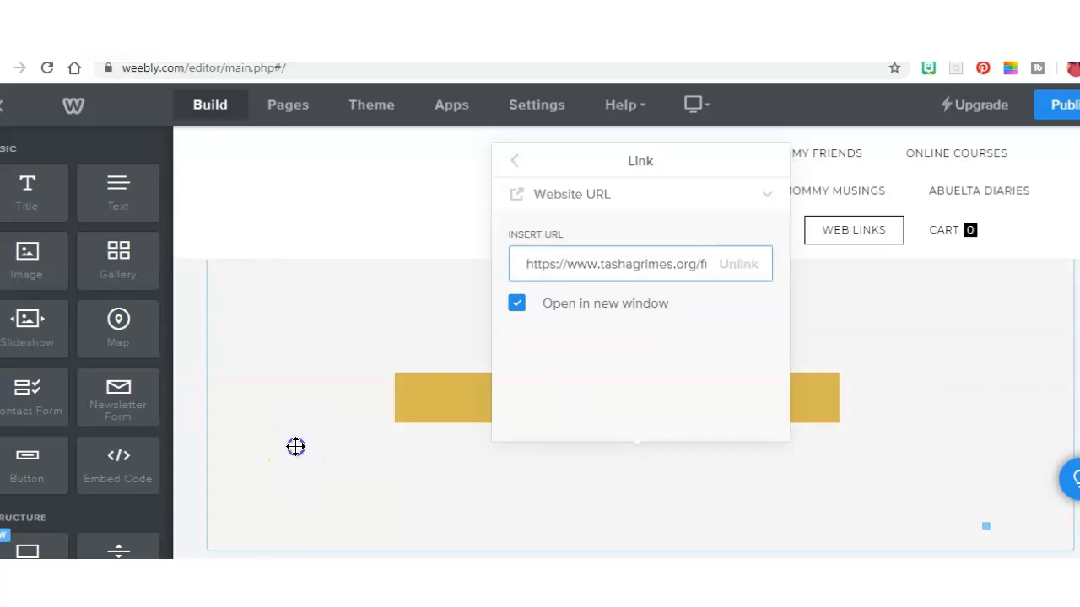
mouse_move(847, 353)
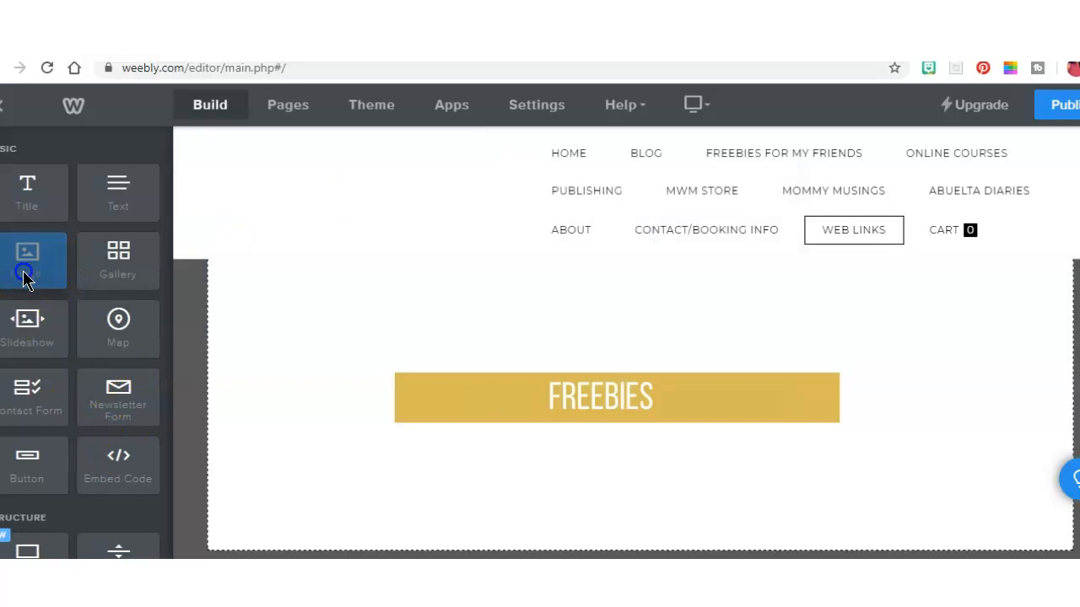
Add the gold BIZ BUILDING BLOG image below FREEBIES and set its link type to Website URL.
drag(27, 253, 582, 473)
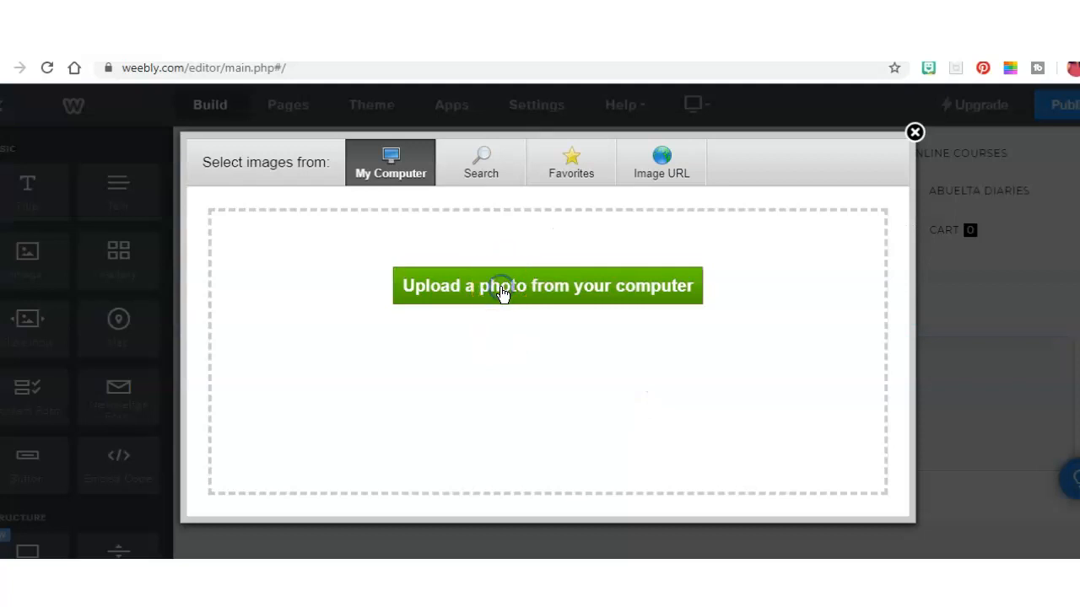
click(546, 285)
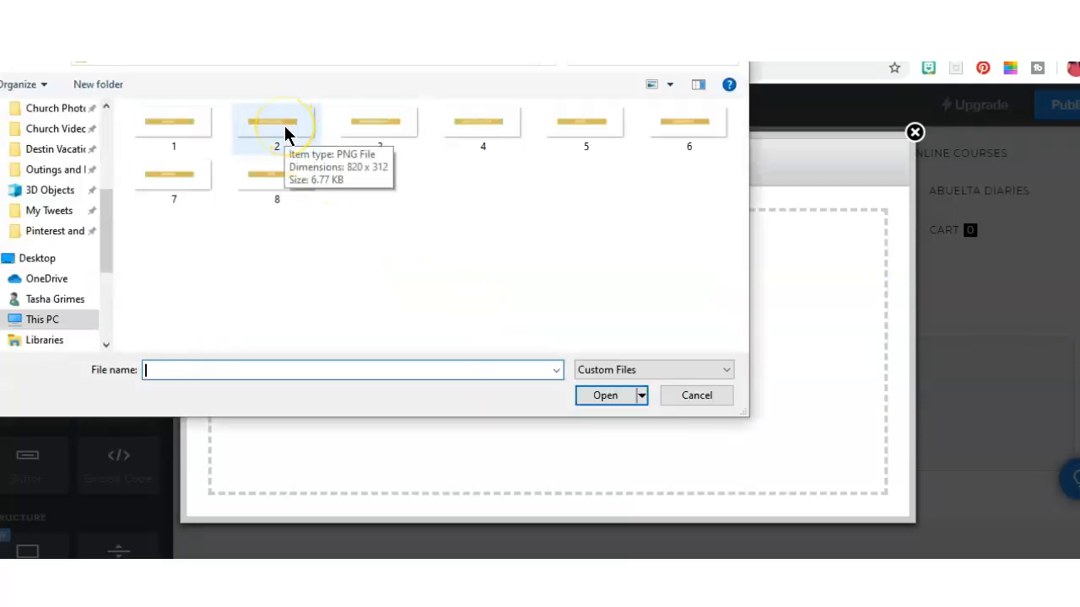
mouse_move(277, 179)
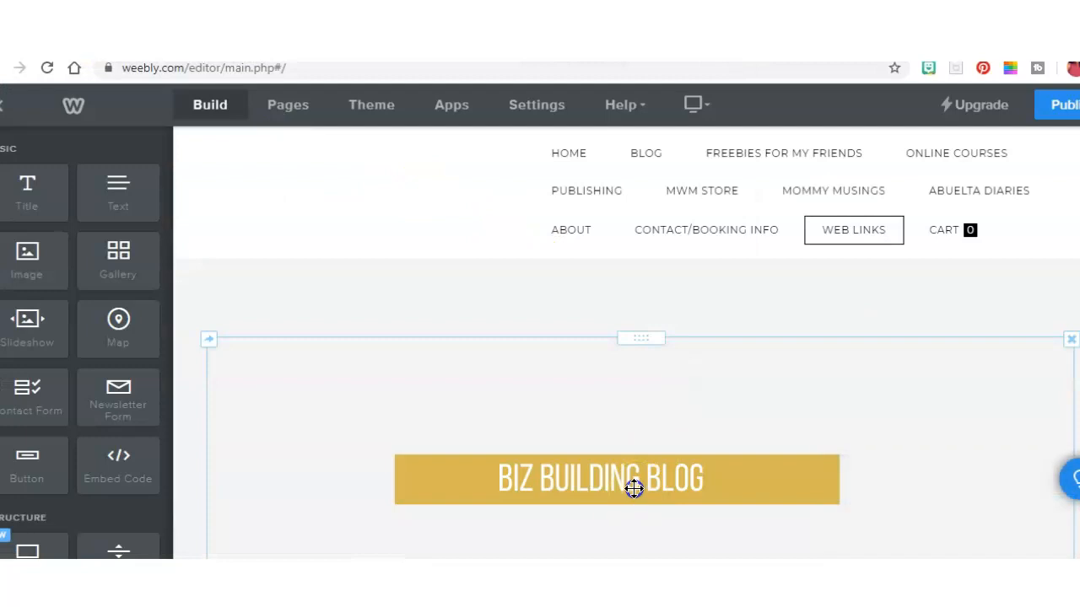
click(617, 479)
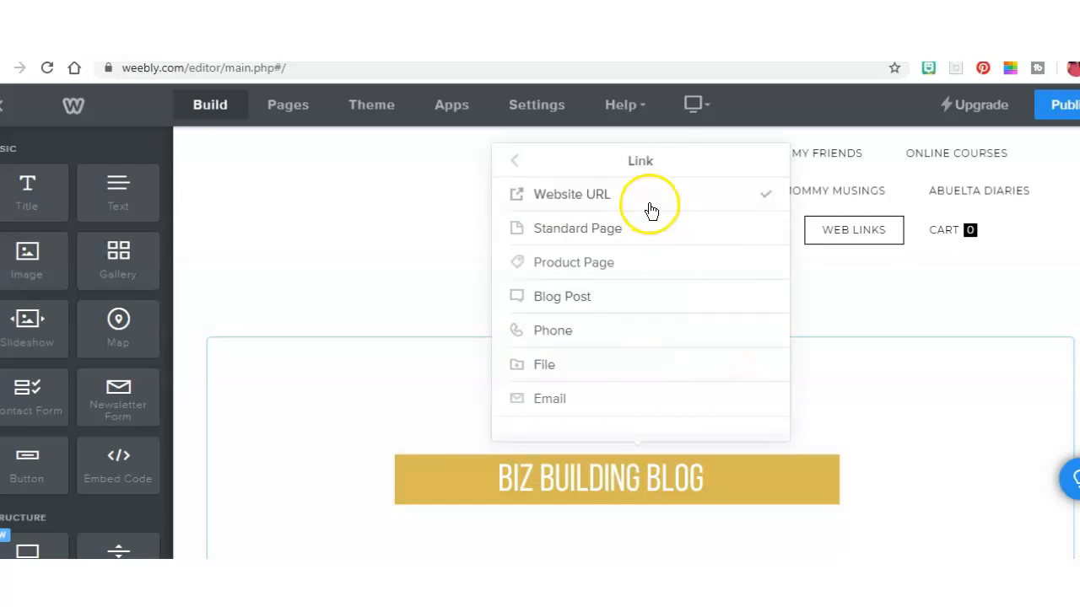
click(570, 194)
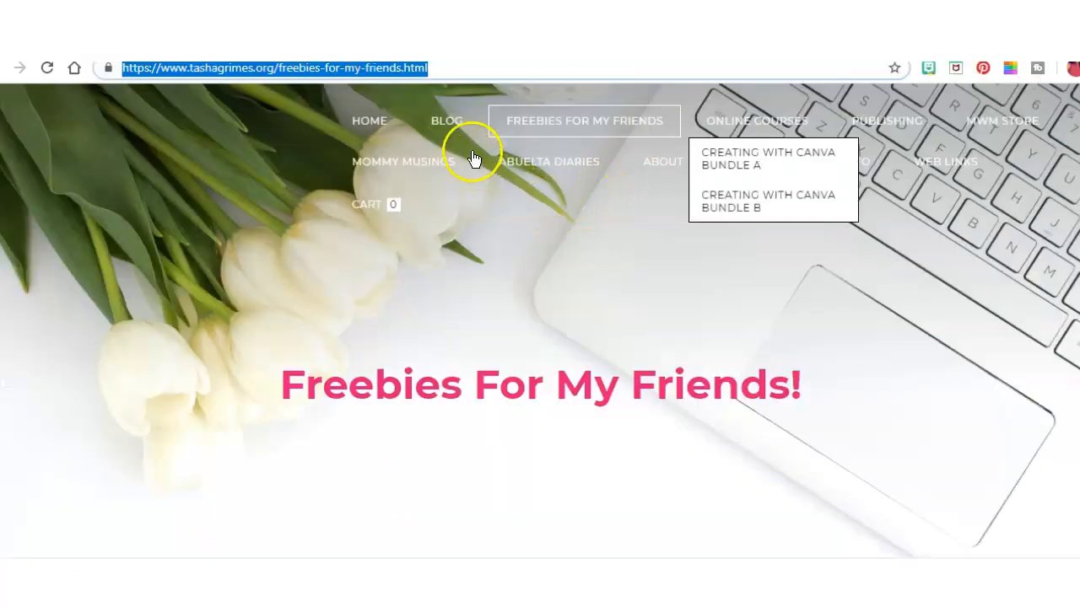
Copy the live Blog page's address and return to the editor's link field.
click(445, 121)
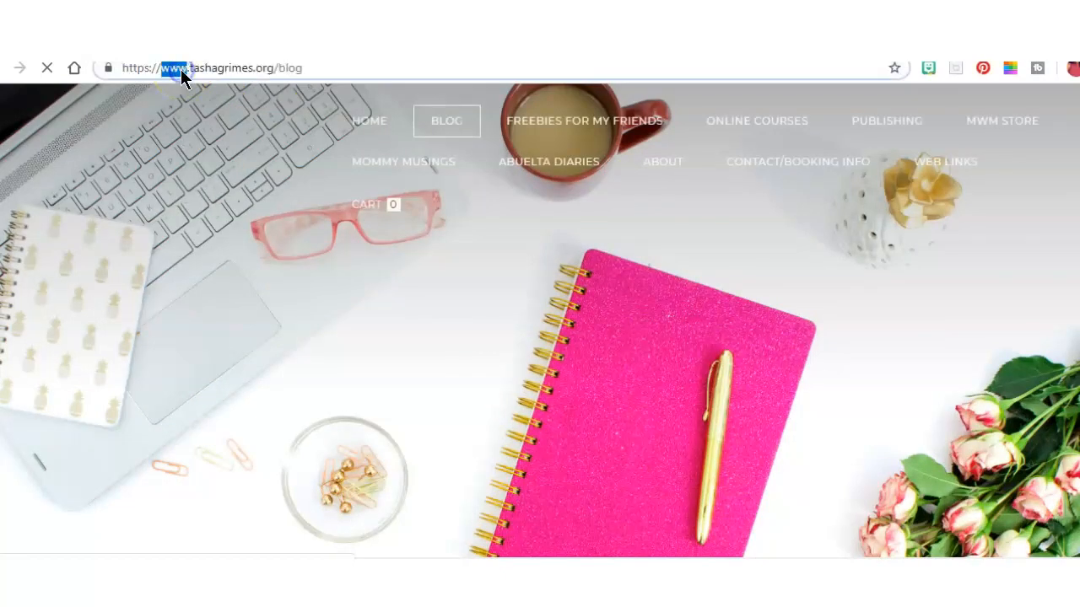
right_click(184, 68)
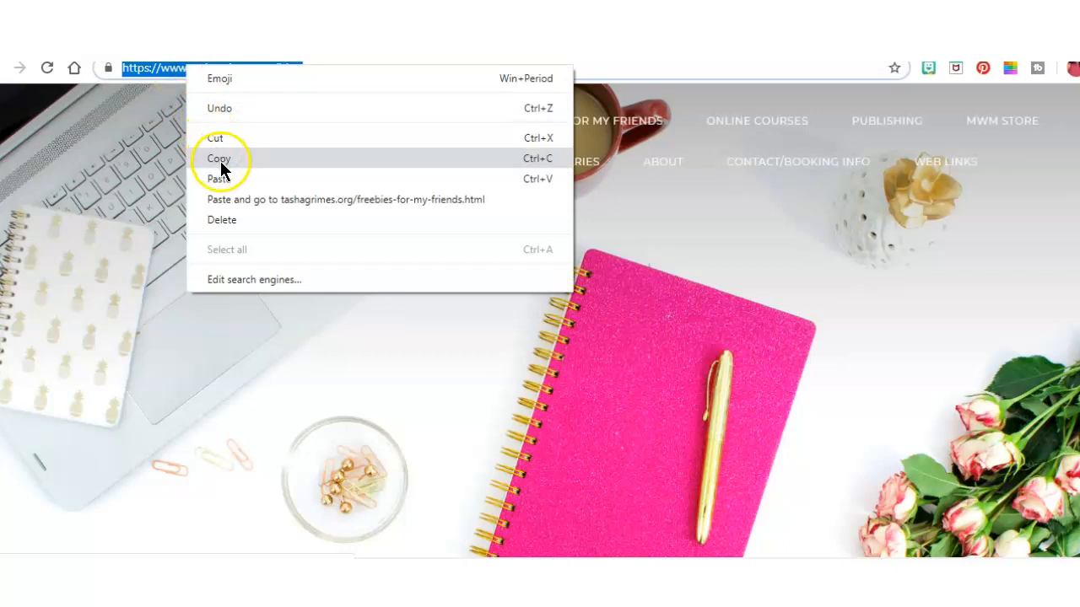
click(219, 159)
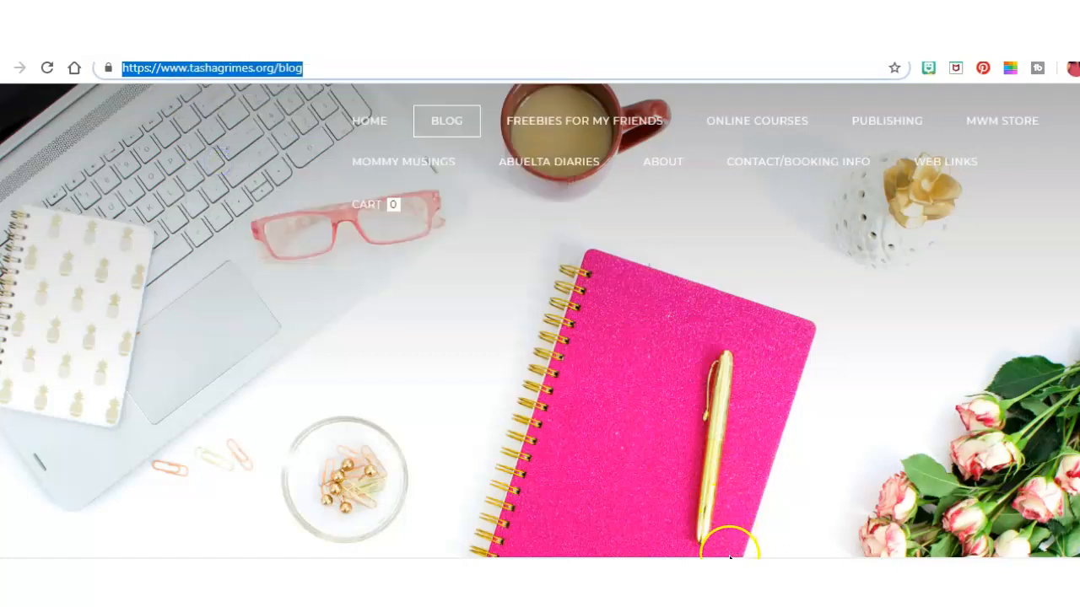
scroll(down, 3)
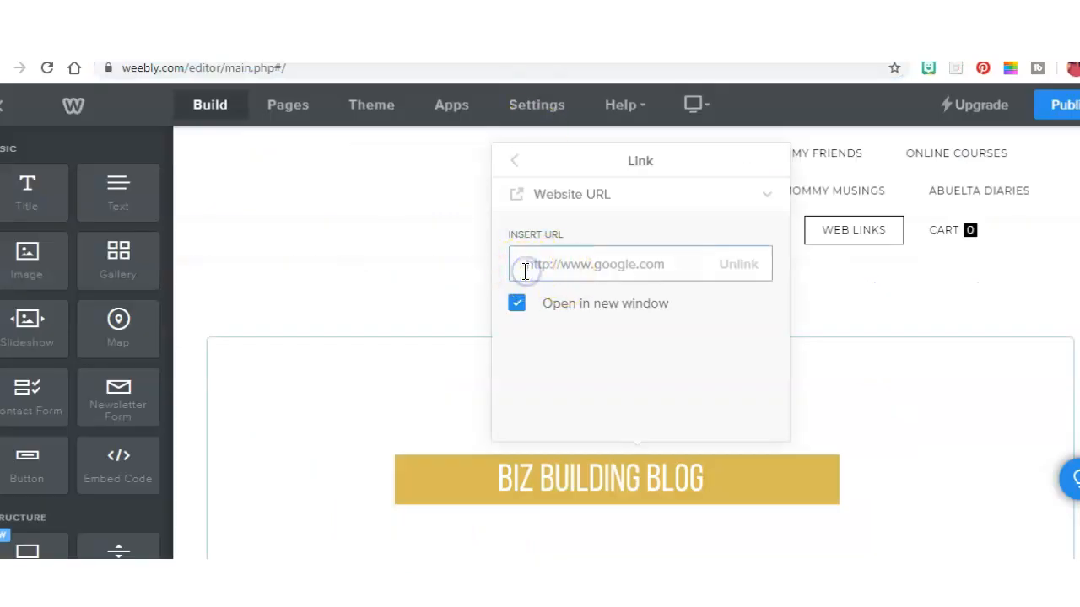
text(https://www.tashagrimes.org/blog)
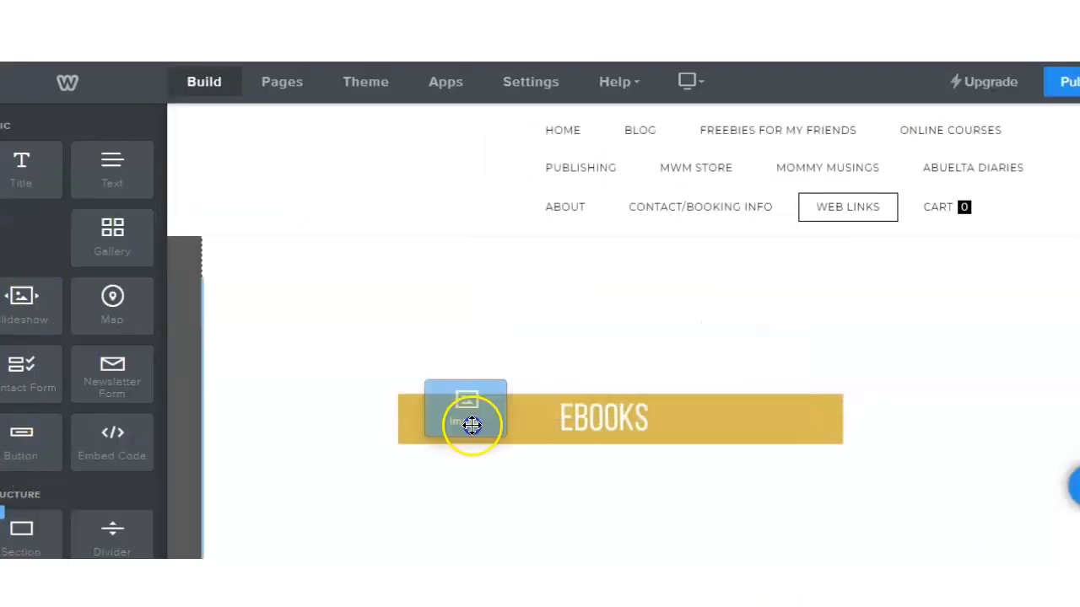
click(466, 418)
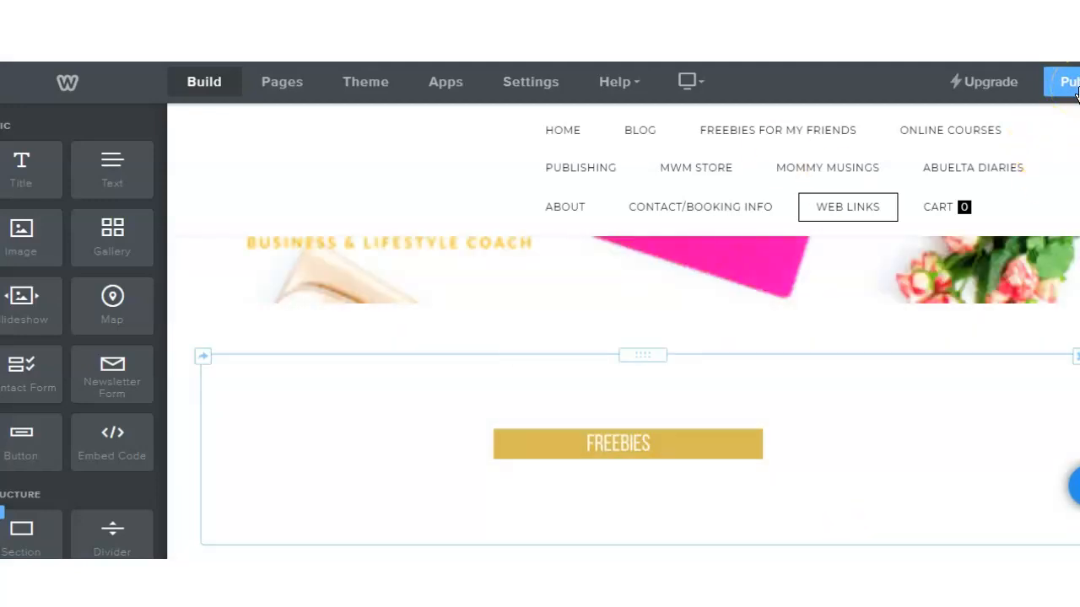
mouse_move(1055, 233)
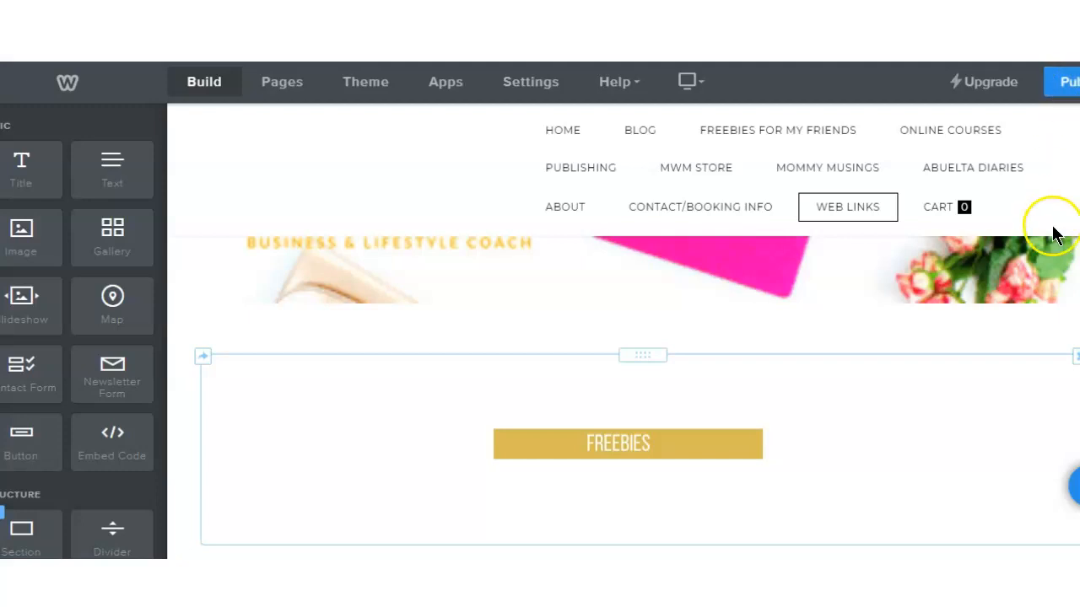
Publish the Weebly site and dismiss the Website Published popup.
scroll(down, 3)
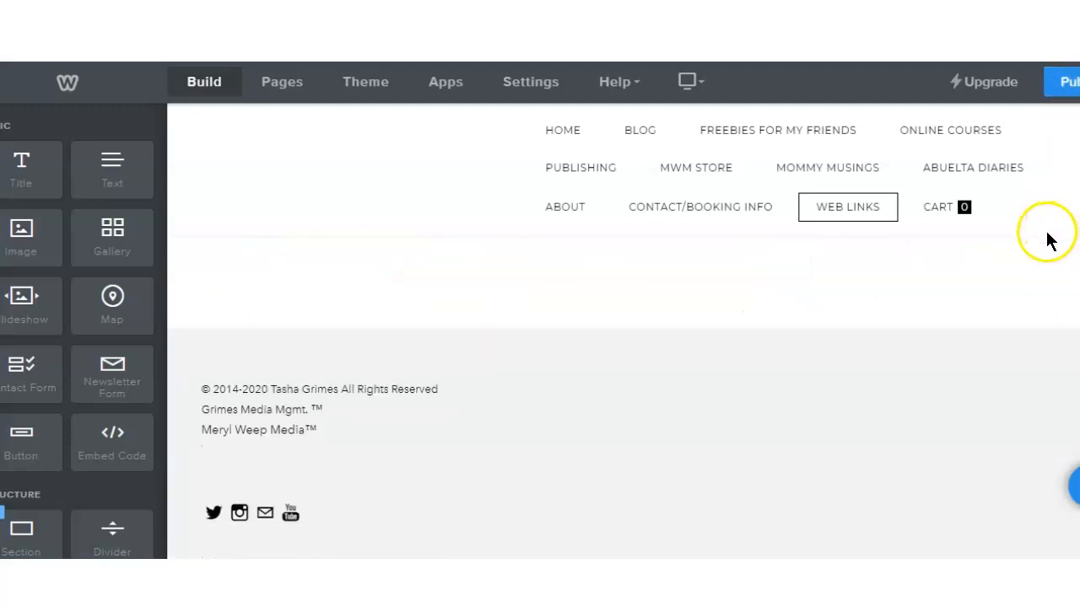
click(1069, 81)
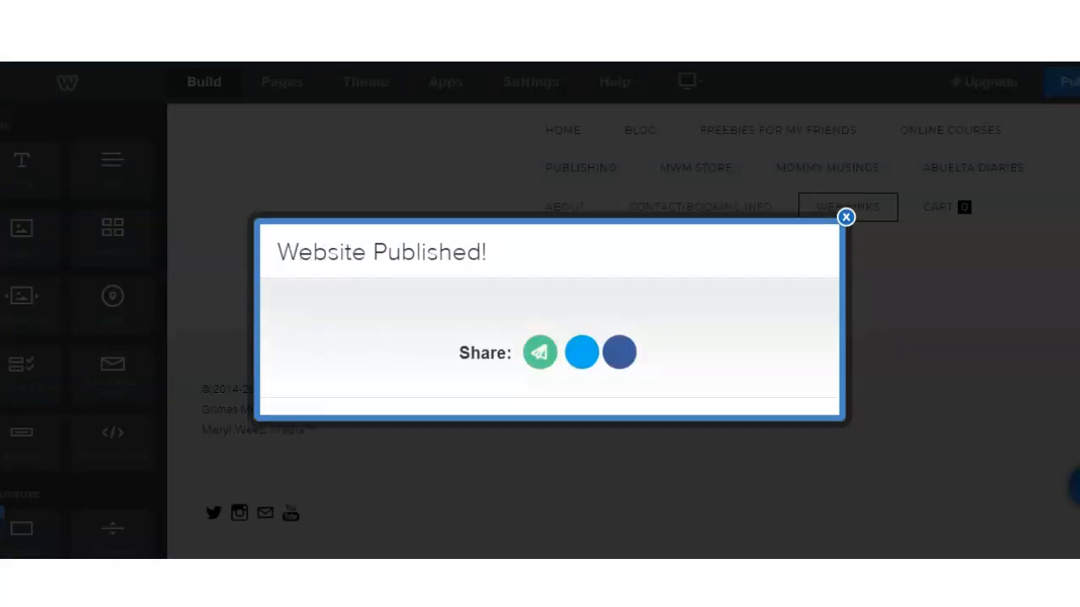
click(845, 217)
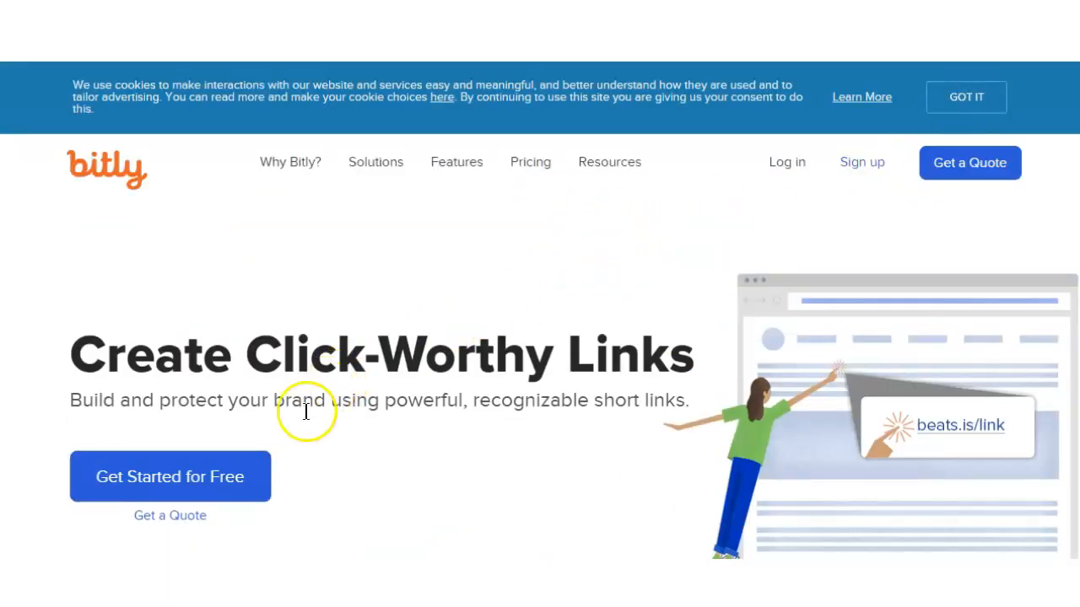
scroll(down, 3)
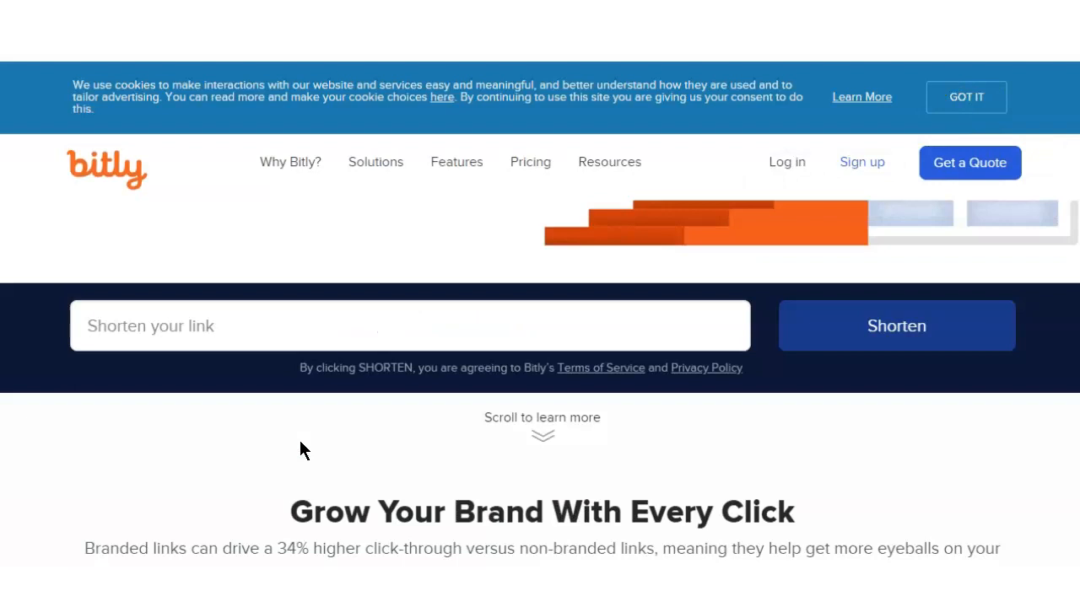
right_click(203, 329)
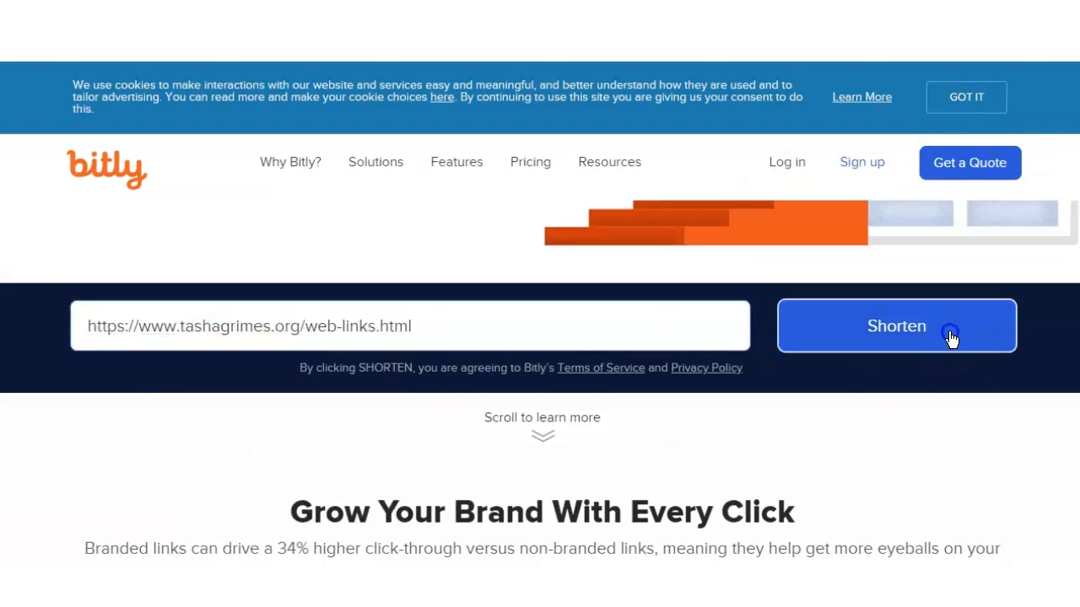
click(896, 327)
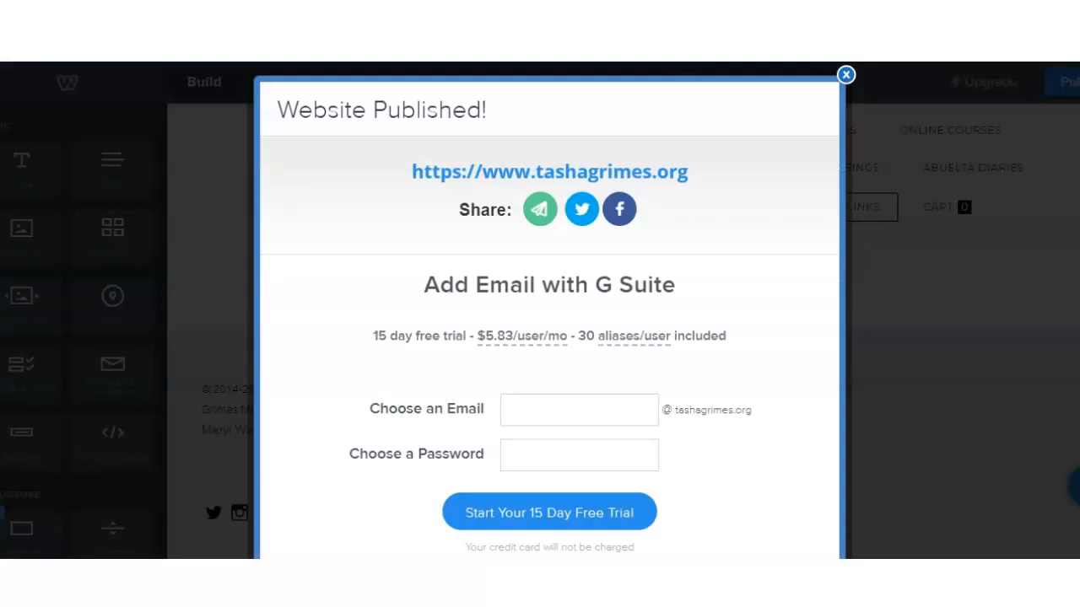
Close the published notice and scroll the Pages list down to Web Links.
click(845, 74)
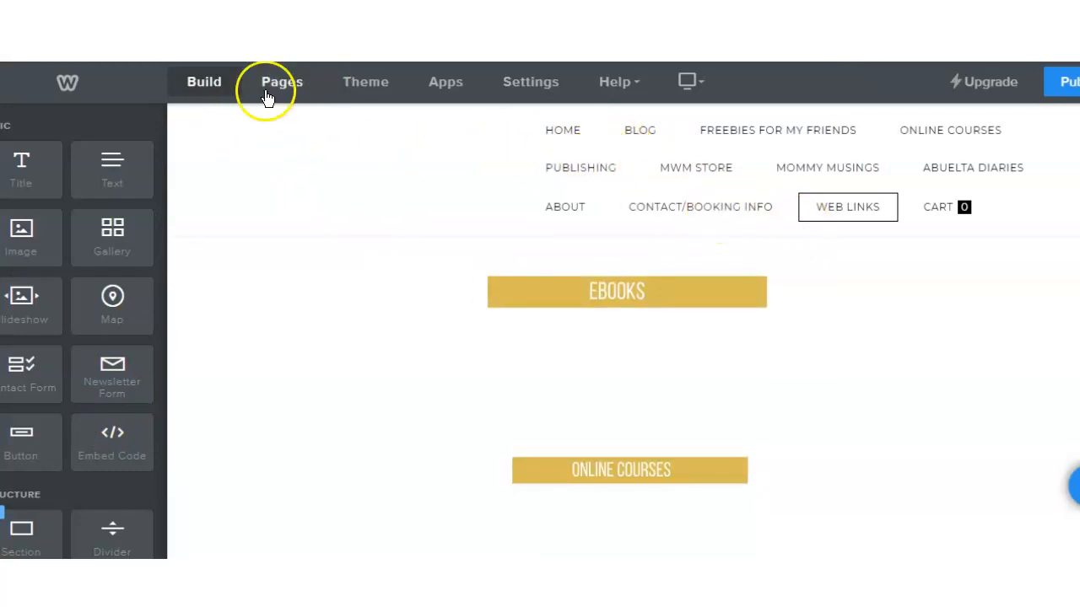
click(282, 81)
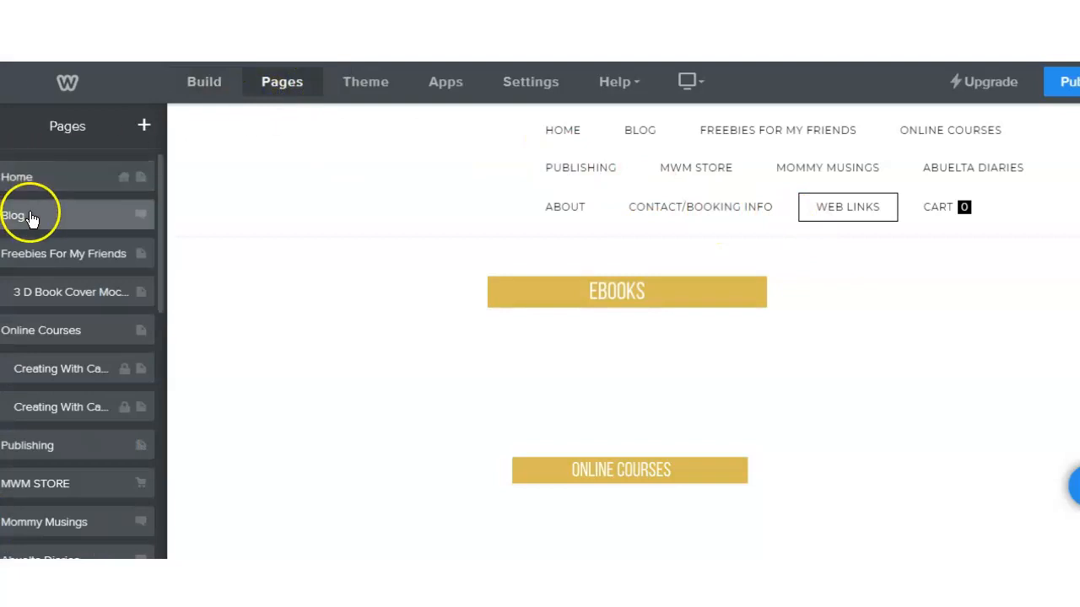
scroll(down, 3)
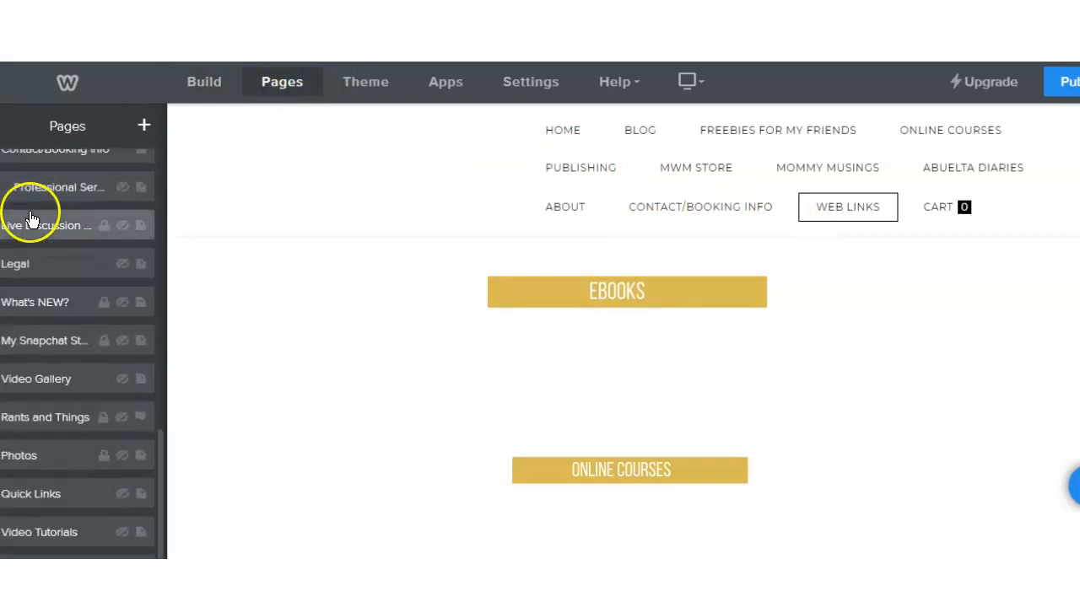
scroll(down, 3)
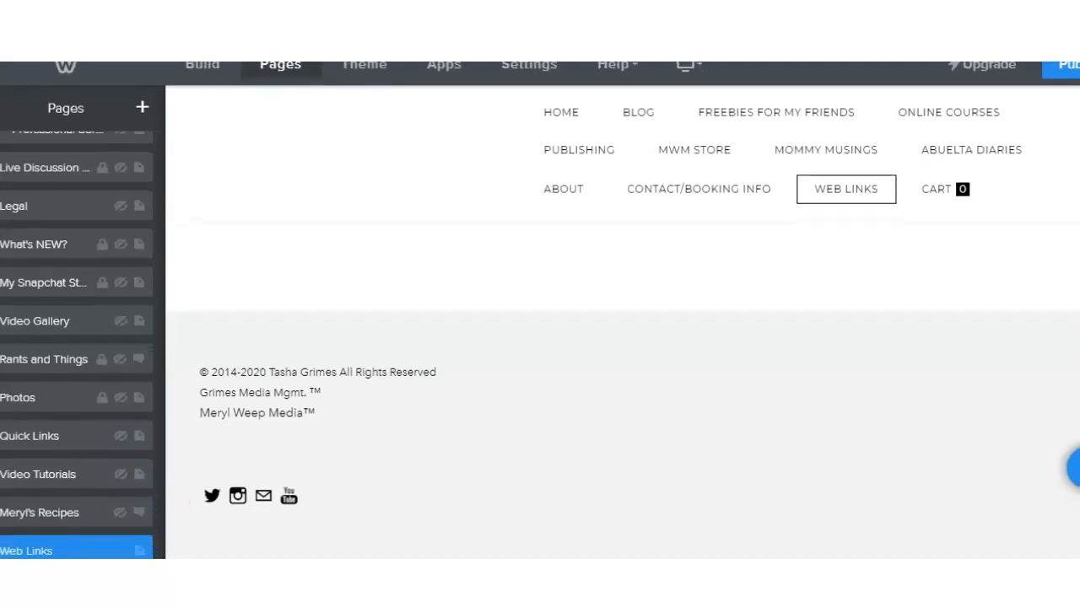
scroll(down, 3)
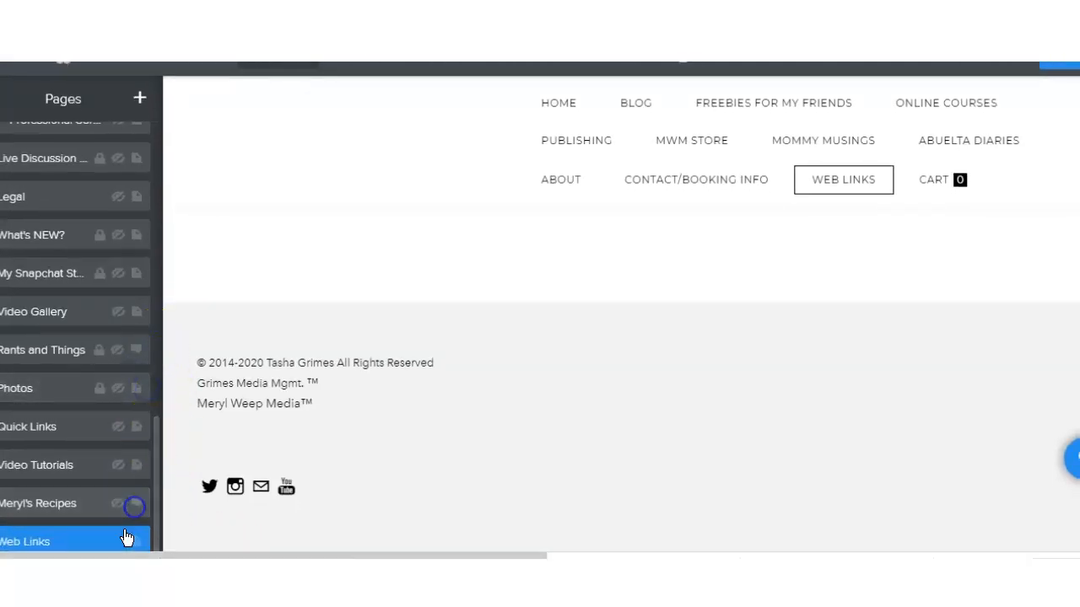
Tick Hide in Navigation for the Web Links page, then go to the Instagram profile.
click(25, 542)
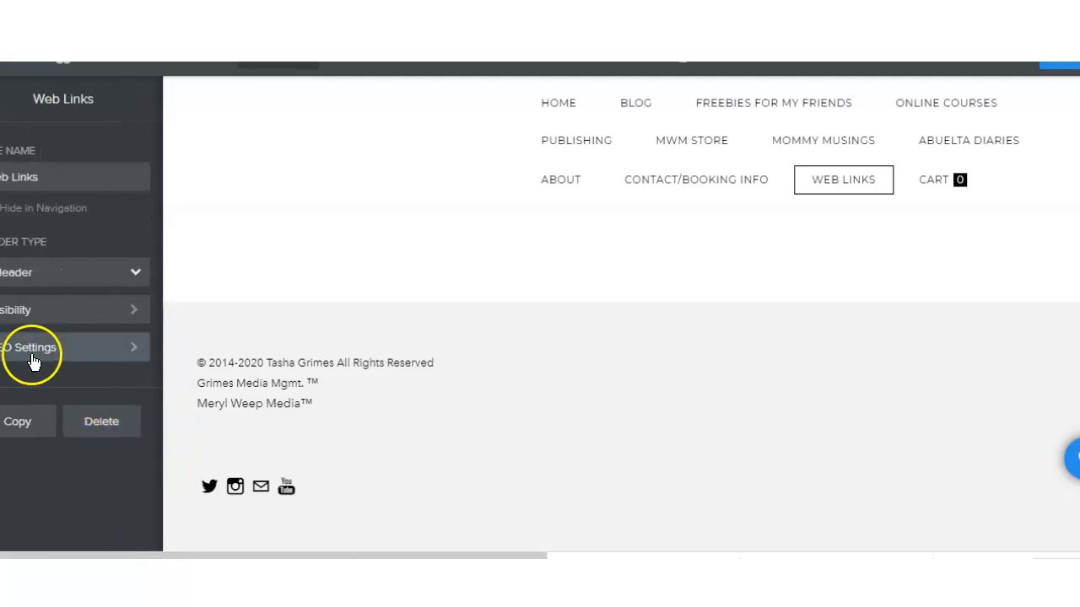
click(34, 348)
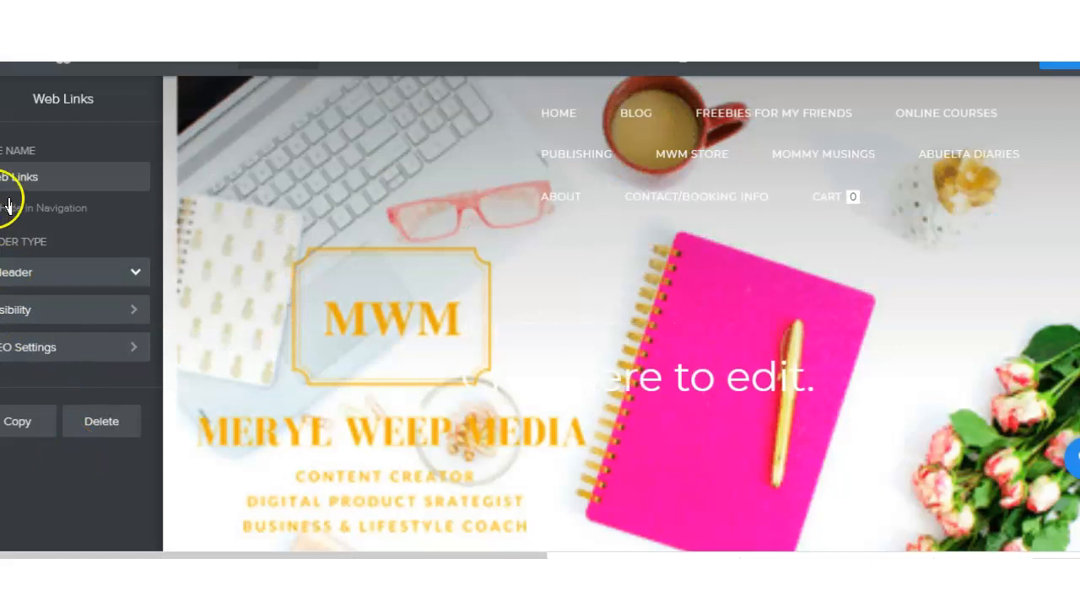
click(63, 98)
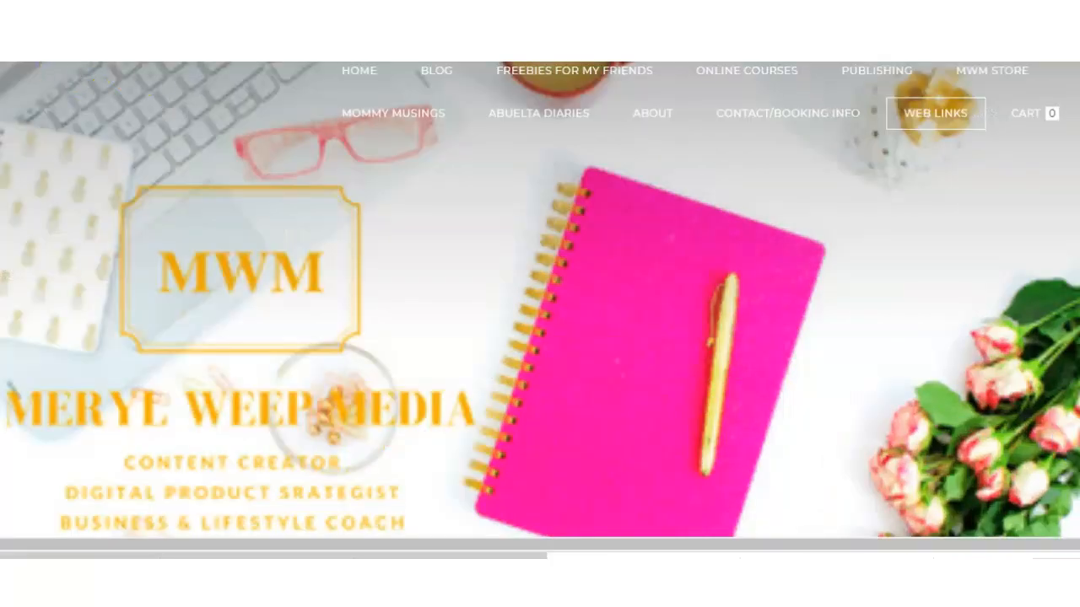
click(935, 113)
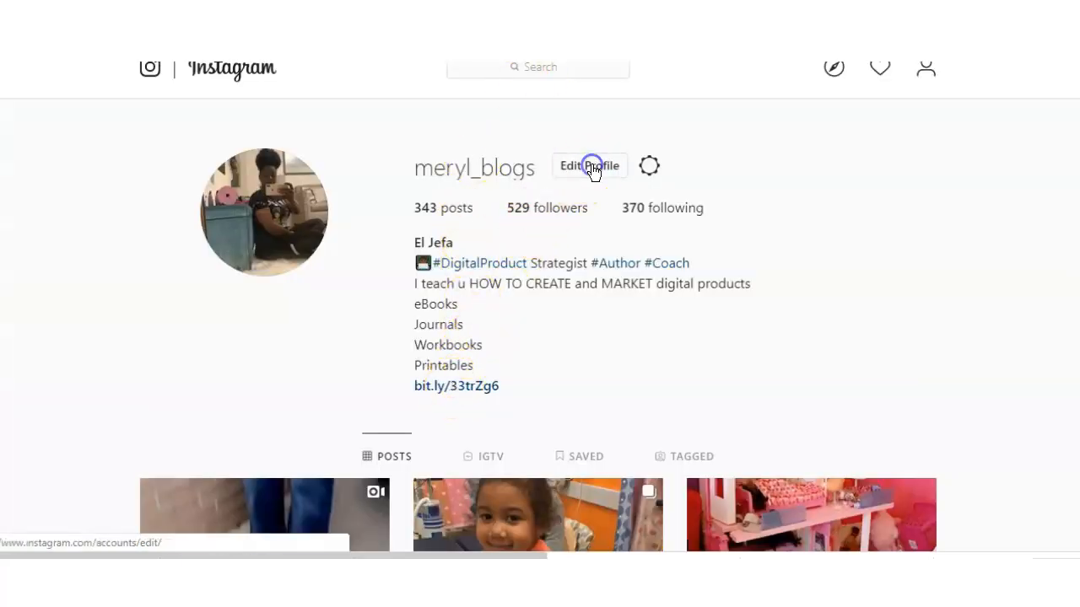
click(589, 165)
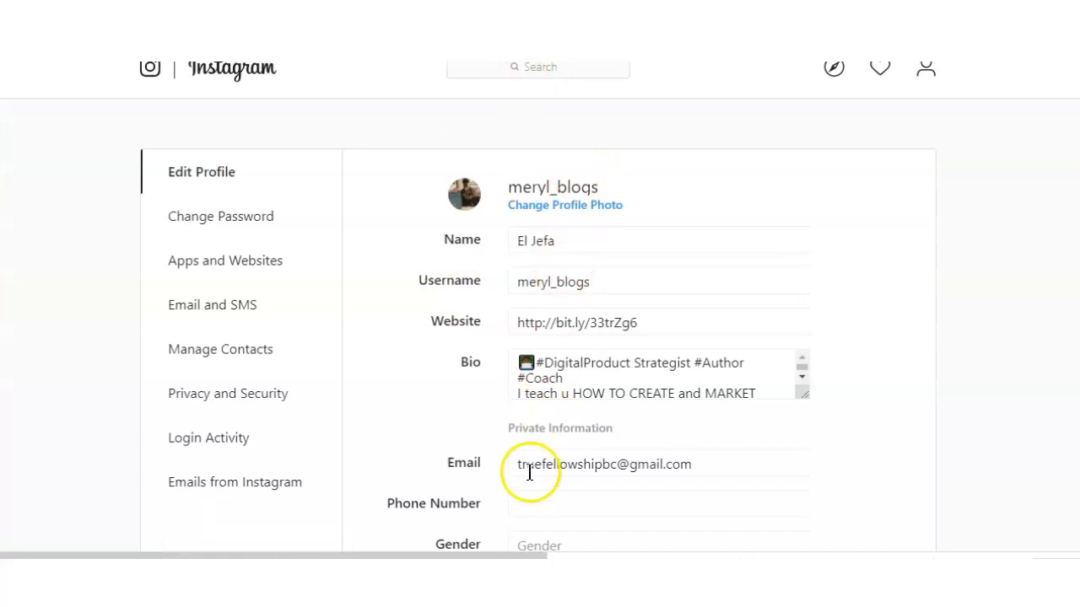
scroll(down, 3)
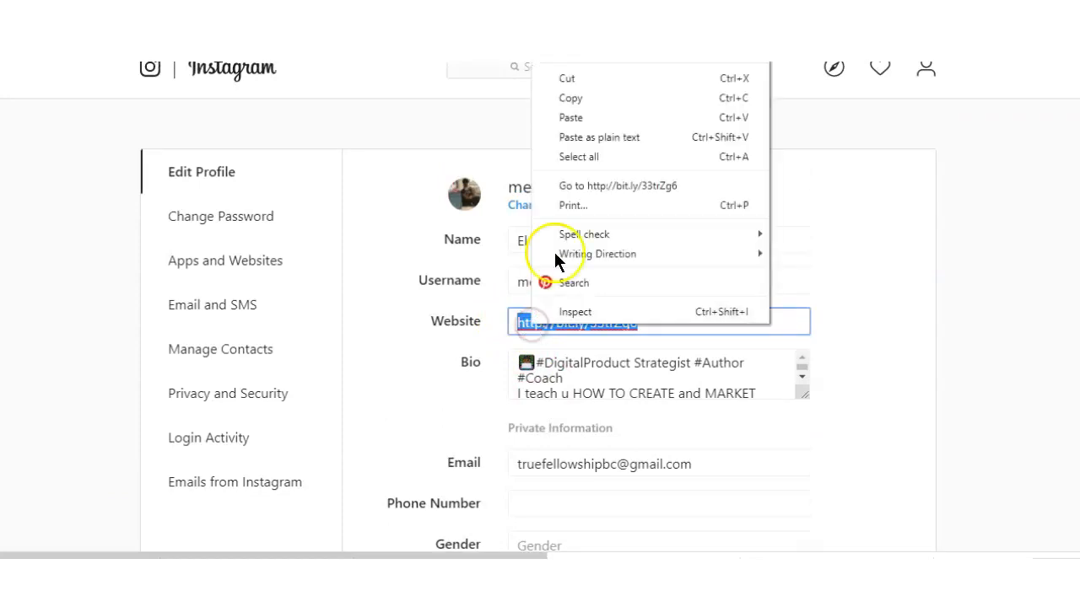
mouse_move(574, 205)
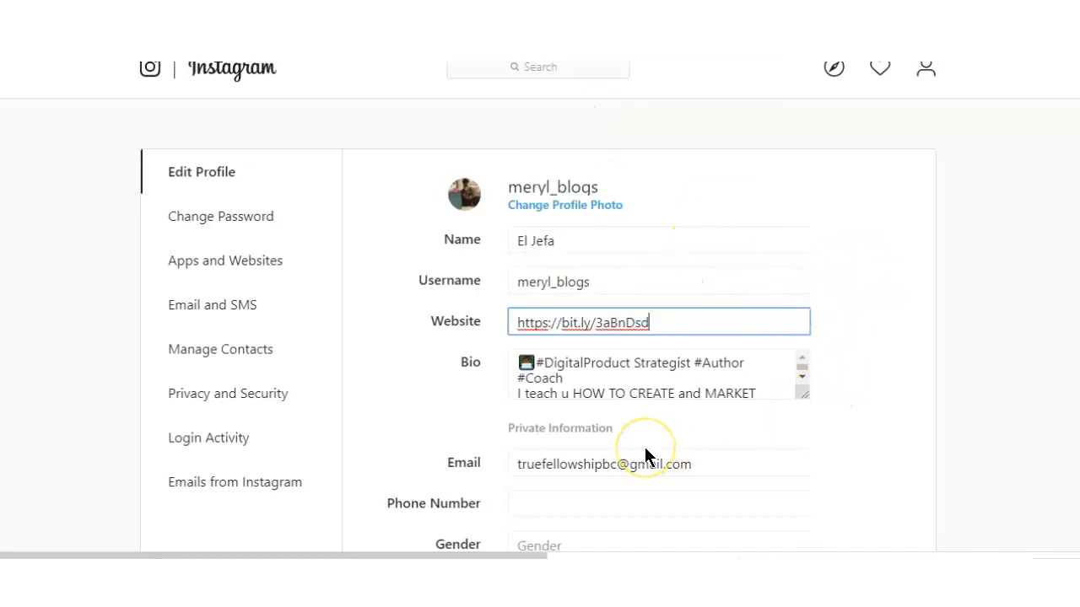
scroll(down, 3)
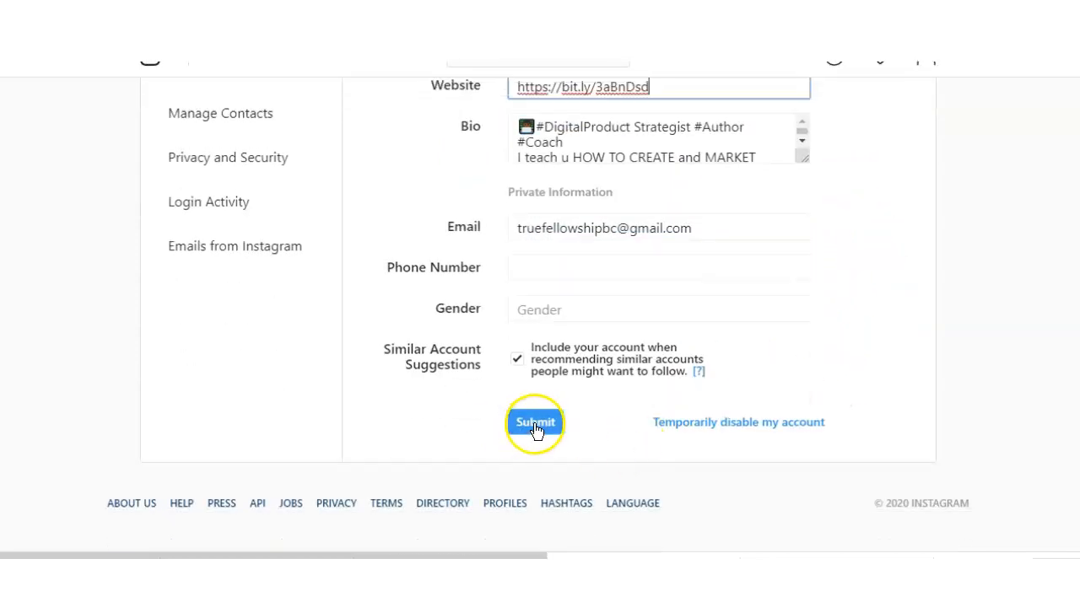
click(535, 422)
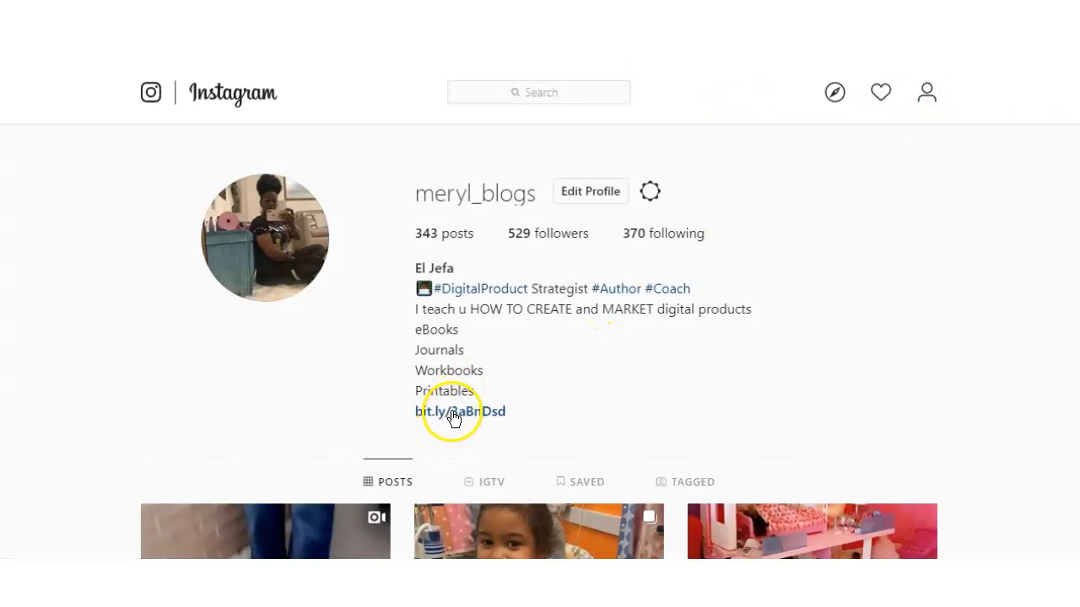
Follow the bio's bit.ly link to the Web Links page and reach the blog via a gold button.
click(459, 411)
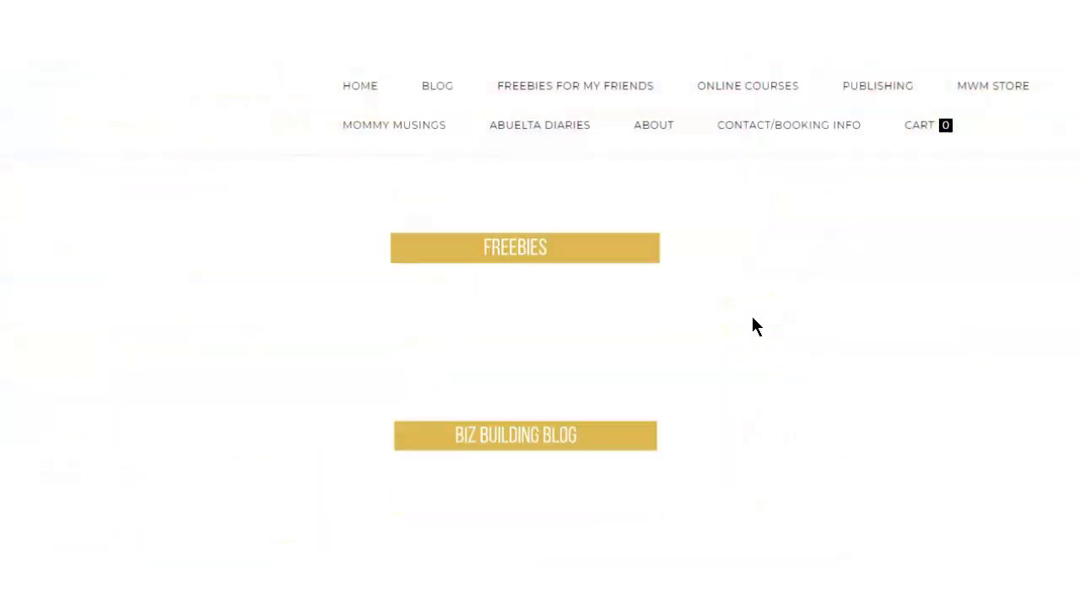
scroll(down, 3)
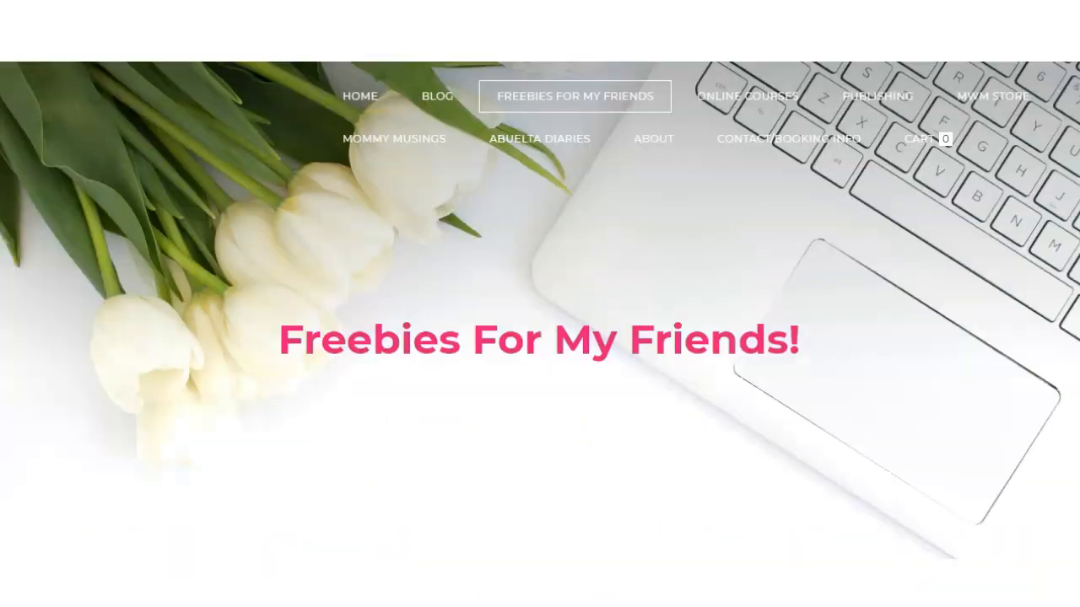
click(437, 94)
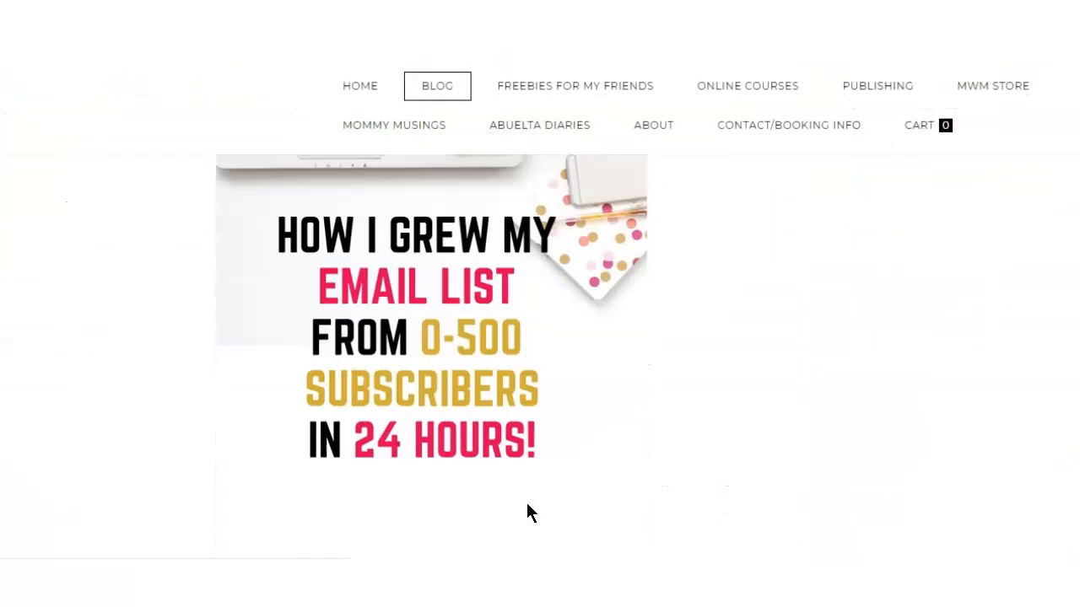
scroll(down, 3)
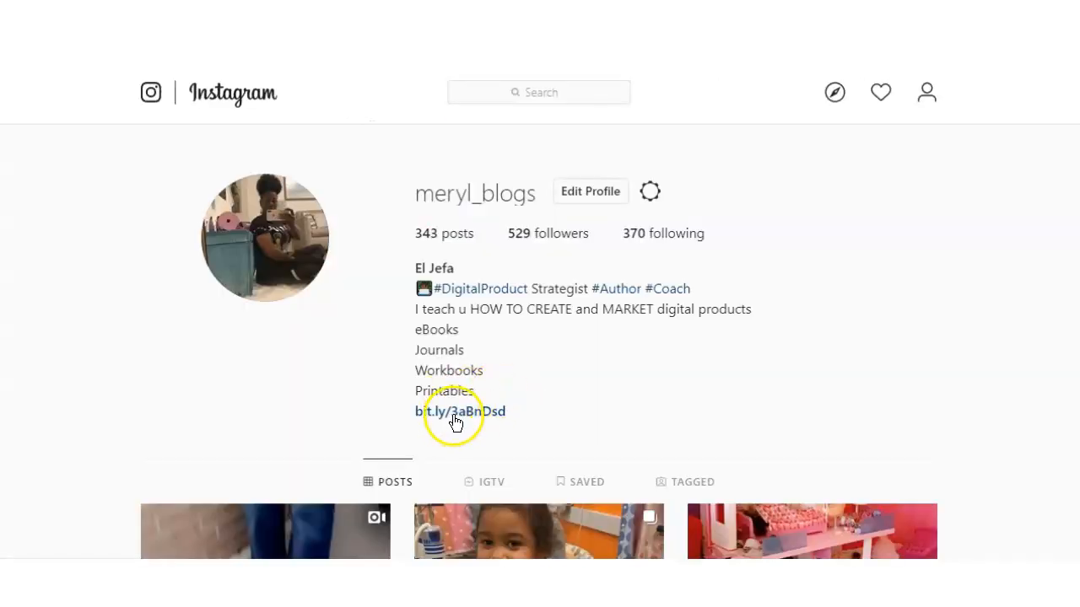
Return to the bio and follow the short link again to confirm it lands on Web Links.
click(459, 412)
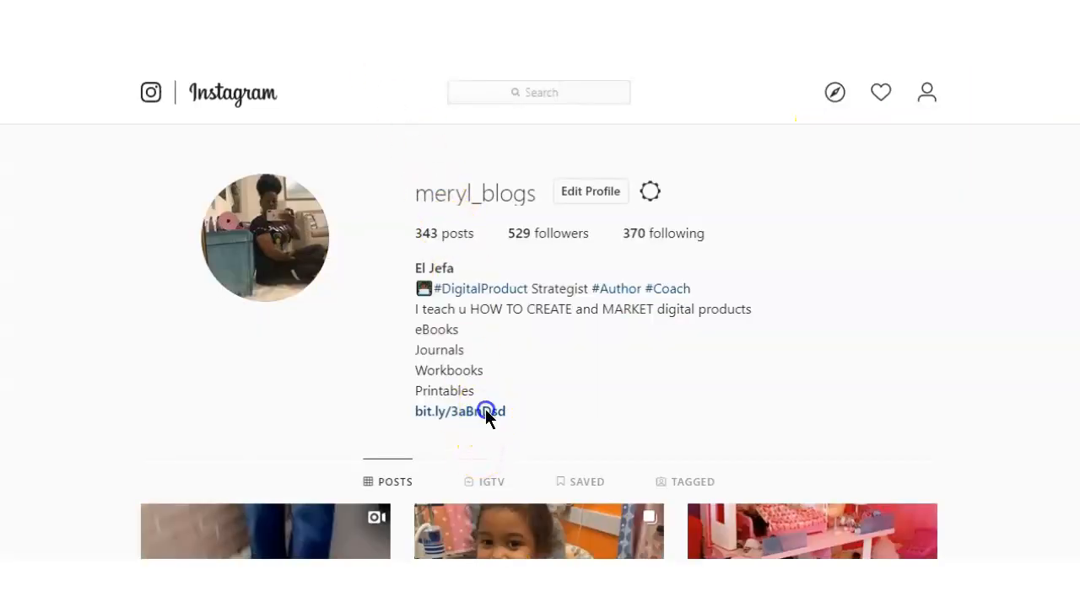
click(459, 412)
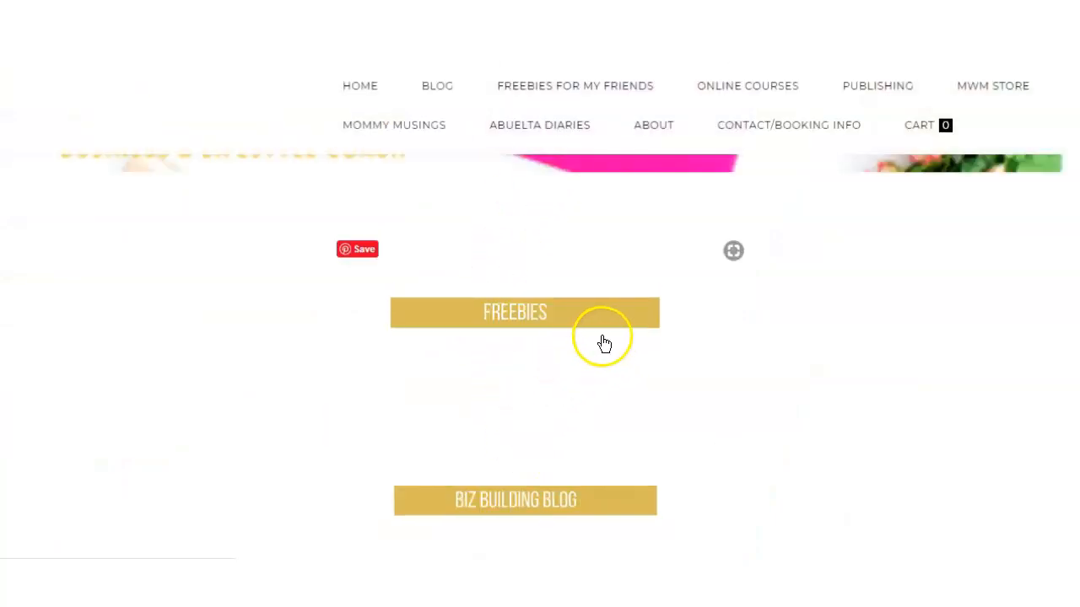